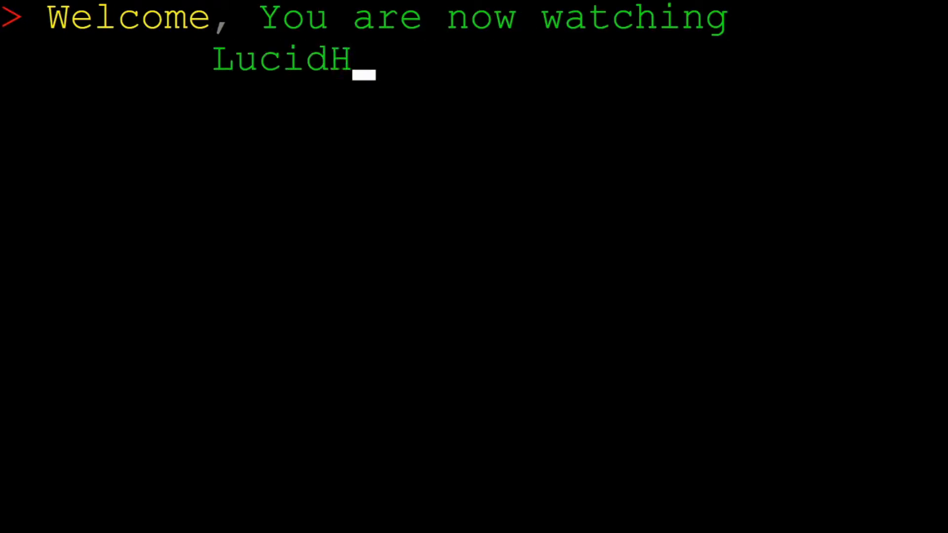
# Step: Search Google for 'cain and abel' and download v4.9.56 for Windows NT/2000/XP from oxid.it
pyautogui.write('ackSecurity')
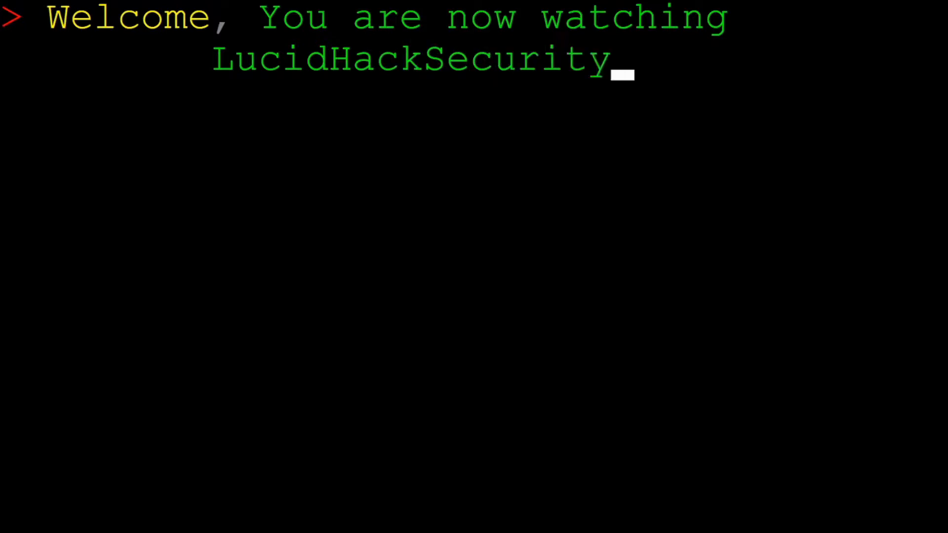
pyautogui.write('Tutorials')
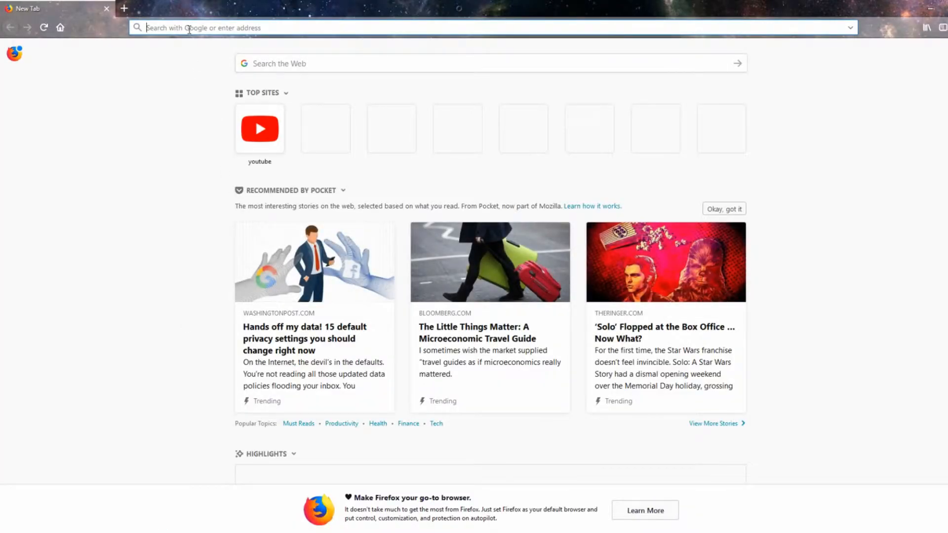
pyautogui.write('cain and')
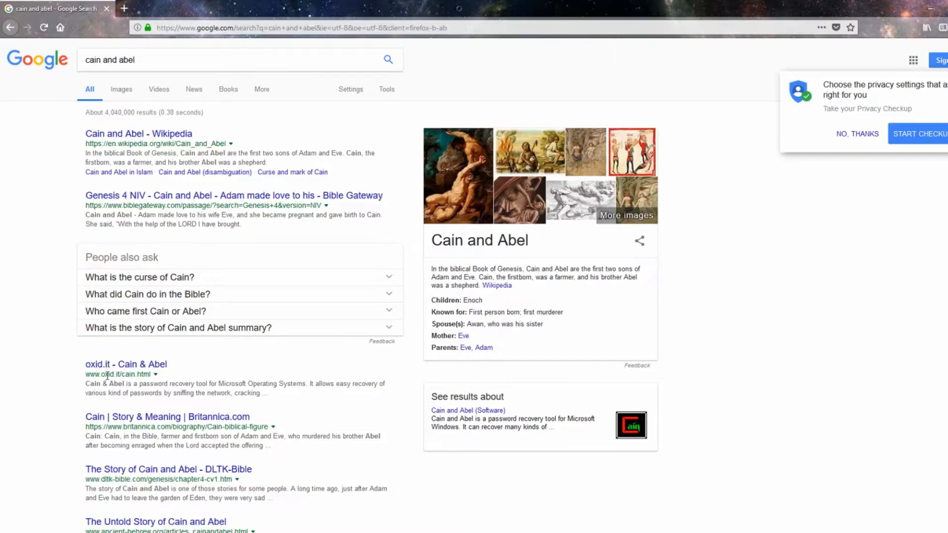
pyautogui.click(126, 364)
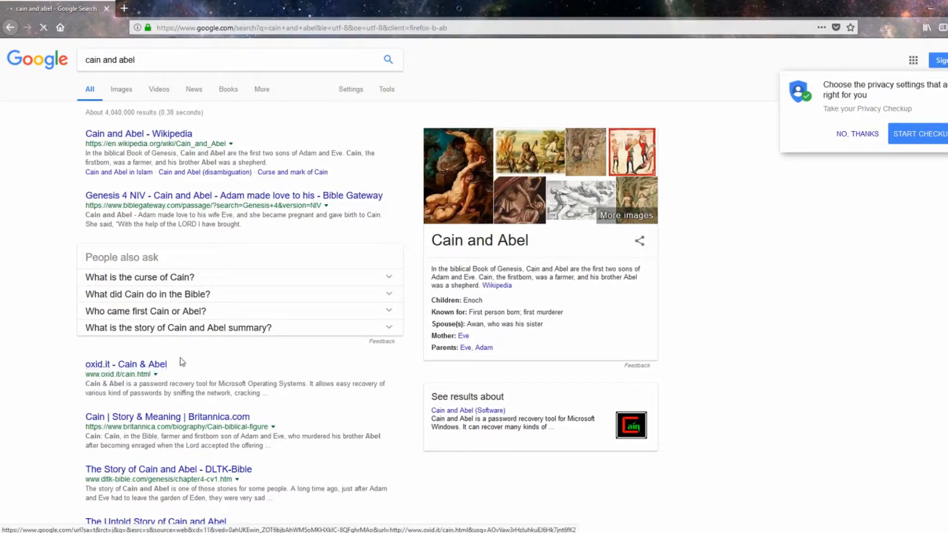
pyautogui.click(121, 364)
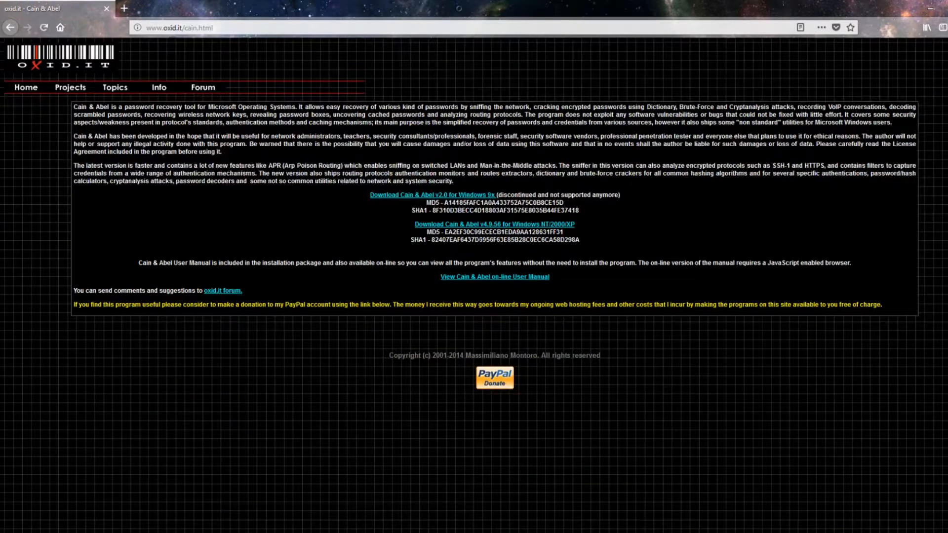
pyautogui.moveTo(508, 227)
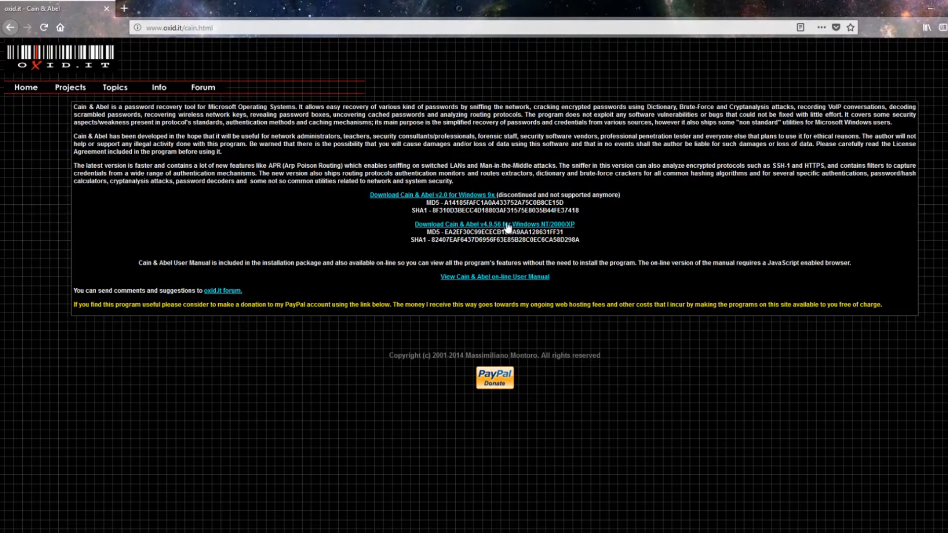
pyautogui.moveTo(406, 199)
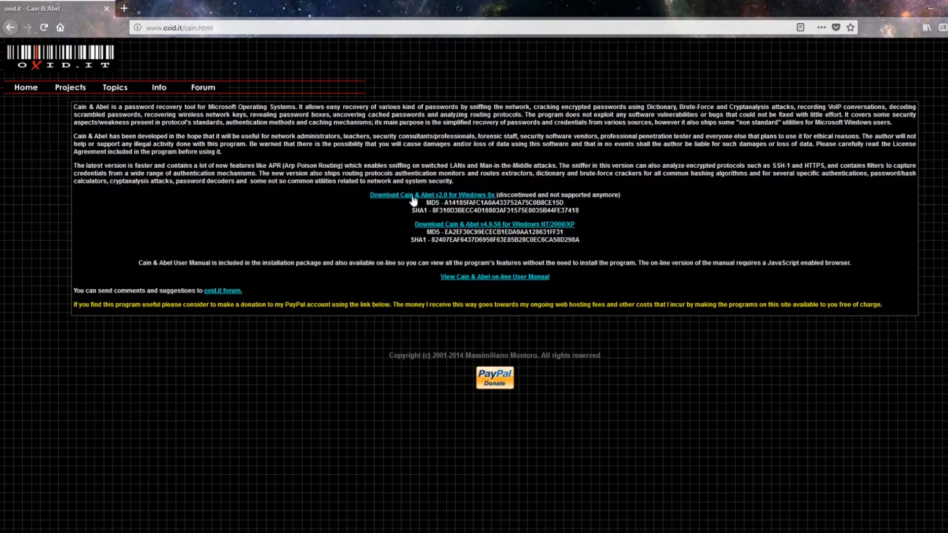
pyautogui.moveTo(515, 224)
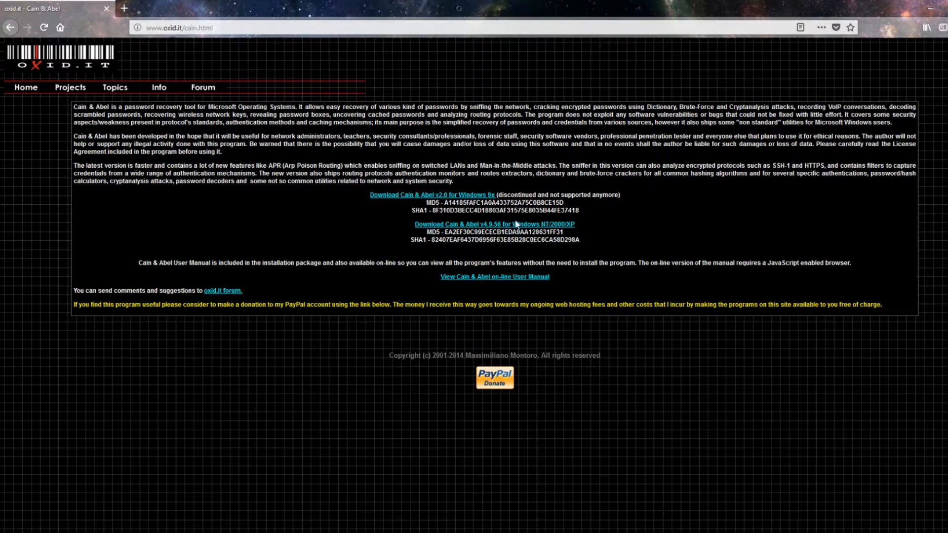
pyautogui.click(501, 224)
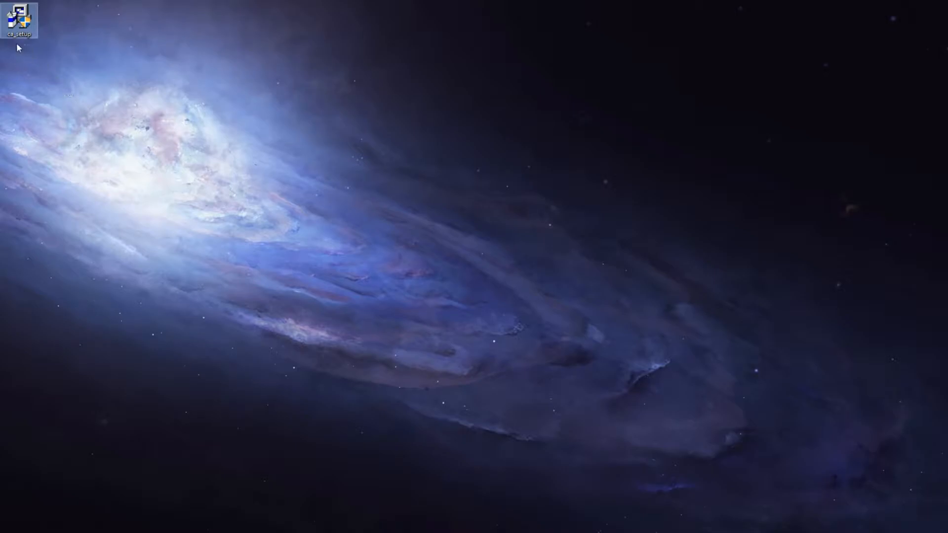
pyautogui.moveTo(44, 58)
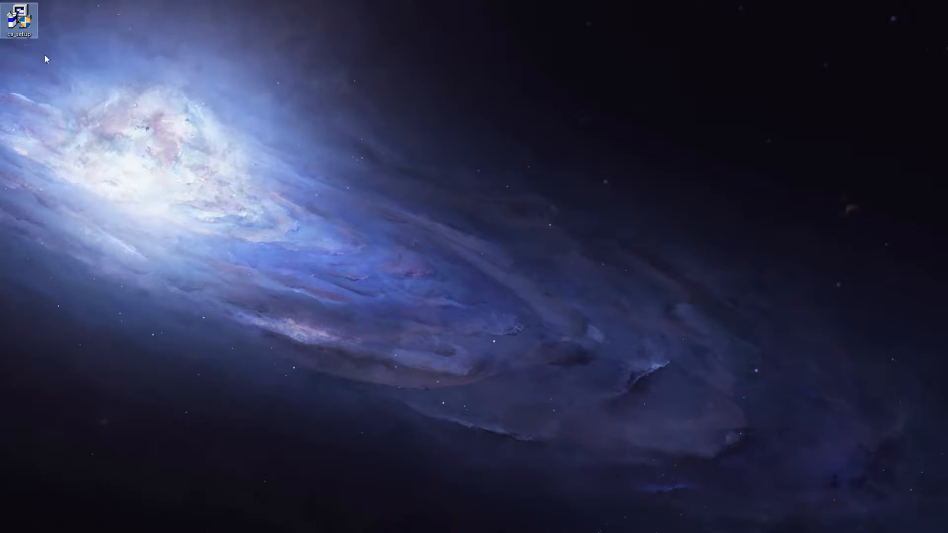
# Step: Run the ca_setup installer on the desktop as administrator
pyautogui.rightClick(17, 17)
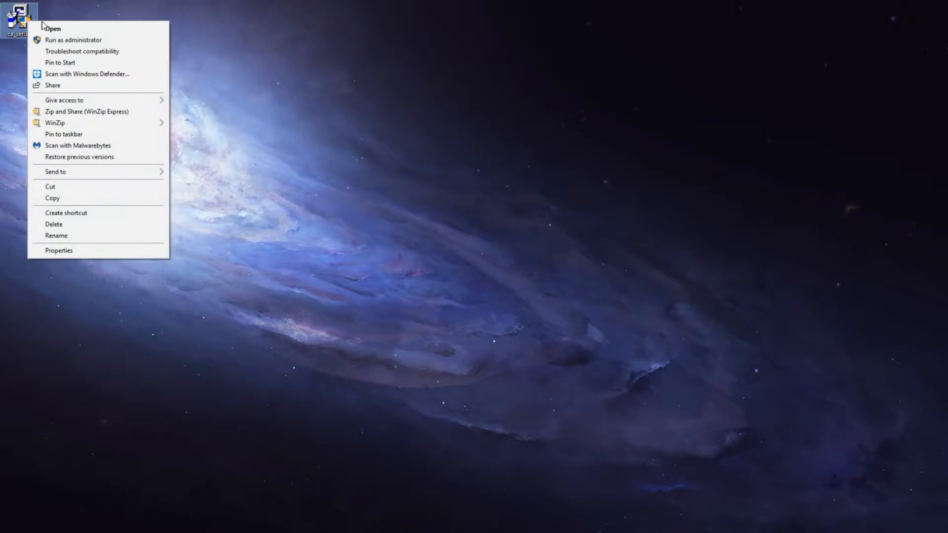
pyautogui.moveTo(69, 40)
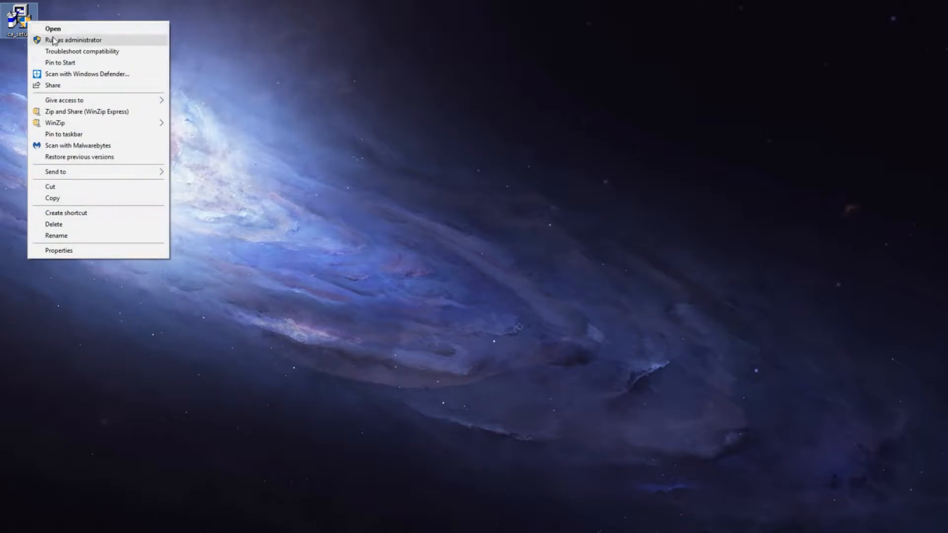
pyautogui.moveTo(133, 45)
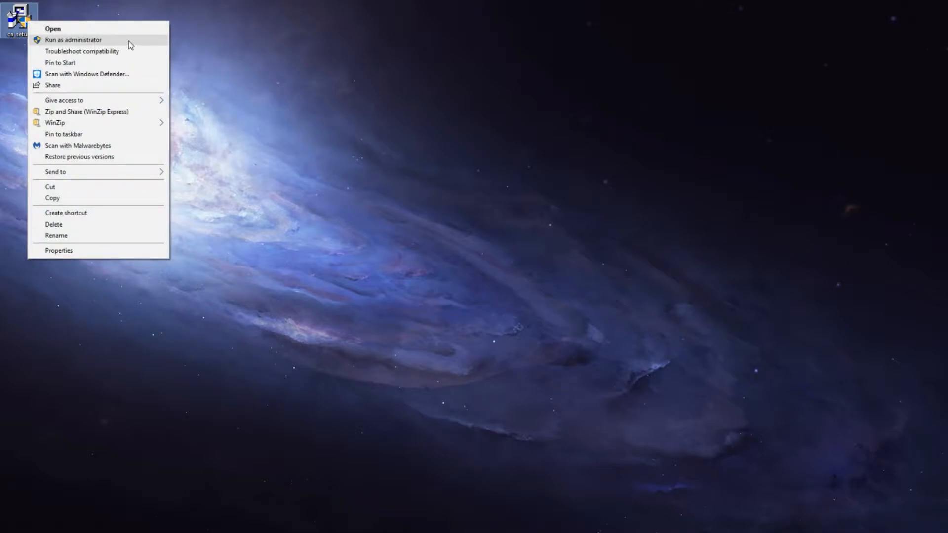
pyautogui.click(74, 40)
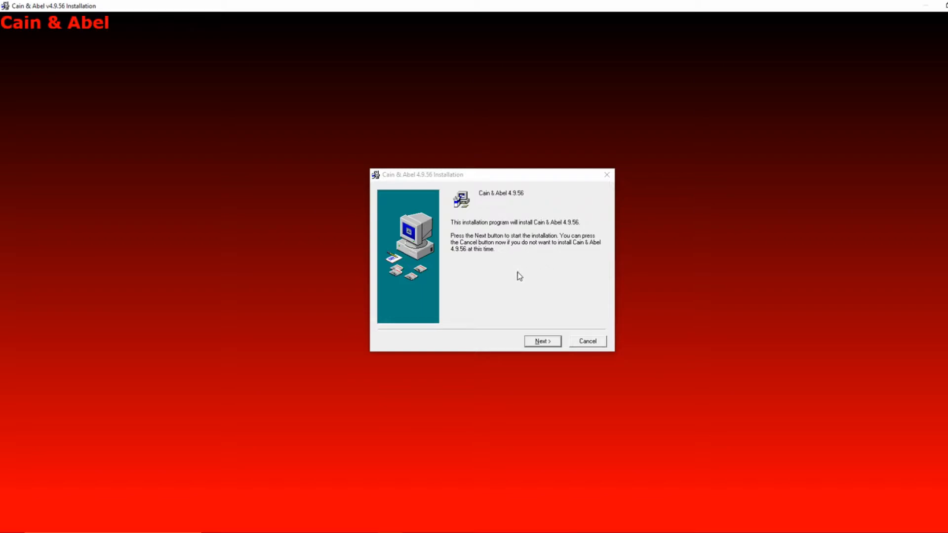
# Step: Install Cain & Abel 4.9.56, accepting the license, default folder and Cain program group
pyautogui.click(542, 341)
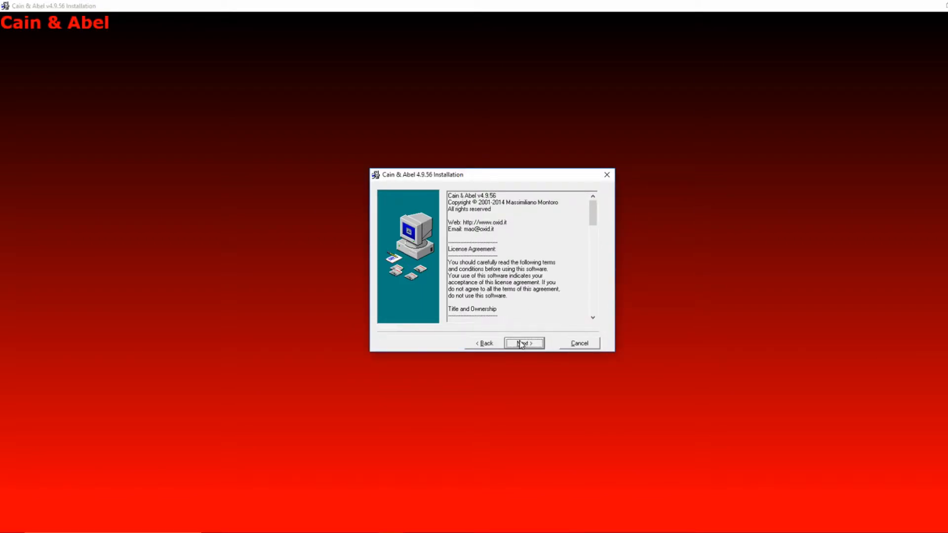
pyautogui.click(523, 343)
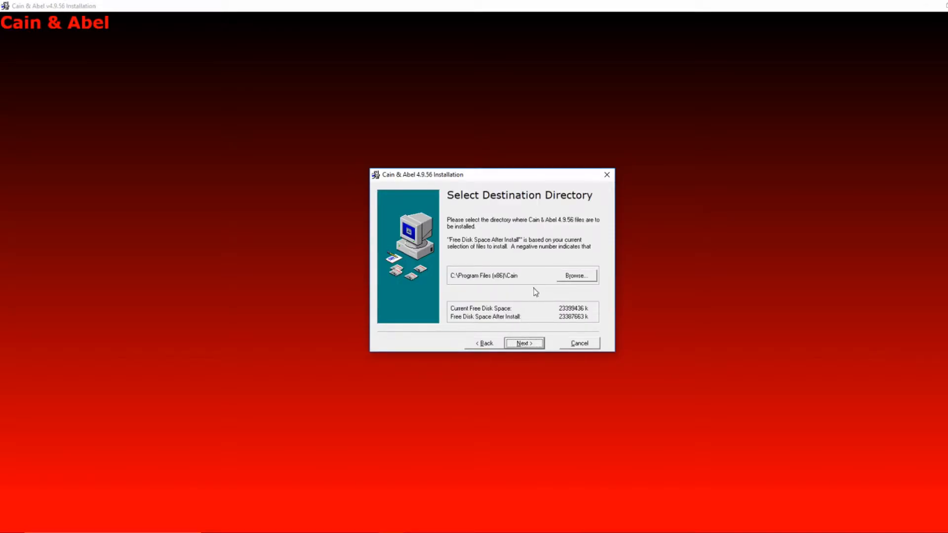
pyautogui.moveTo(496, 285)
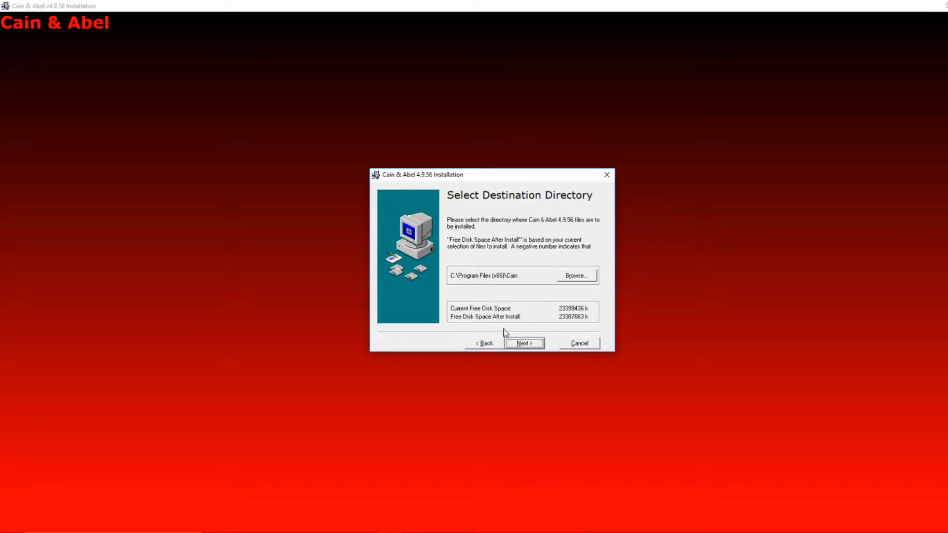
pyautogui.click(523, 344)
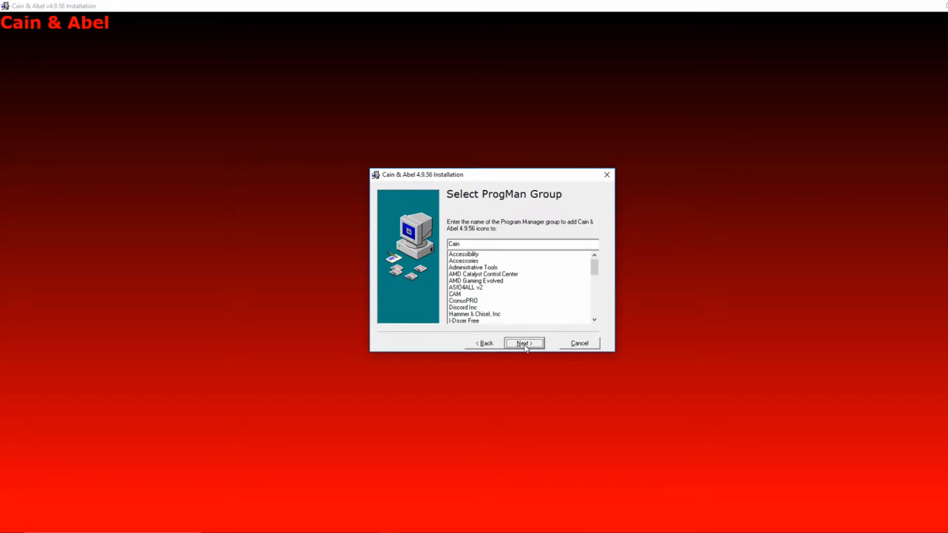
pyautogui.click(524, 343)
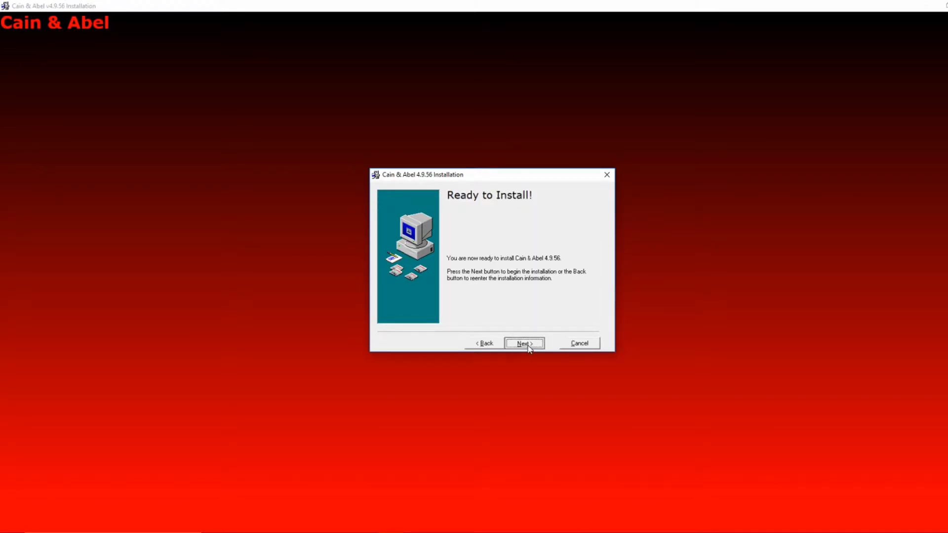
pyautogui.click(523, 343)
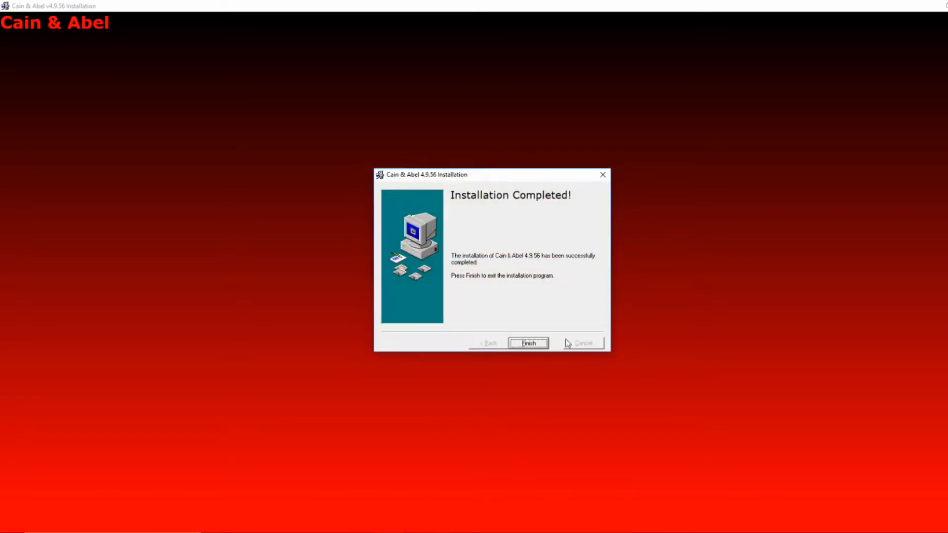
pyautogui.click(528, 343)
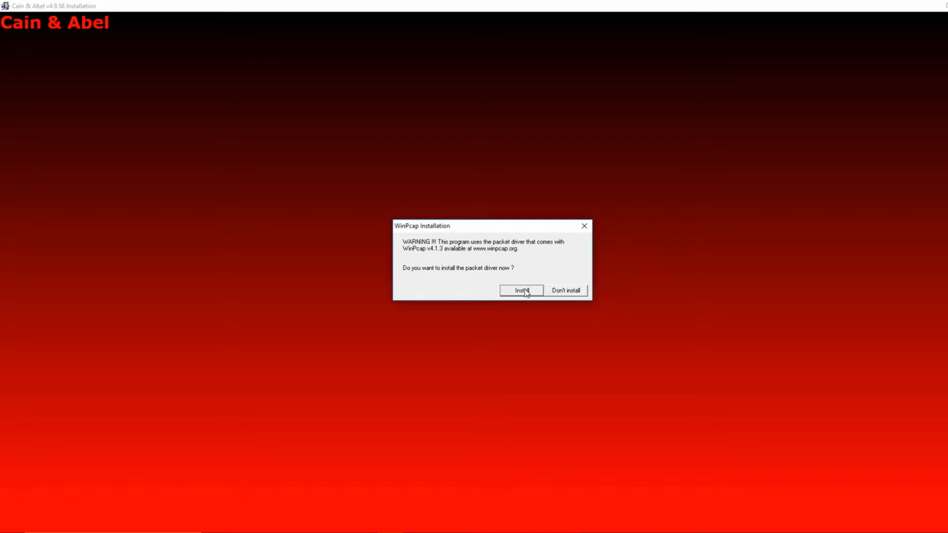
pyautogui.moveTo(577, 308)
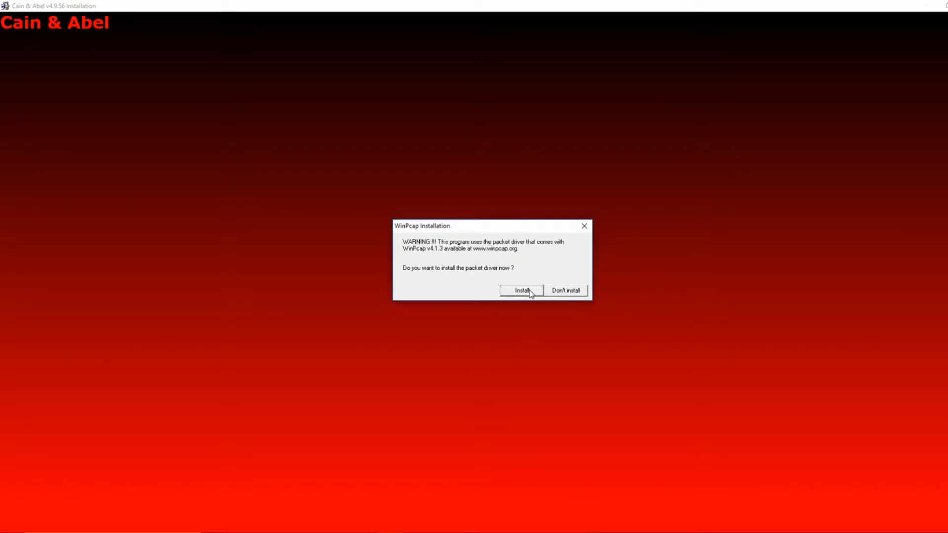
# Step: Attempt the WinPcap 4.1.3 install, dismiss the unsupported-Windows error, and launch Cain from the desktop
pyautogui.click(521, 290)
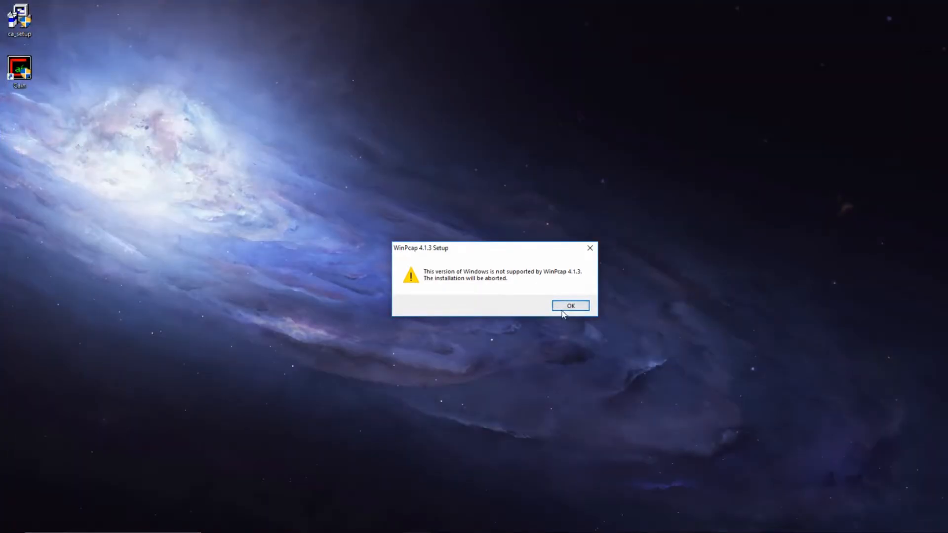
pyautogui.click(570, 306)
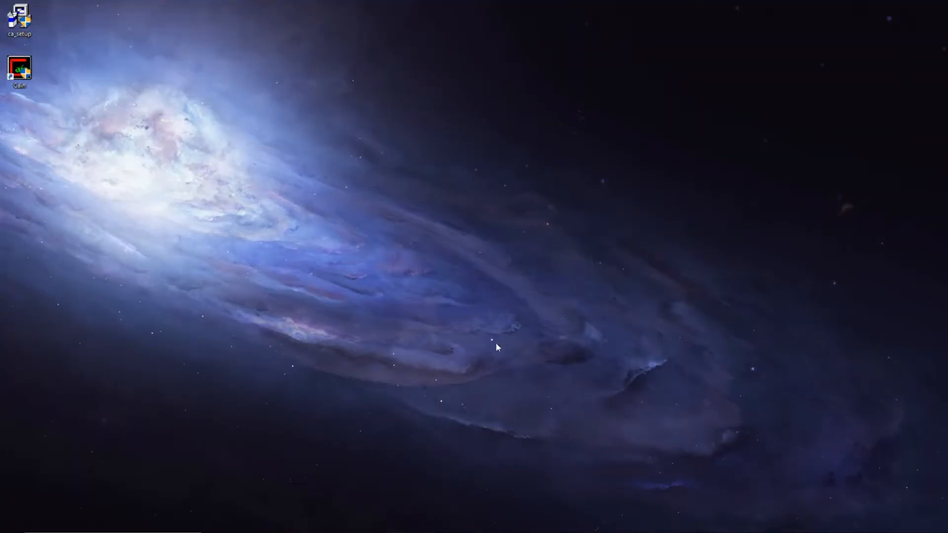
pyautogui.moveTo(451, 364)
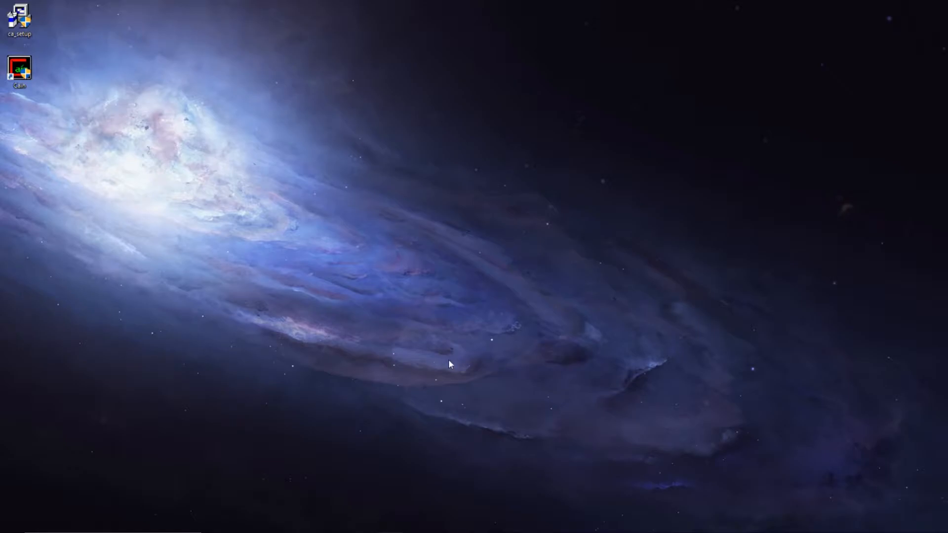
pyautogui.doubleClick(20, 68)
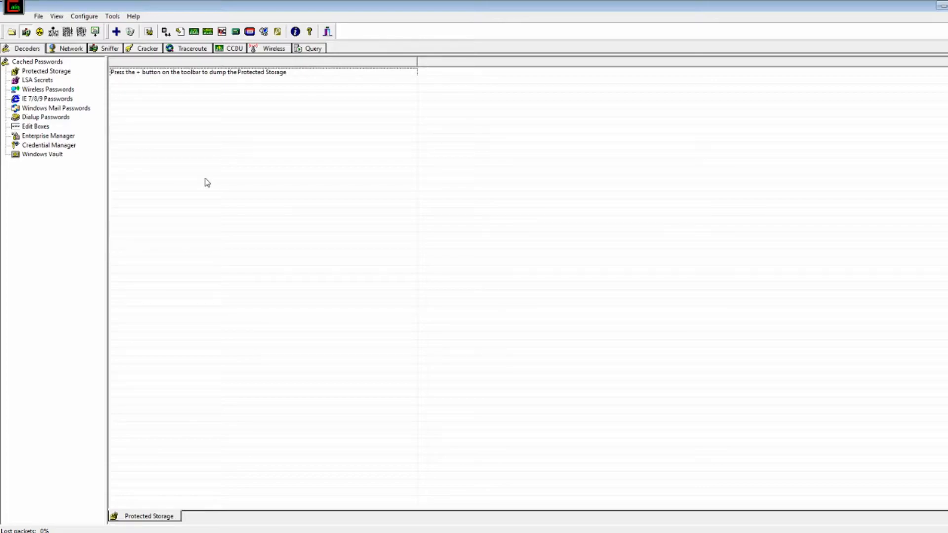
pyautogui.moveTo(179, 122)
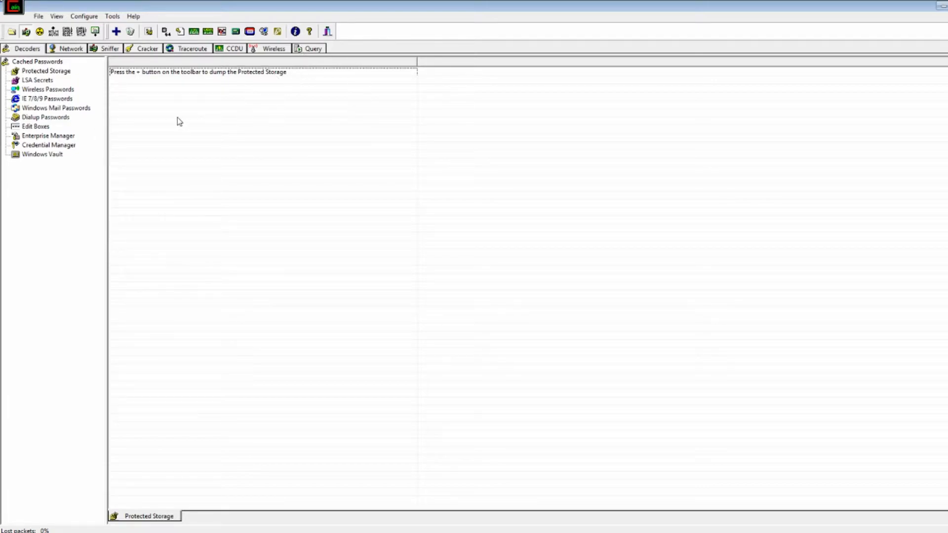
pyautogui.moveTo(94, 91)
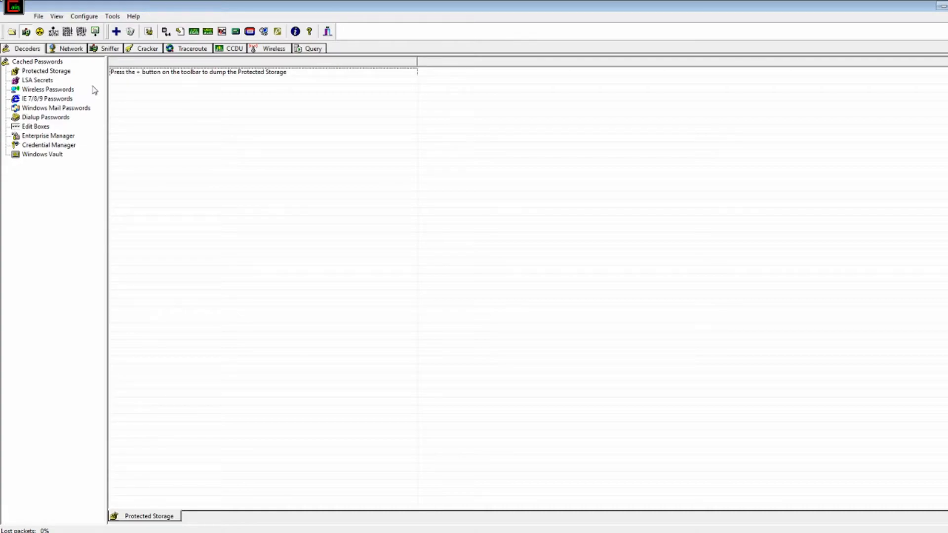
pyautogui.moveTo(91, 84)
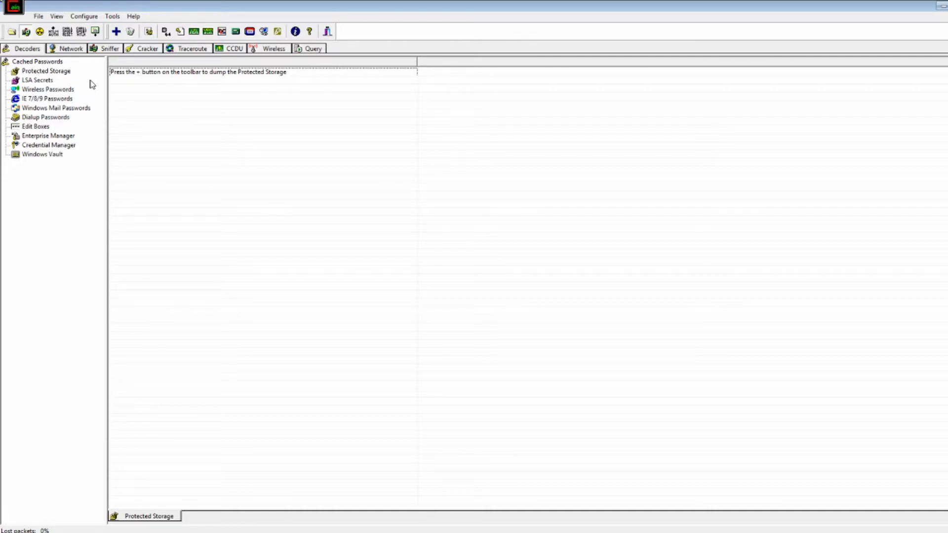
pyautogui.moveTo(312, 31)
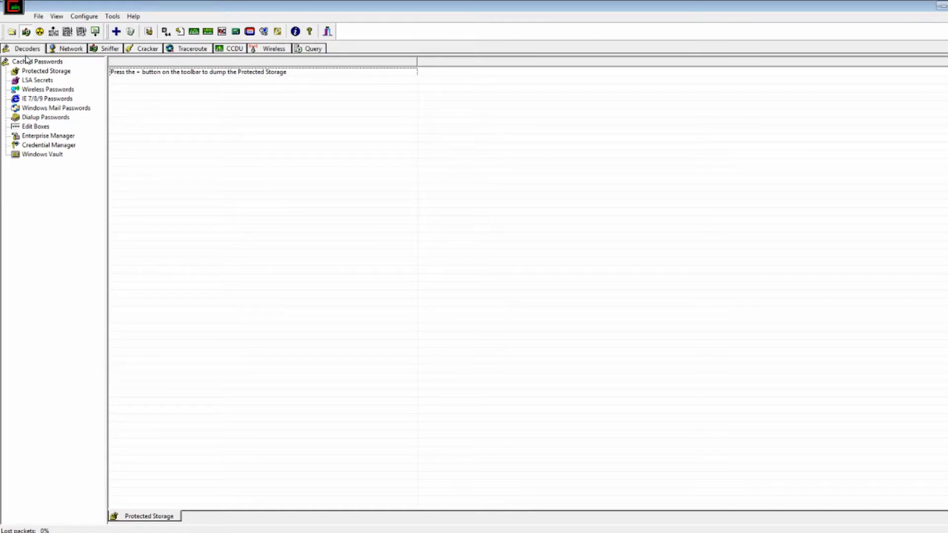
pyautogui.moveTo(30, 81)
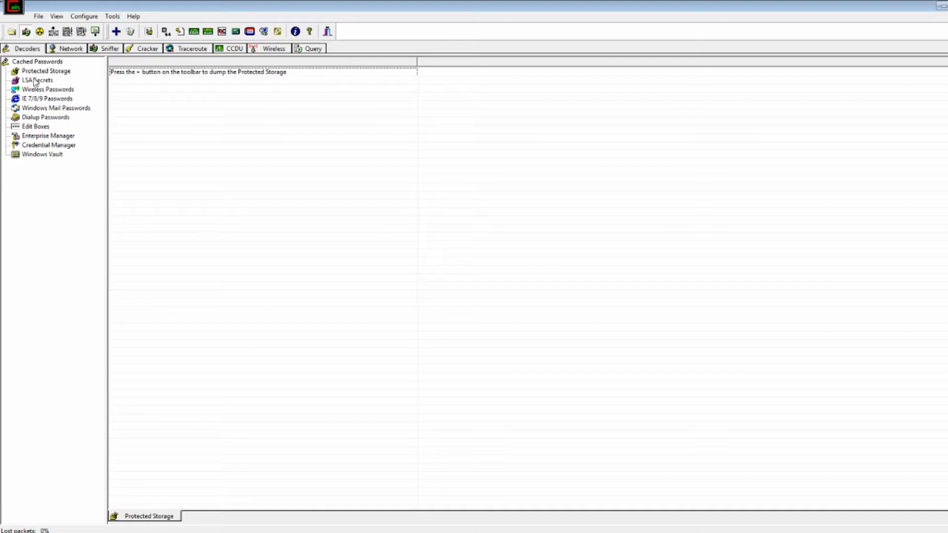
pyautogui.moveTo(51, 140)
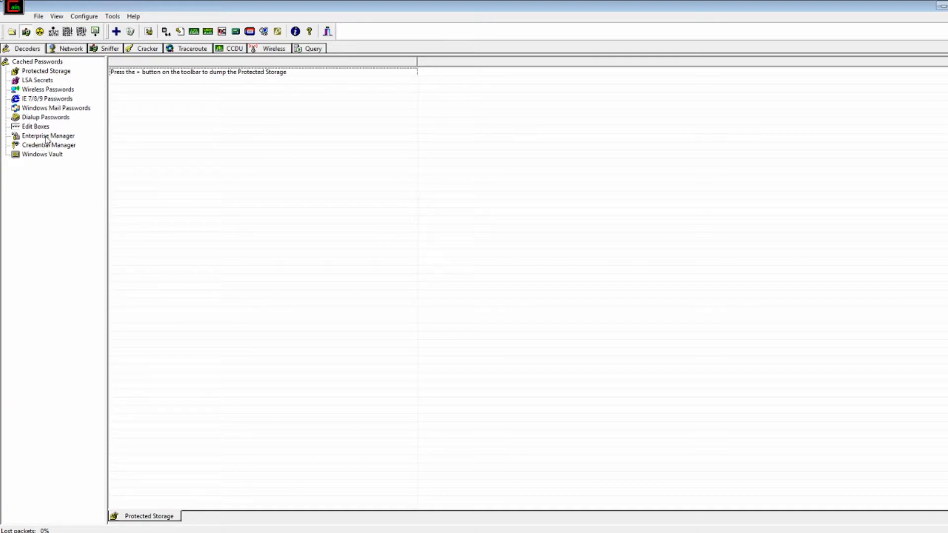
# Step: Browse the Windows Vault and IE 7/8/9 Passwords categories, then show the Sniffer hosts list
pyautogui.click(43, 154)
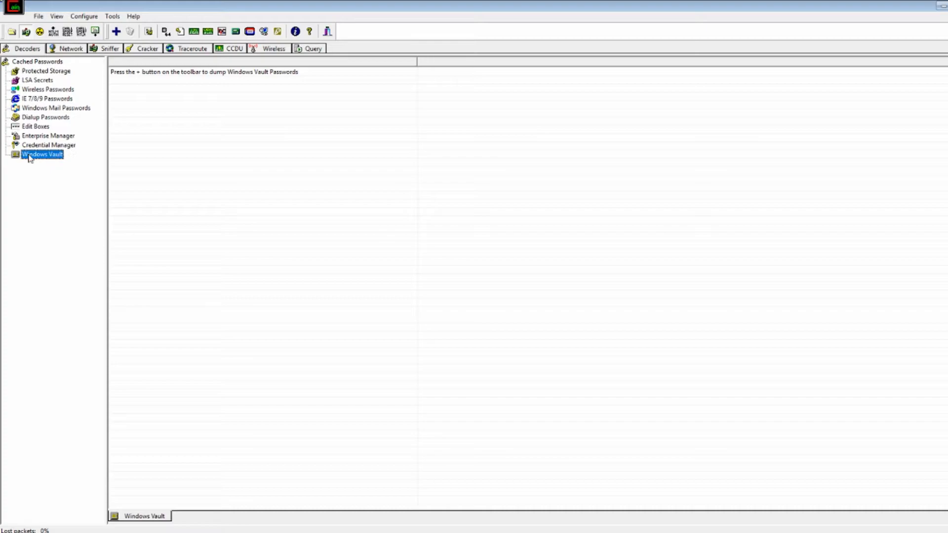
pyautogui.click(47, 98)
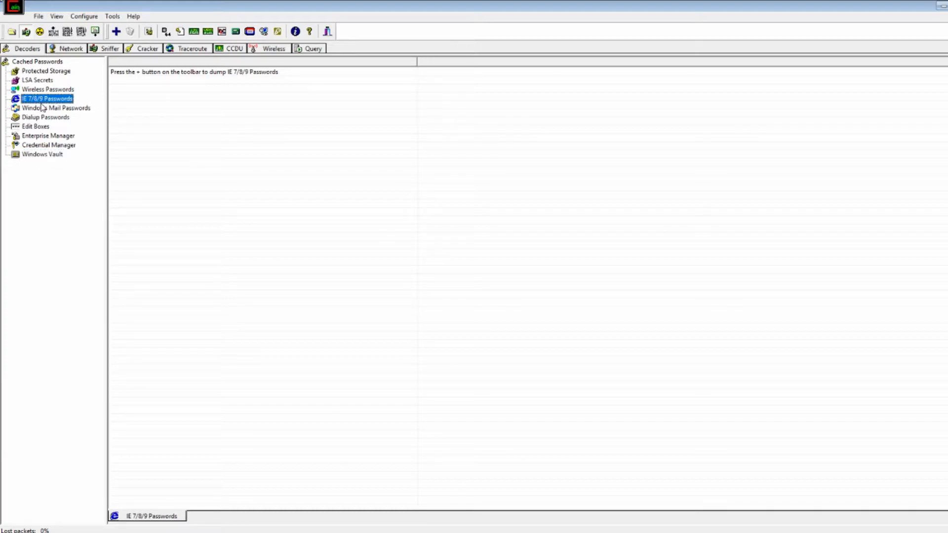
pyautogui.click(47, 89)
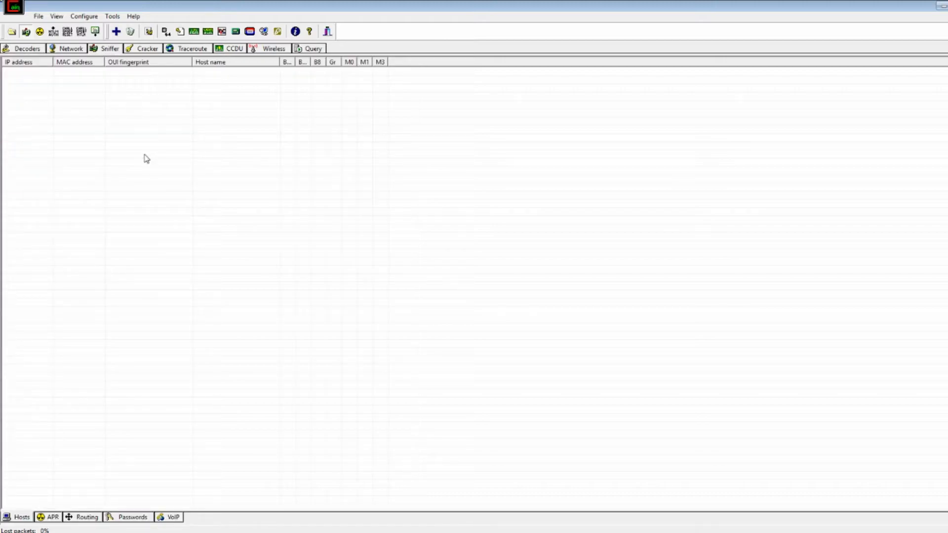
pyautogui.moveTo(45, 119)
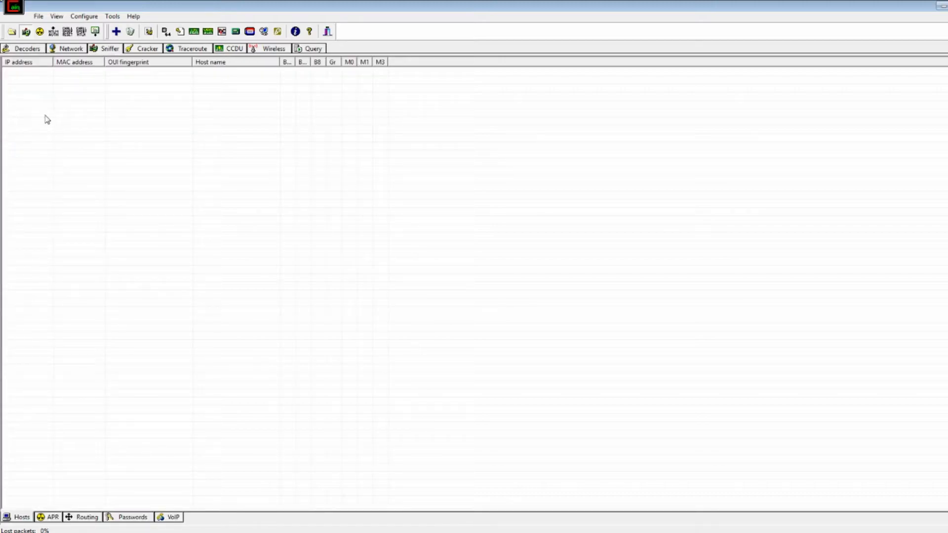
pyautogui.moveTo(99, 187)
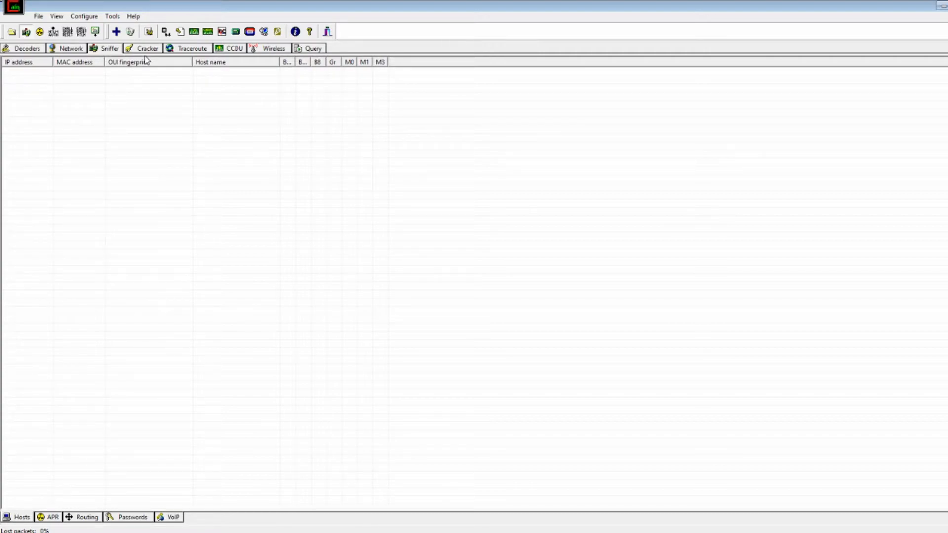
# Step: Switch to the Cracker tab to see the hash categories
pyautogui.click(147, 48)
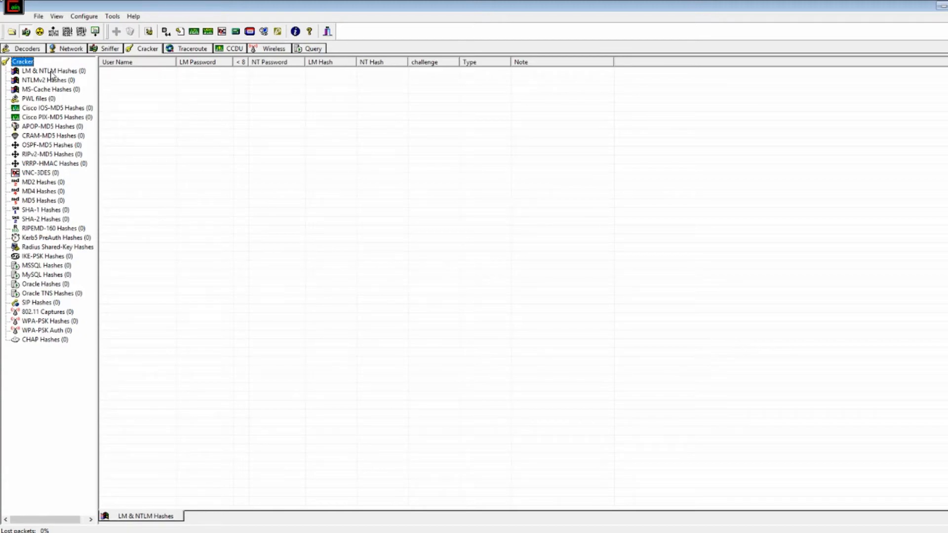
# Step: Browse the LM & NTLM, MD2, SHA-1 and SHA-2 hash lists, then show the Wireless panel
pyautogui.click(46, 70)
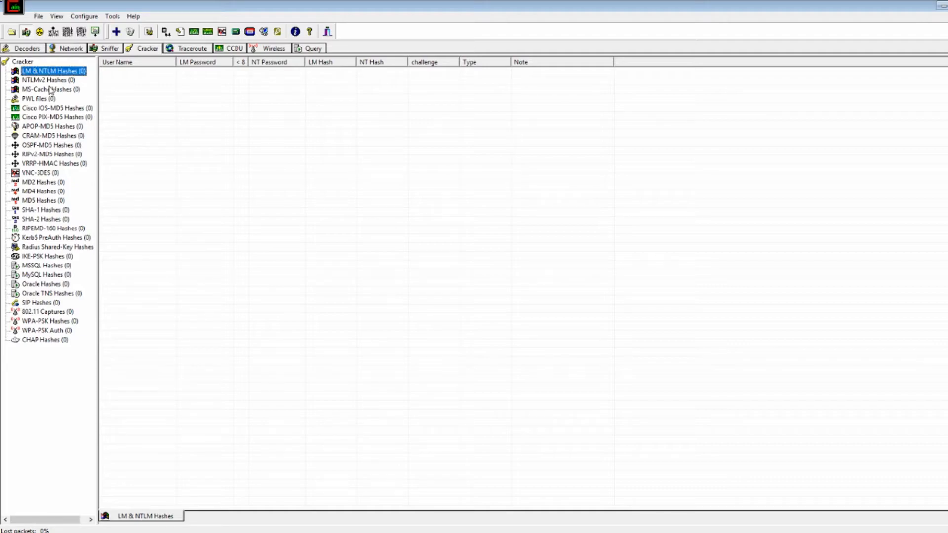
pyautogui.click(36, 181)
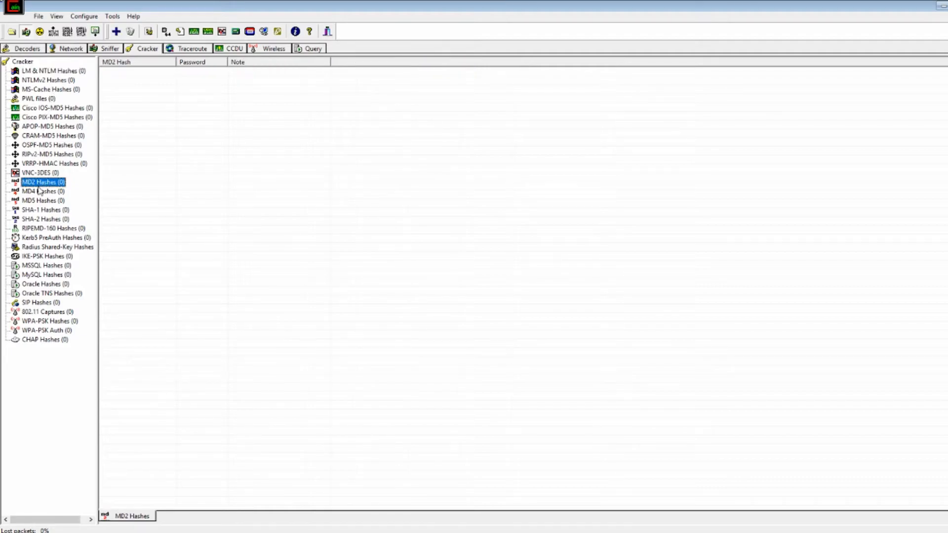
pyautogui.click(37, 210)
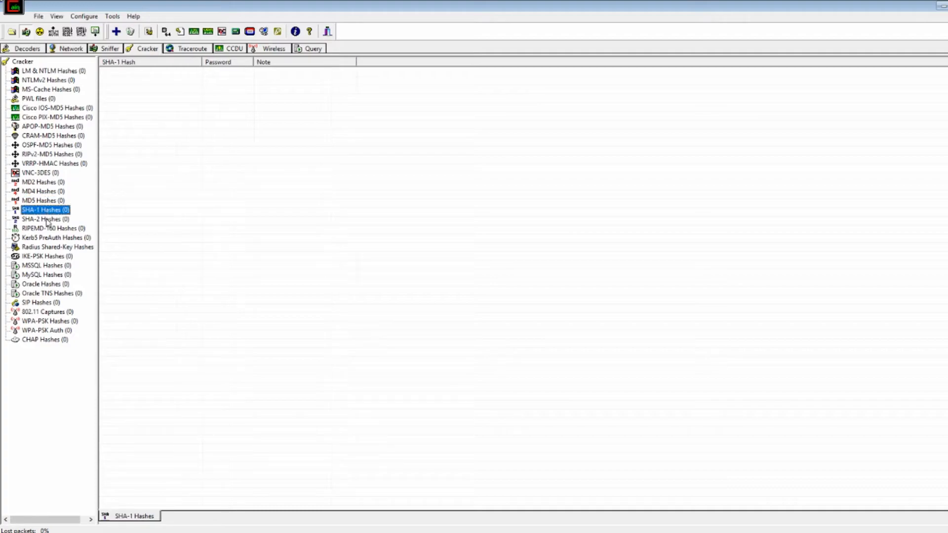
pyautogui.click(37, 219)
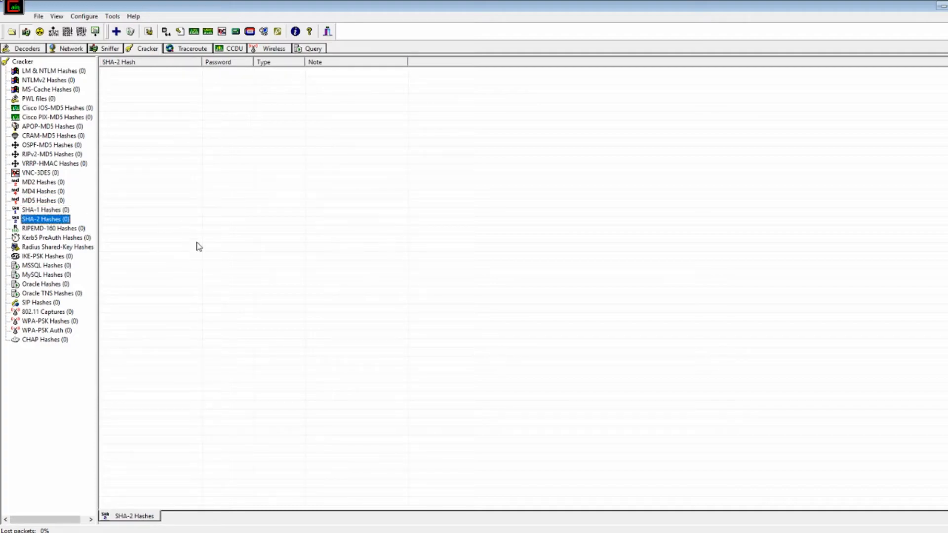
pyautogui.moveTo(100, 177)
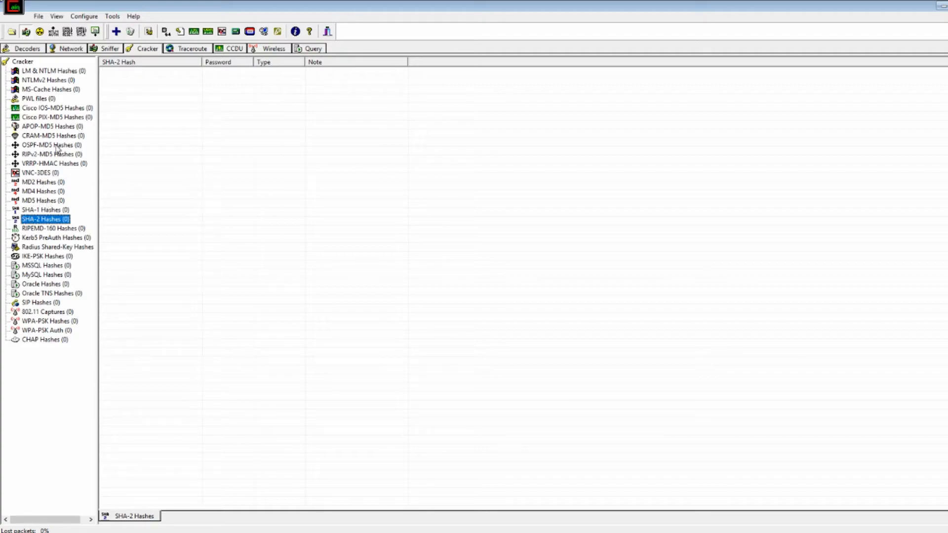
pyautogui.moveTo(150, 80)
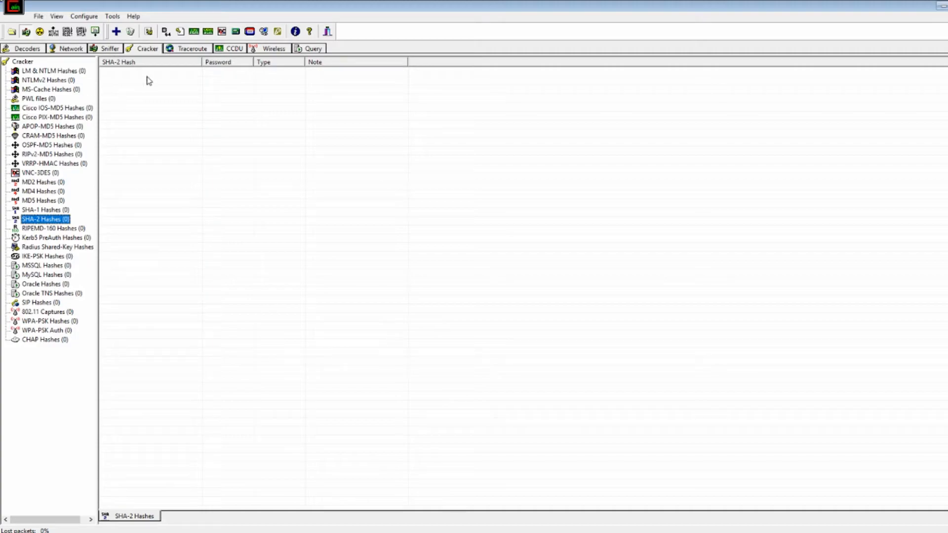
pyautogui.click(270, 48)
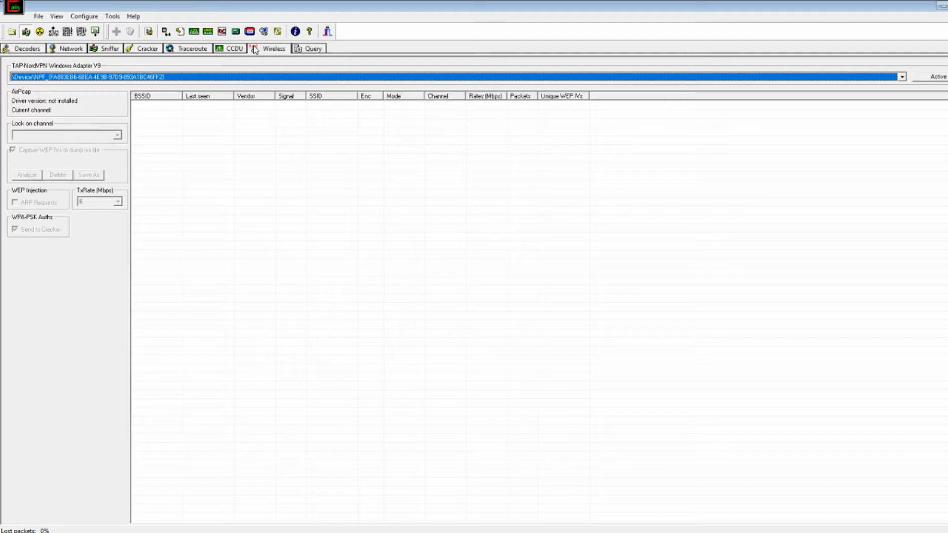
pyautogui.moveTo(350, 83)
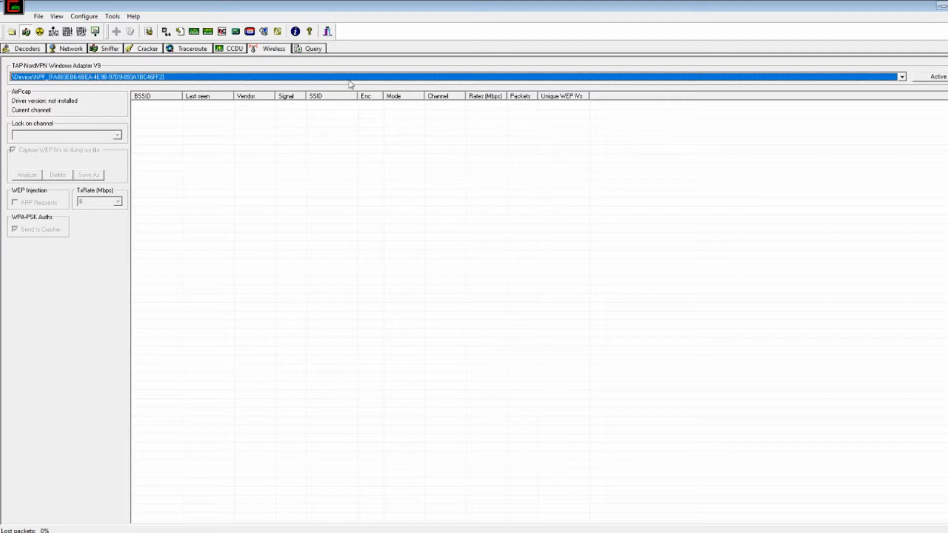
pyautogui.moveTo(296, 165)
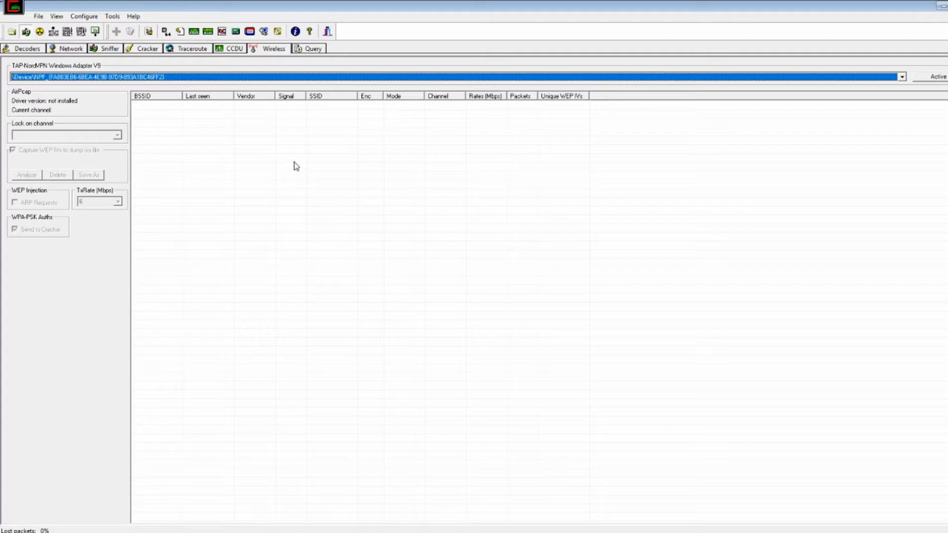
pyautogui.moveTo(353, 172)
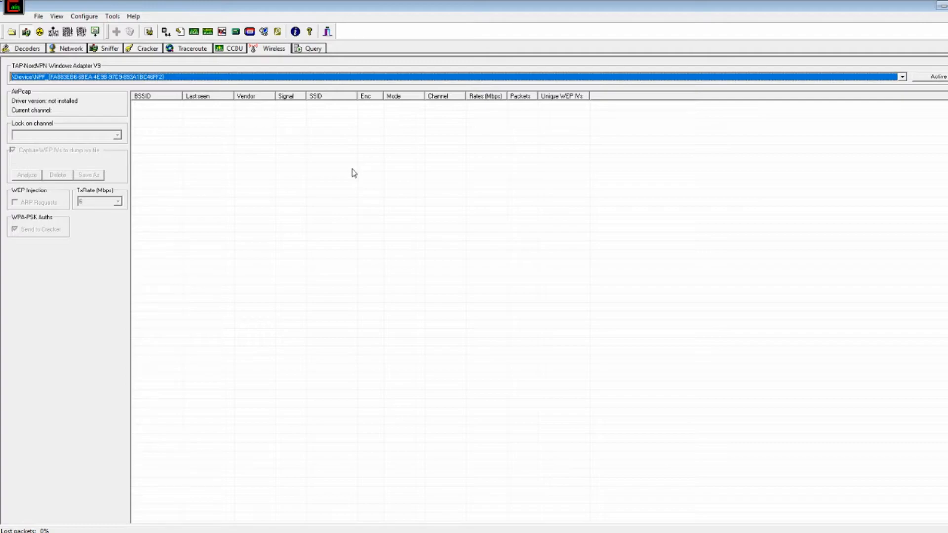
pyautogui.moveTo(364, 164)
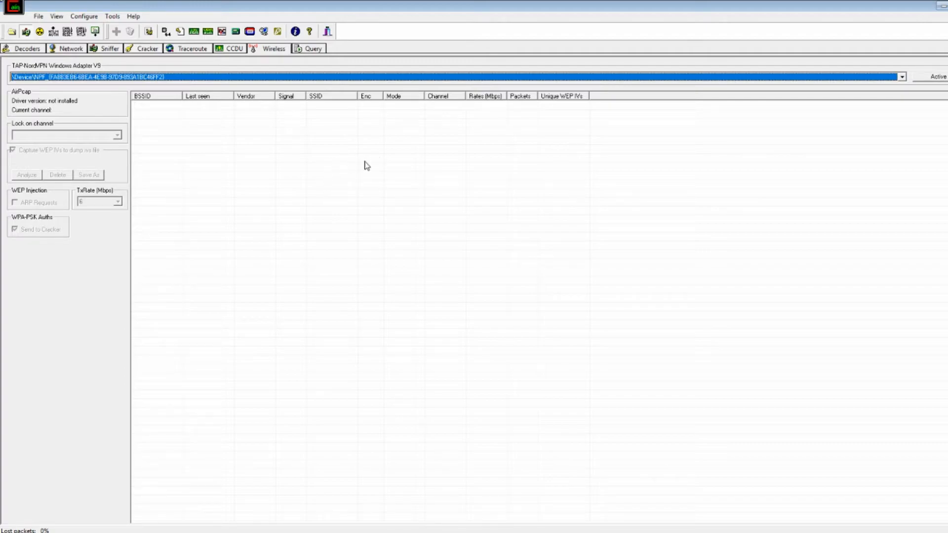
pyautogui.moveTo(286, 228)
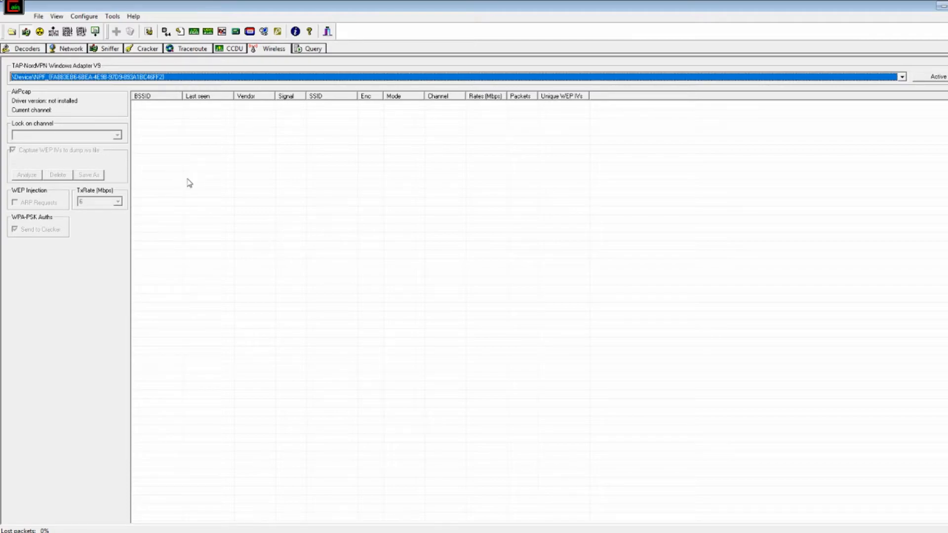
pyautogui.moveTo(187, 187)
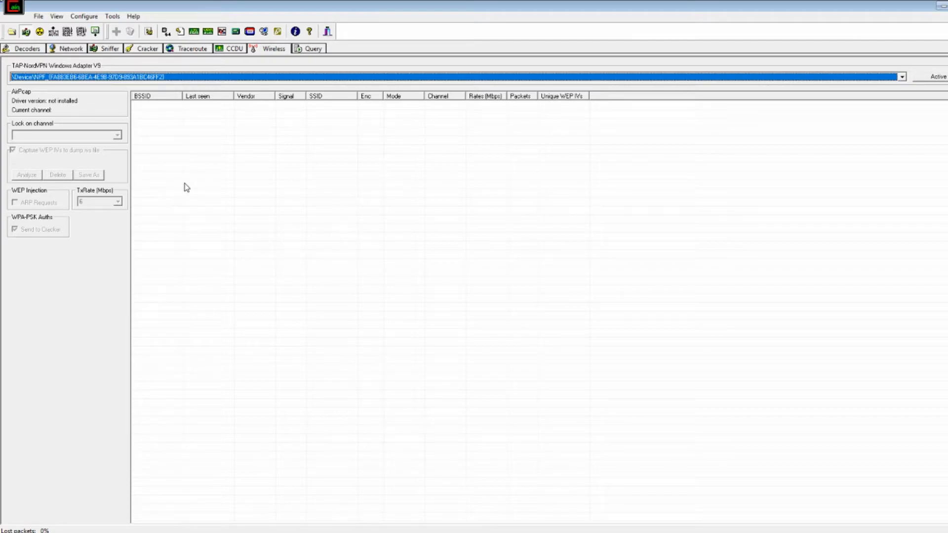
pyautogui.moveTo(278, 171)
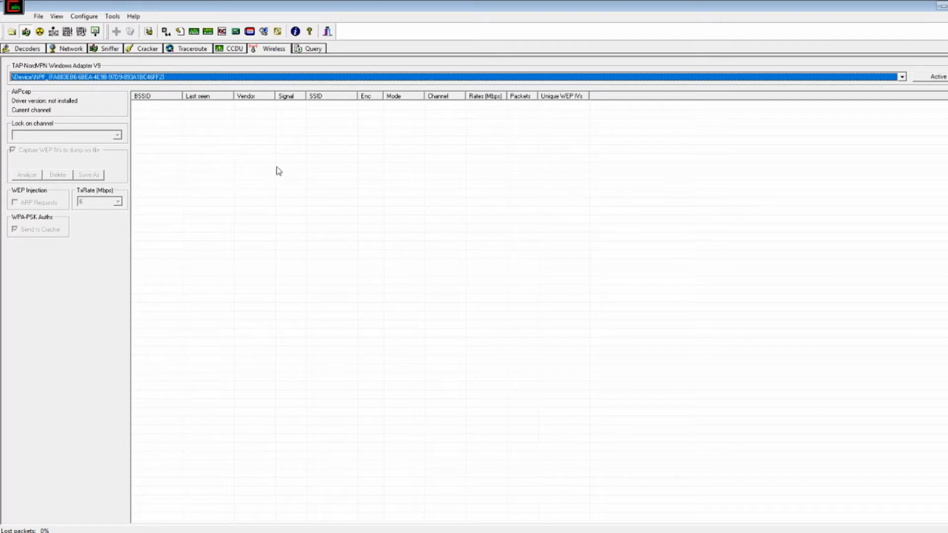
# Step: Dump the saved Wireless Passwords under Decoders, listing two stored wireless networks with keys
pyautogui.click(22, 48)
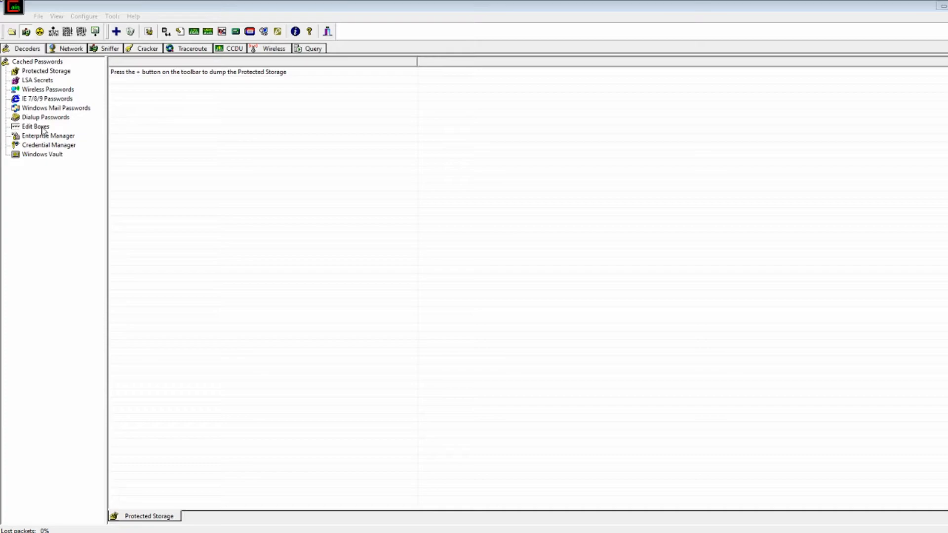
pyautogui.moveTo(56, 93)
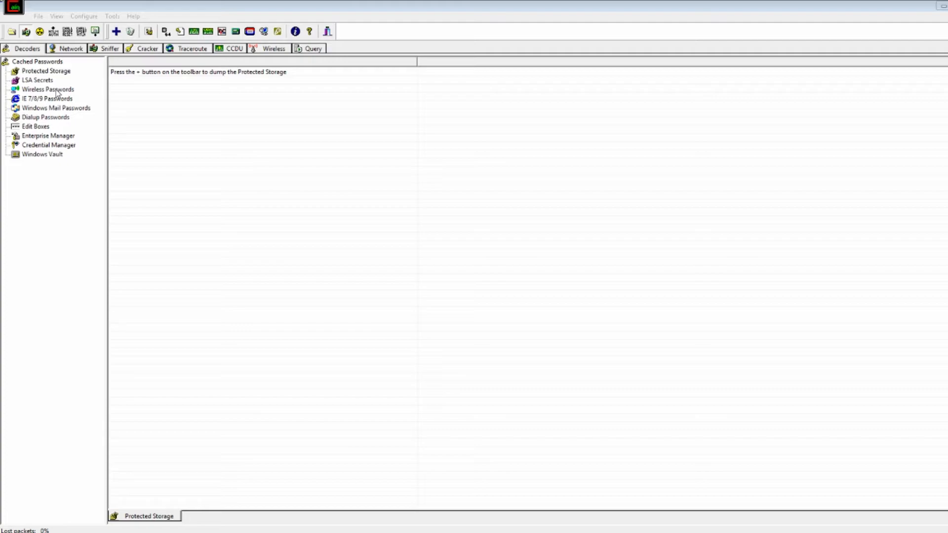
pyautogui.click(48, 90)
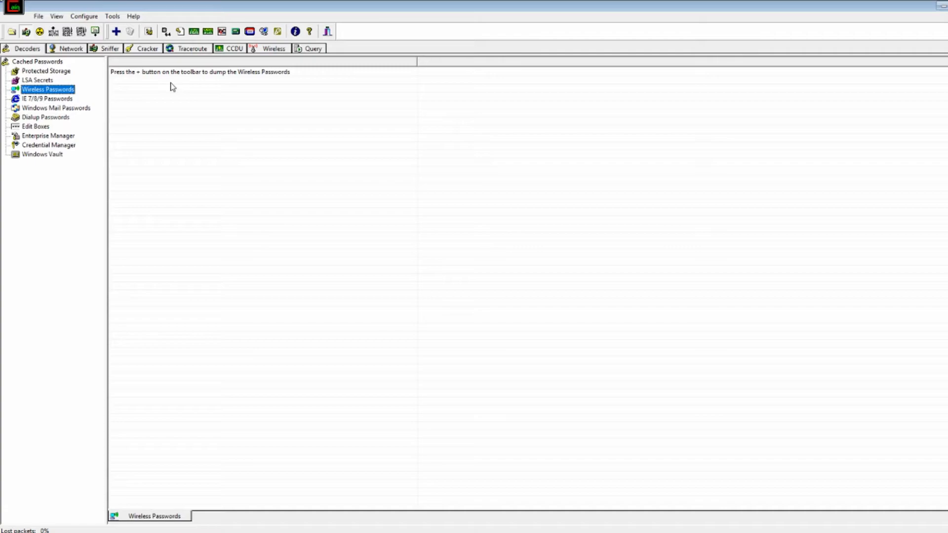
pyautogui.moveTo(115, 31)
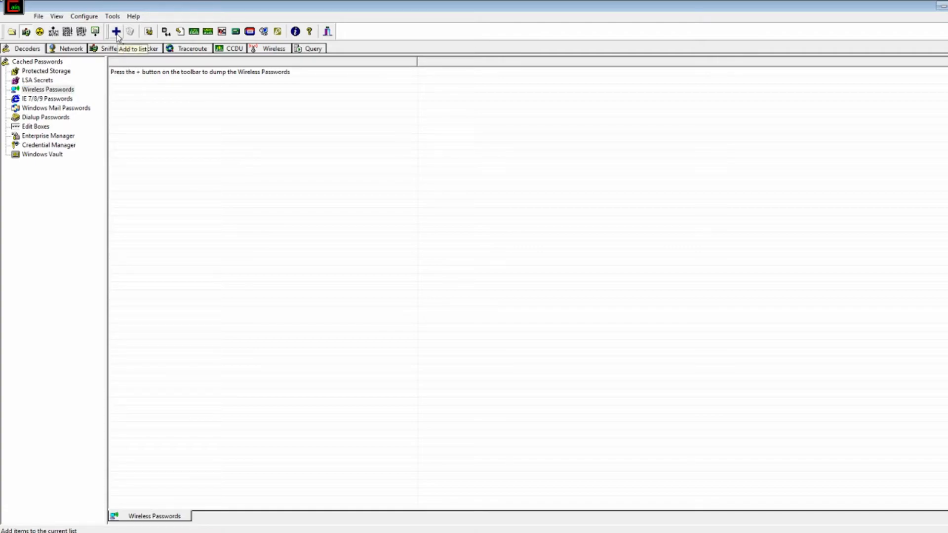
pyautogui.click(116, 31)
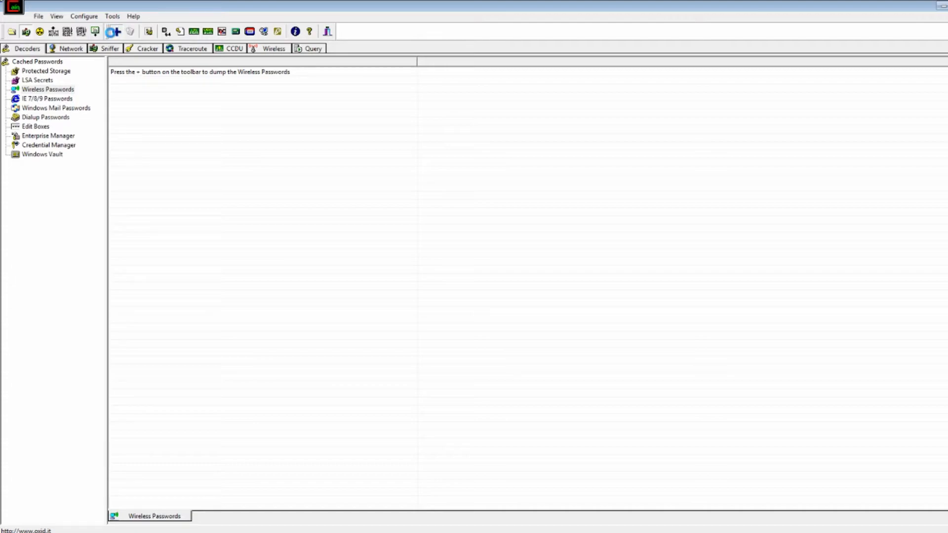
pyautogui.click(114, 31)
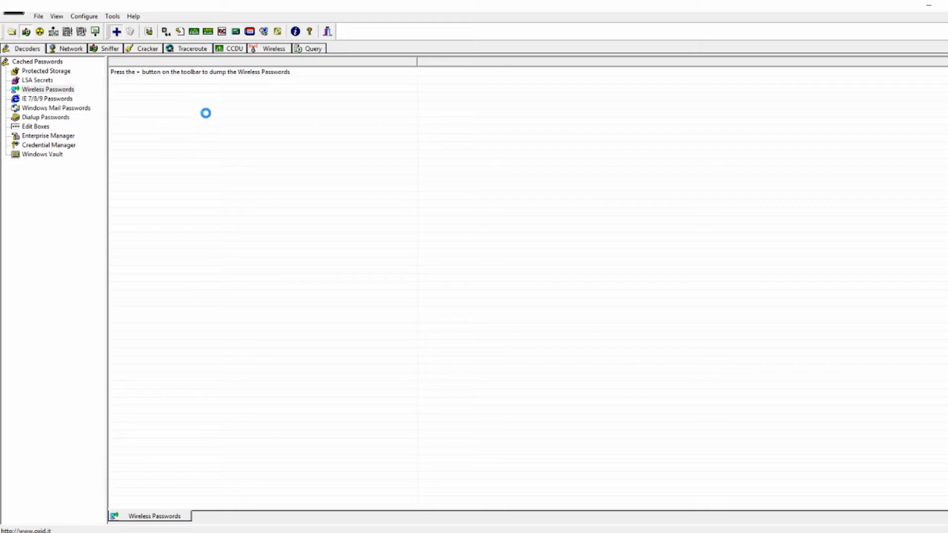
pyautogui.click(115, 31)
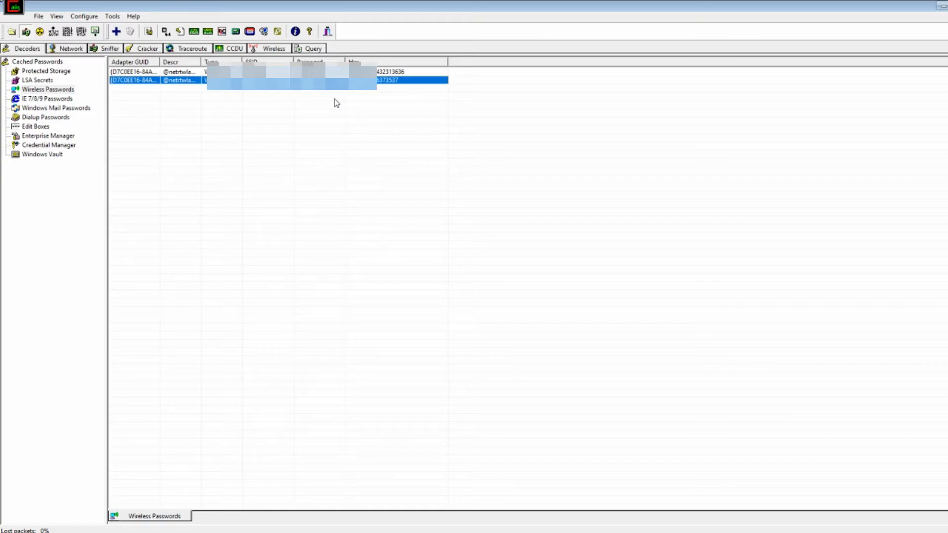
pyautogui.moveTo(361, 225)
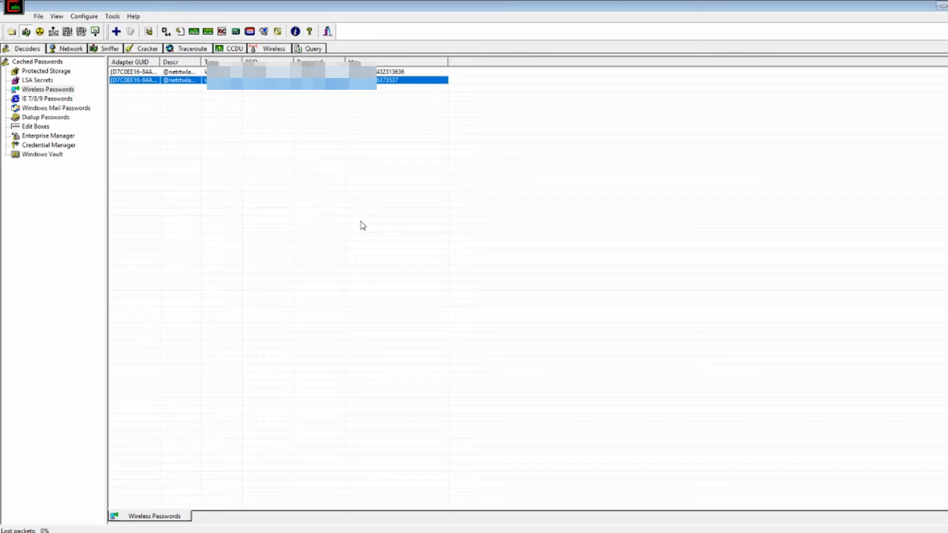
# Step: Dump Windows Vault logins, then view Credential Manager, Cached Passwords and Protected Storage
pyautogui.click(43, 154)
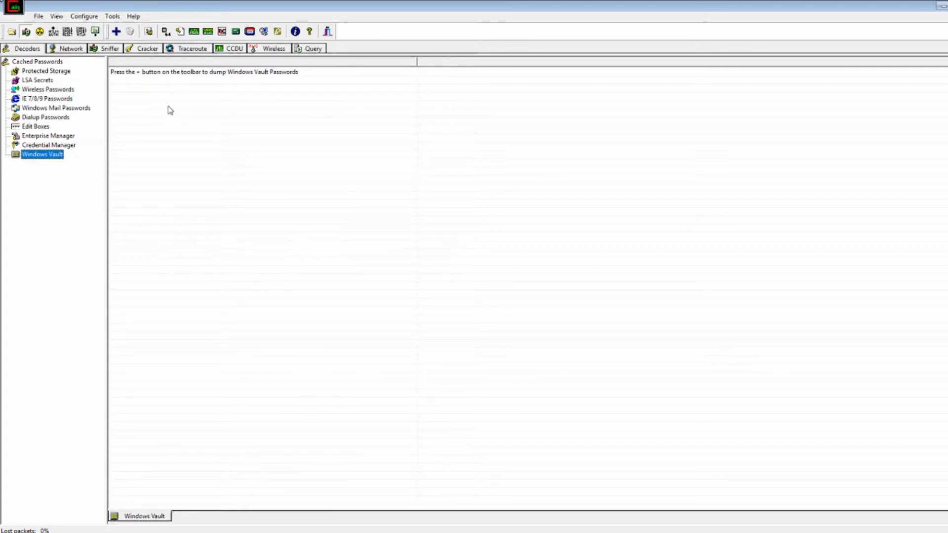
pyautogui.click(115, 31)
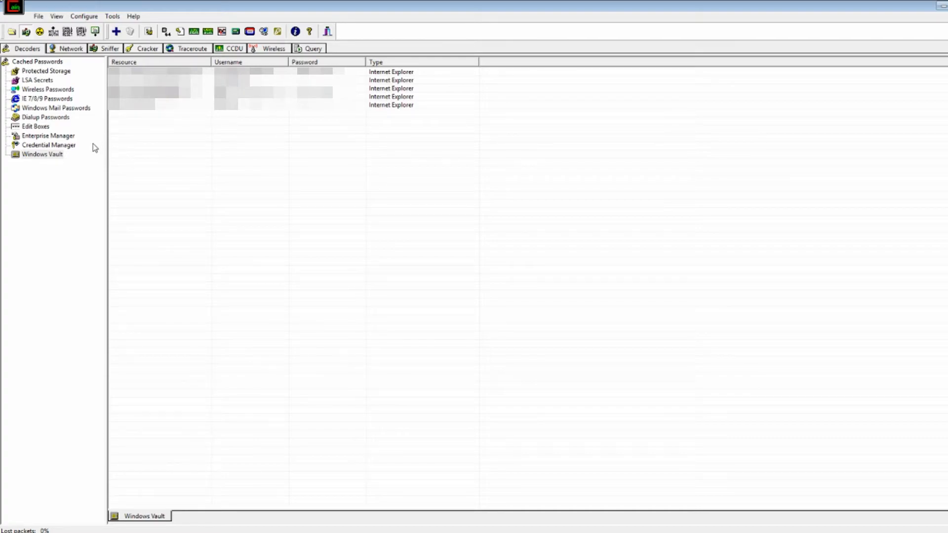
pyautogui.click(48, 145)
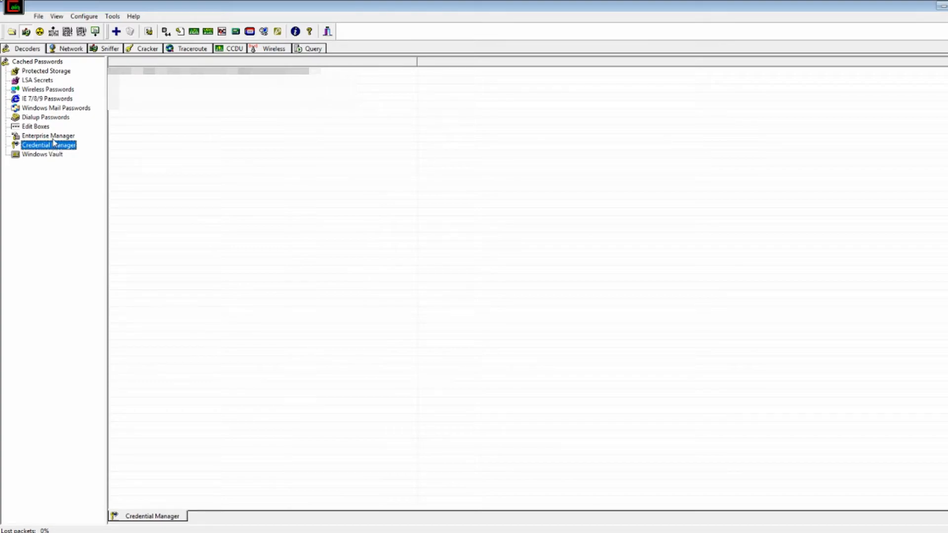
pyautogui.click(36, 61)
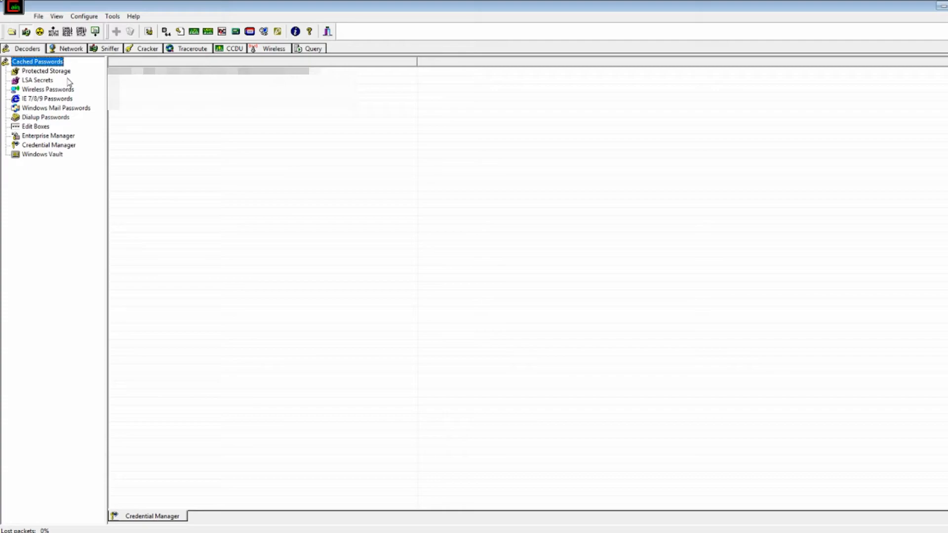
pyautogui.click(46, 71)
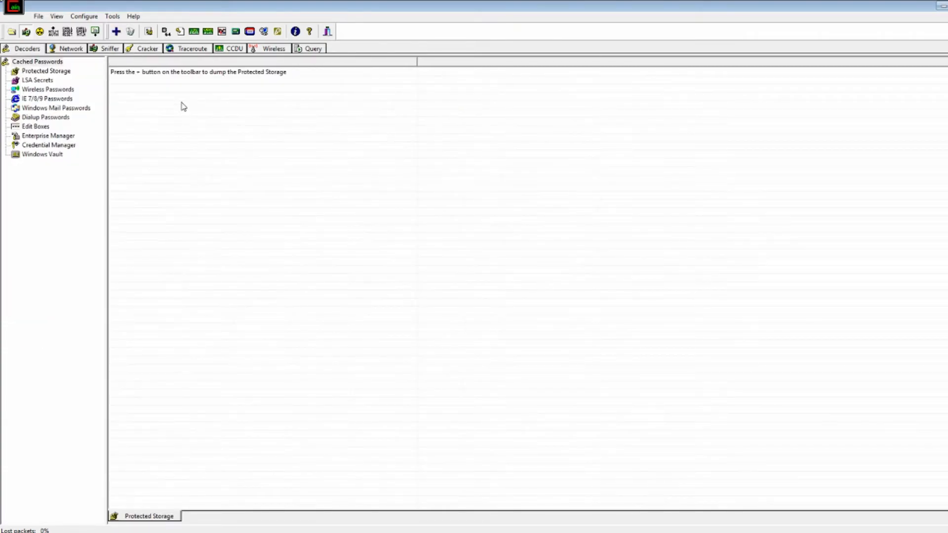
pyautogui.moveTo(145, 78)
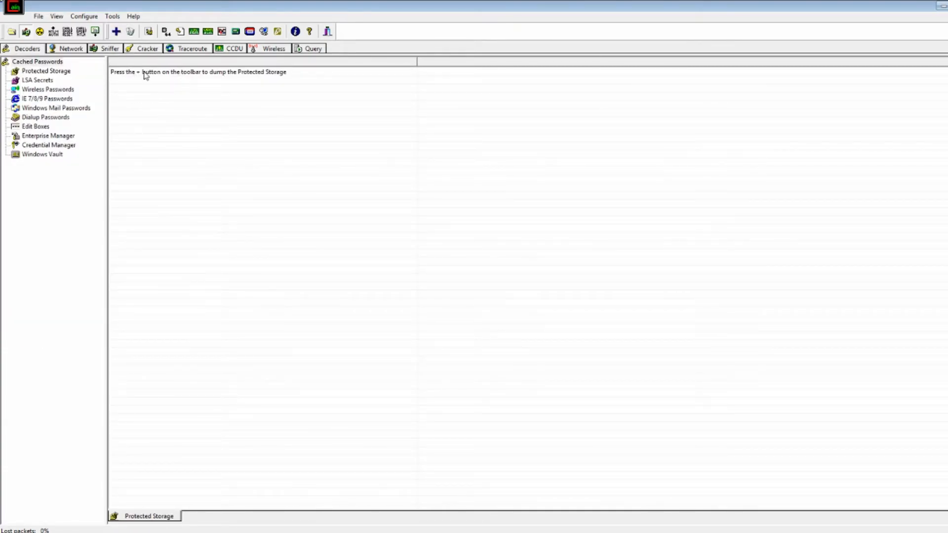
# Step: Import the five local accounts' LM & NTLM hashes from the local system into the Cracker list
pyautogui.click(146, 47)
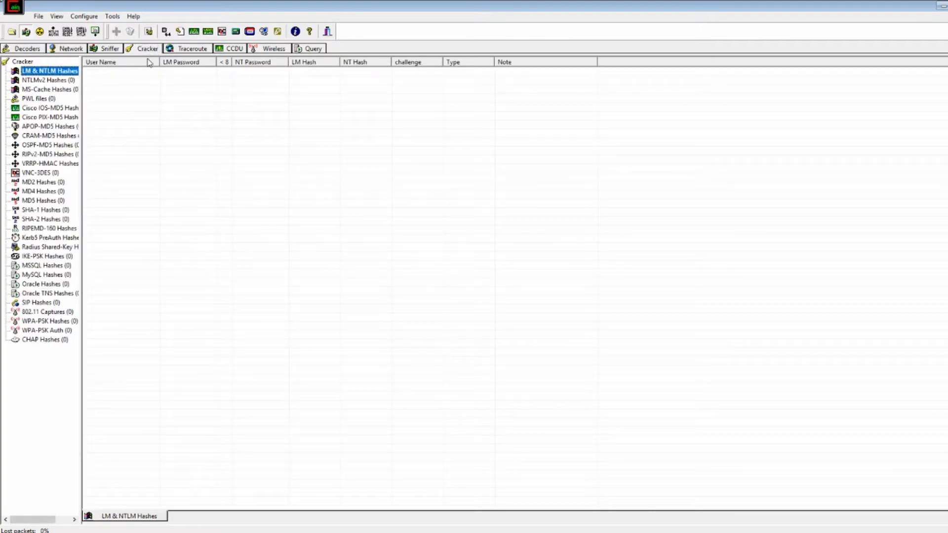
pyautogui.moveTo(113, 100)
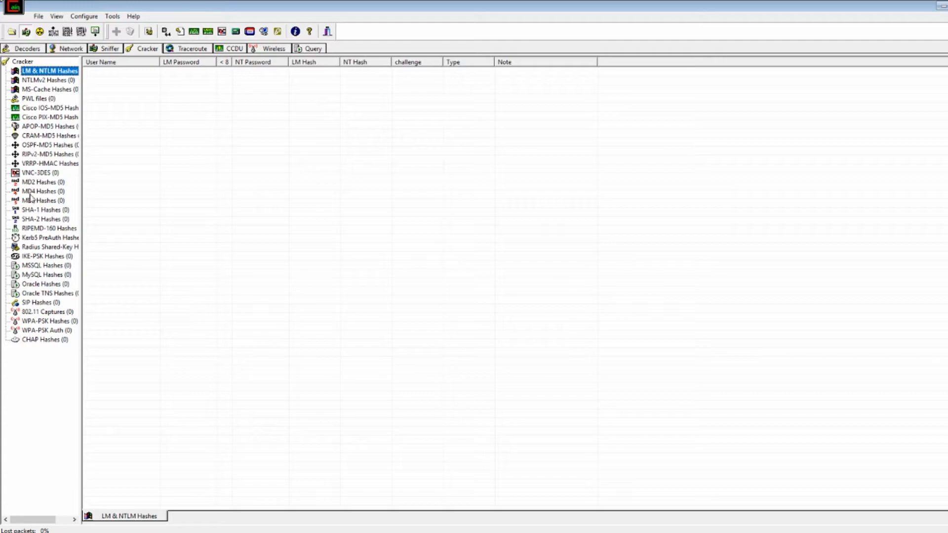
pyautogui.moveTo(55, 256)
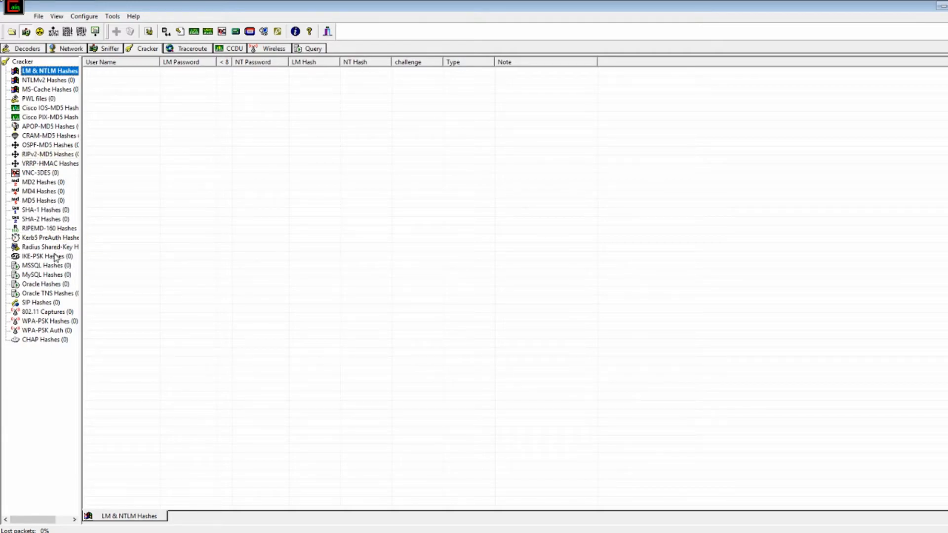
pyautogui.moveTo(108, 97)
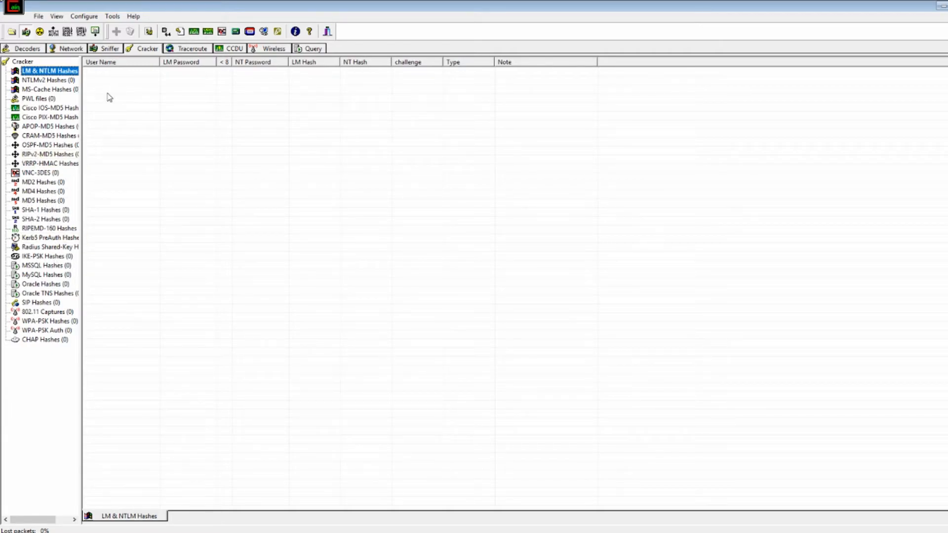
pyautogui.rightClick(110, 97)
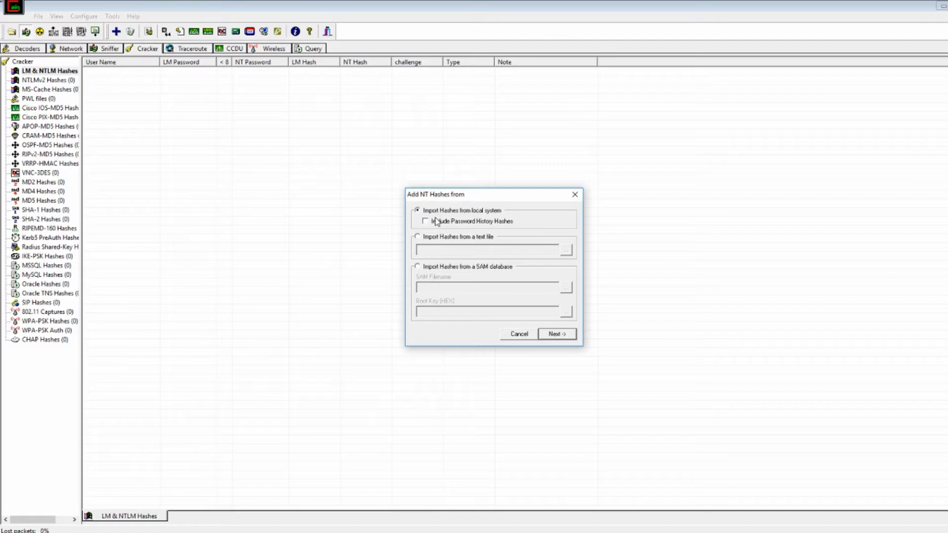
pyautogui.click(557, 334)
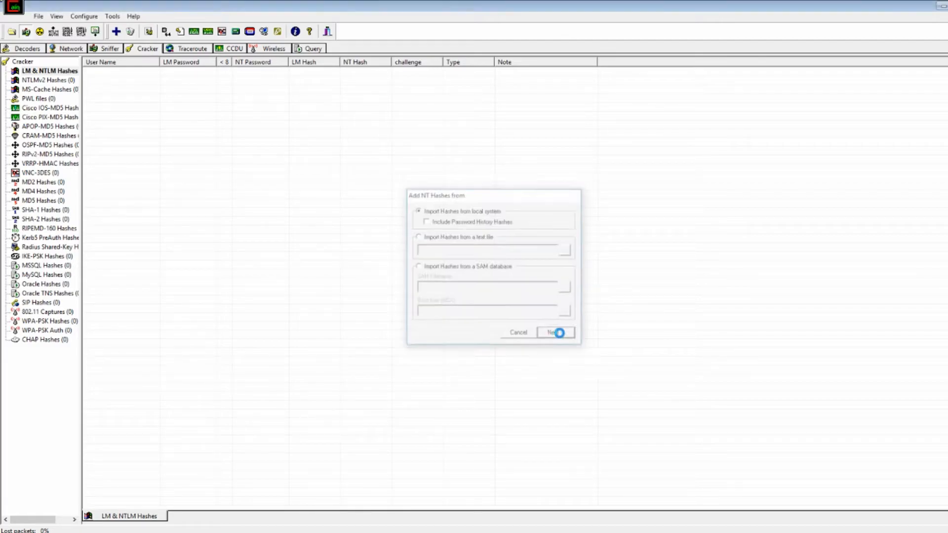
pyautogui.click(558, 332)
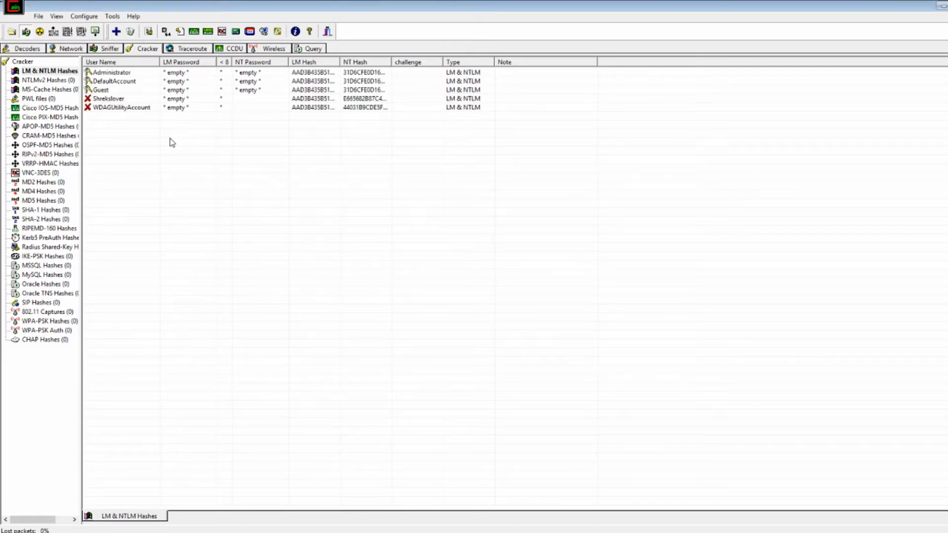
pyautogui.moveTo(181, 142)
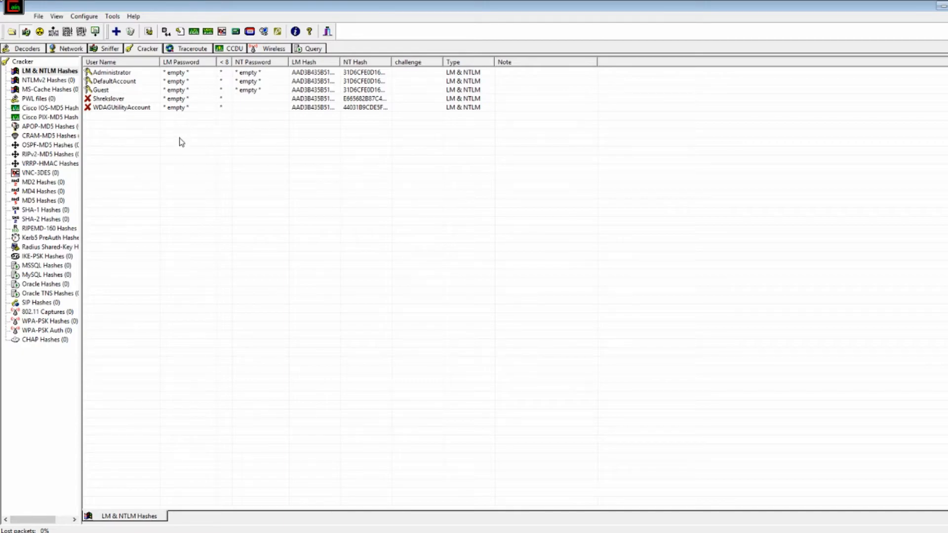
pyautogui.moveTo(142, 122)
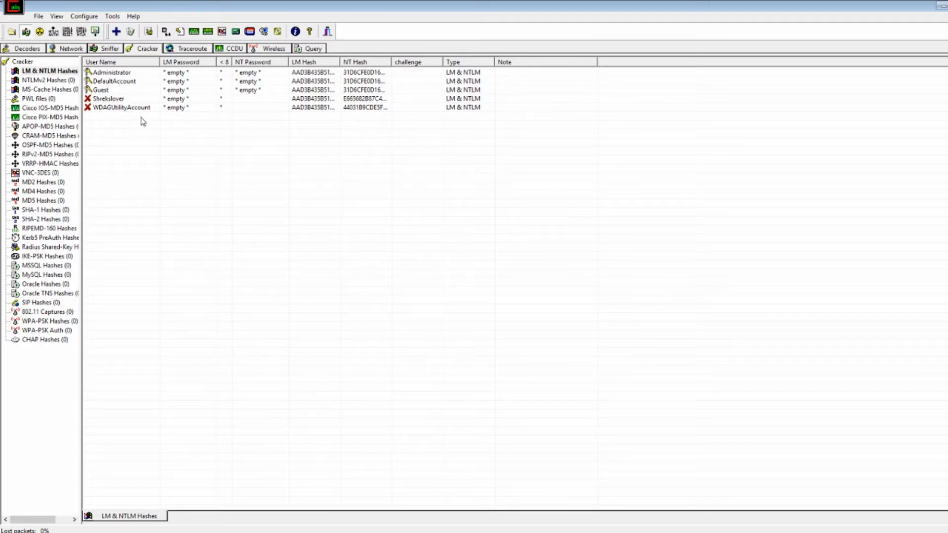
pyautogui.click(104, 98)
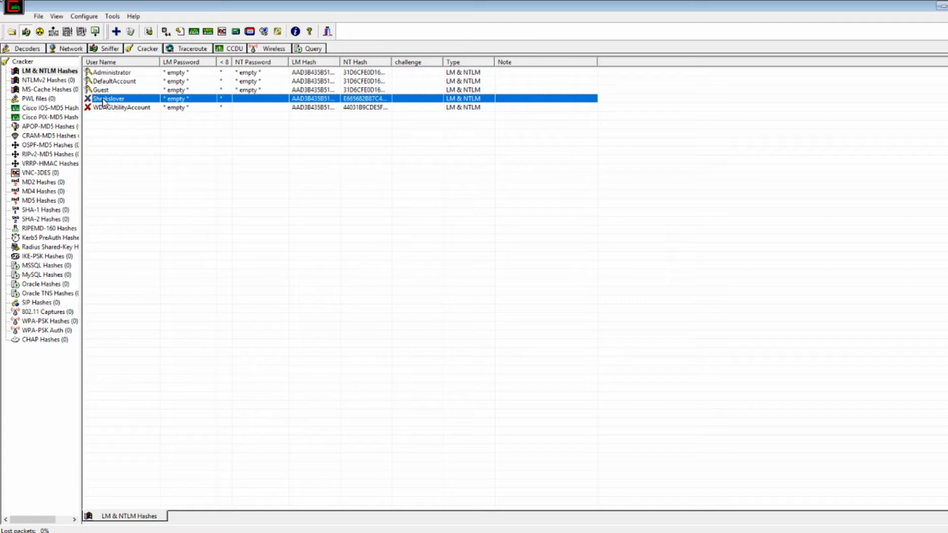
pyautogui.moveTo(140, 103)
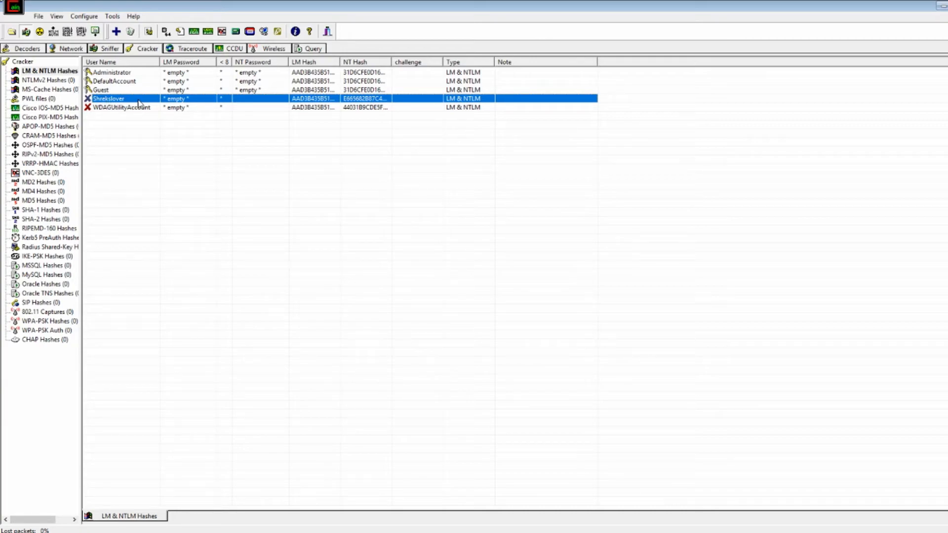
pyautogui.moveTo(231, 98)
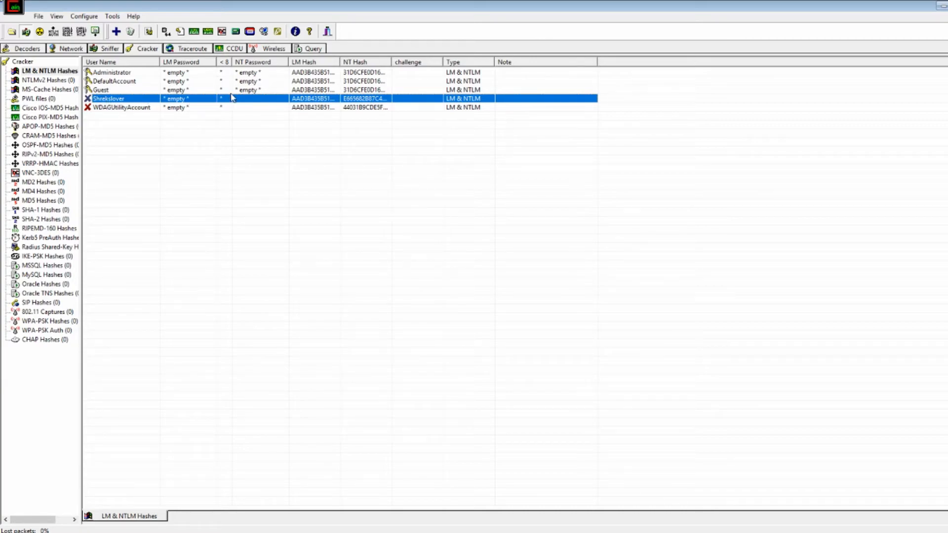
# Step: Select the fourth account row to reach its NTLM brute-force attack options
pyautogui.click(111, 81)
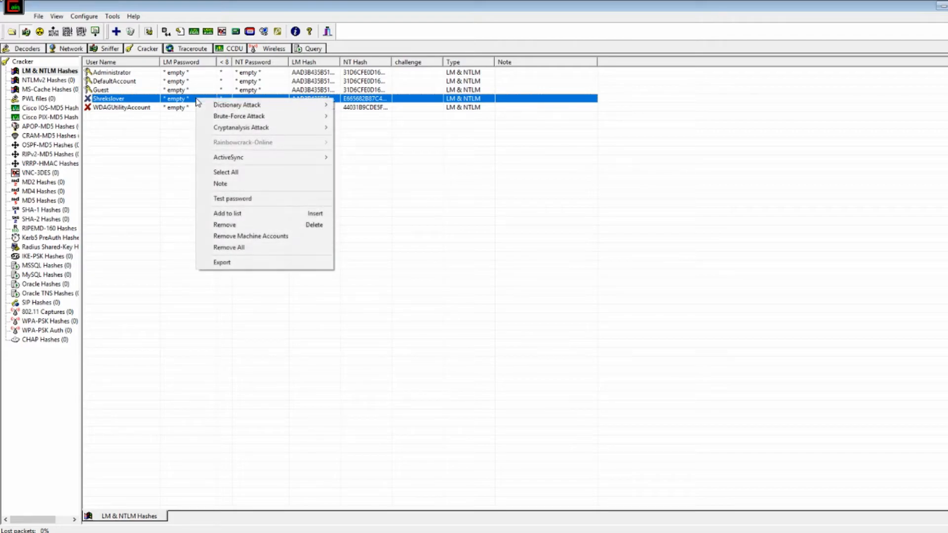
pyautogui.moveTo(239, 105)
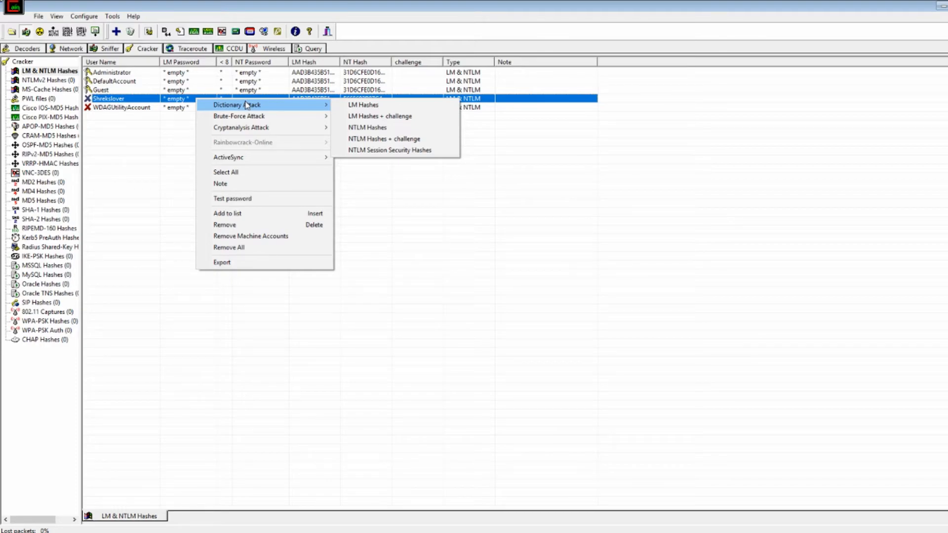
pyautogui.moveTo(257, 116)
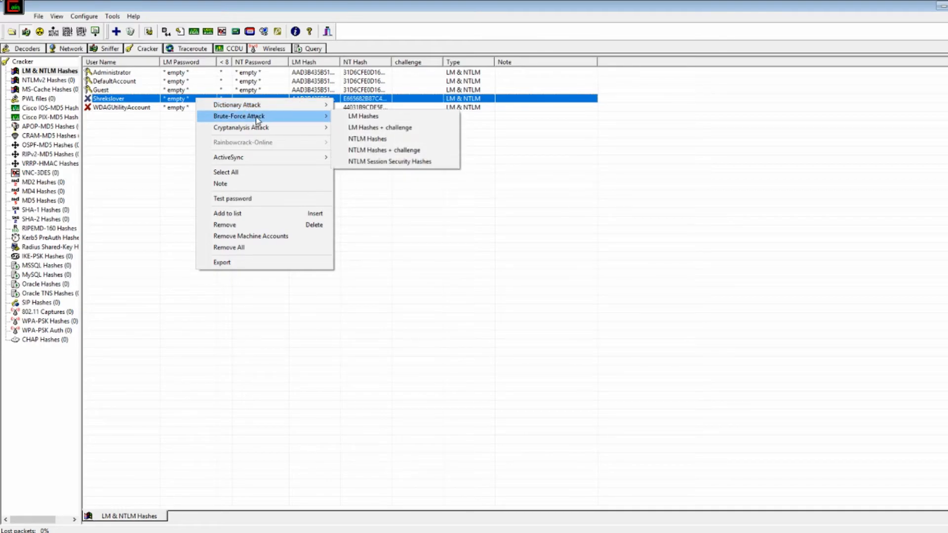
pyautogui.moveTo(372, 139)
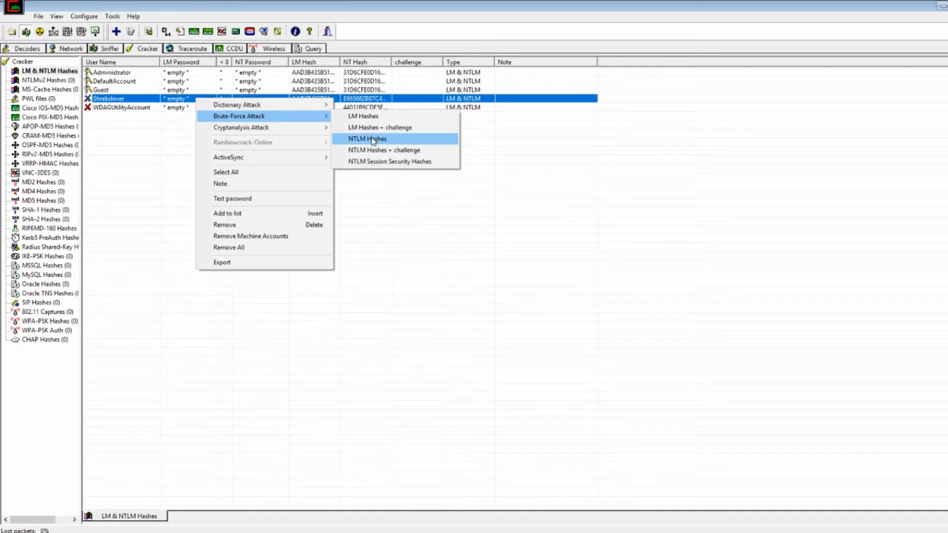
# Step: Start an NTLM brute-force attack using a custom charset with maximum length 8
pyautogui.click(366, 139)
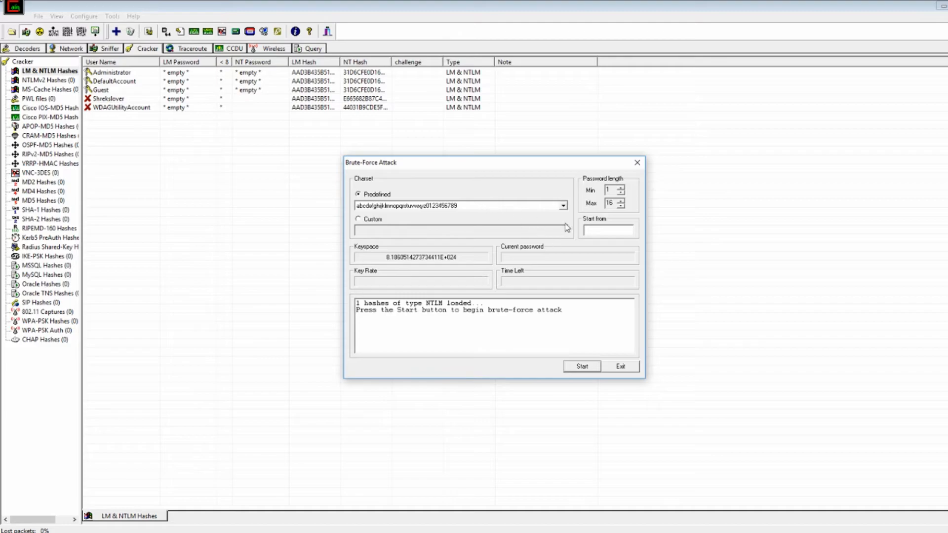
pyautogui.moveTo(580, 200)
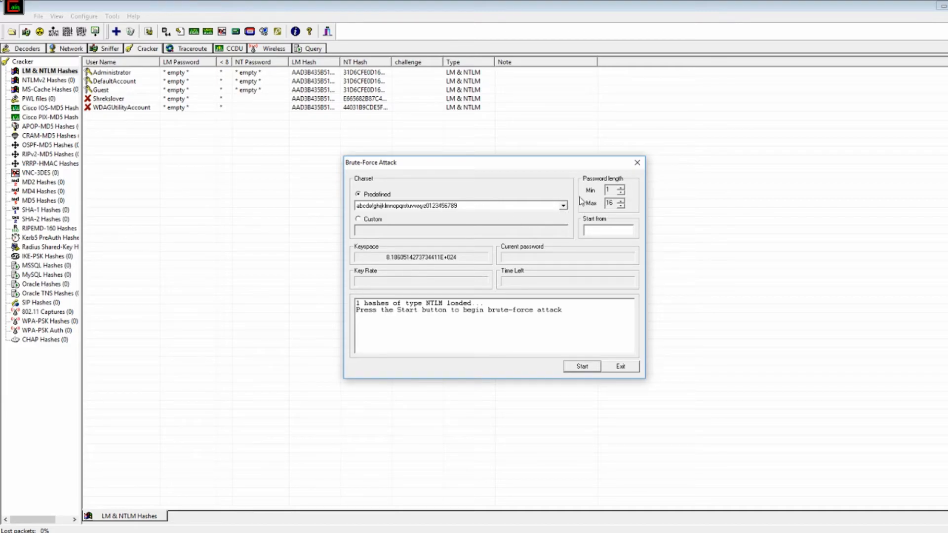
pyautogui.click(561, 205)
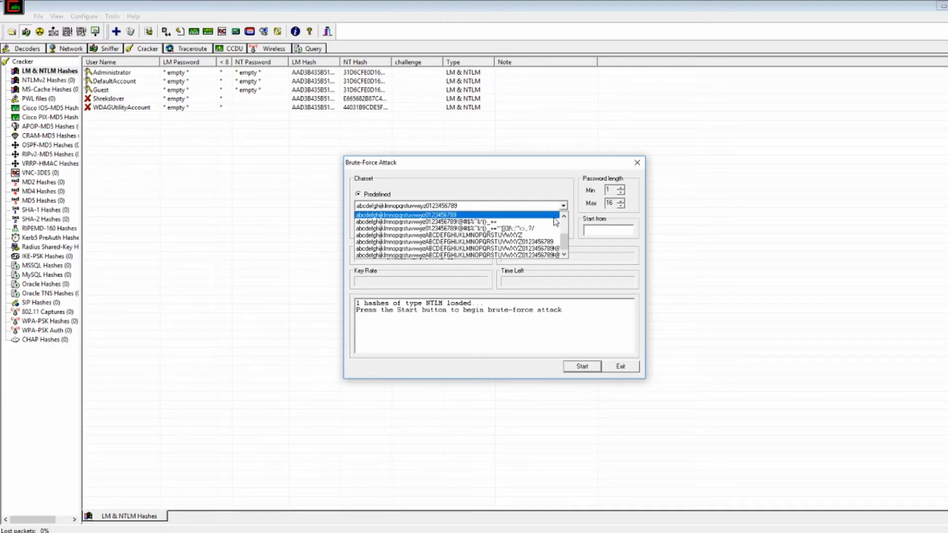
pyautogui.click(459, 215)
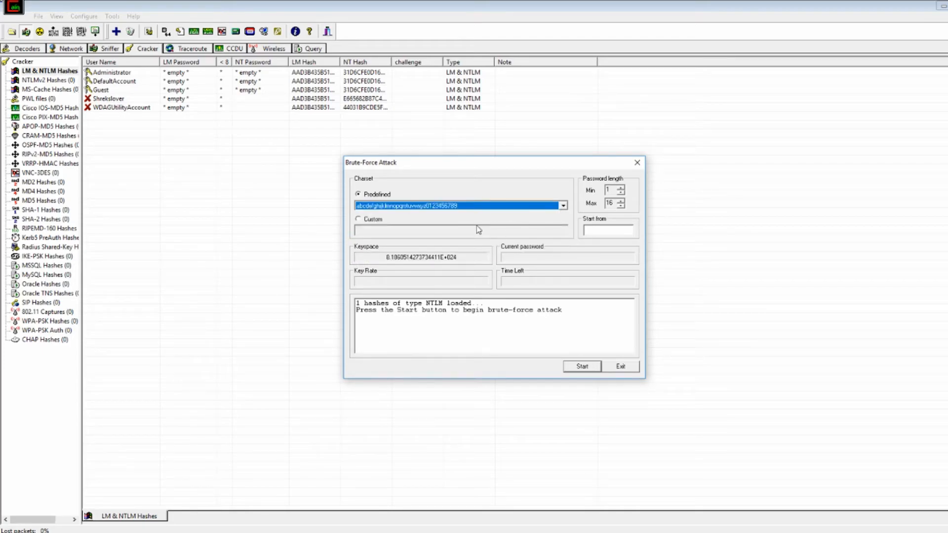
pyautogui.click(358, 218)
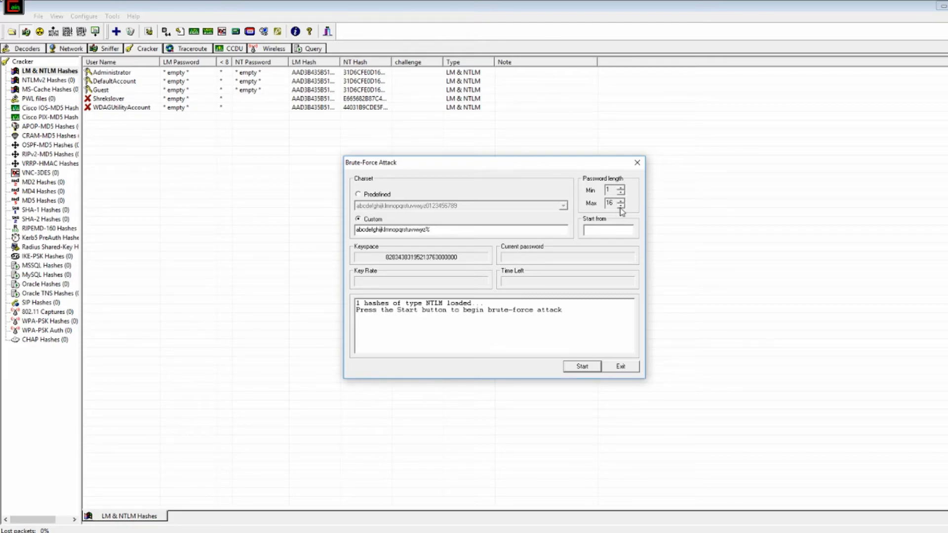
pyautogui.click(621, 205)
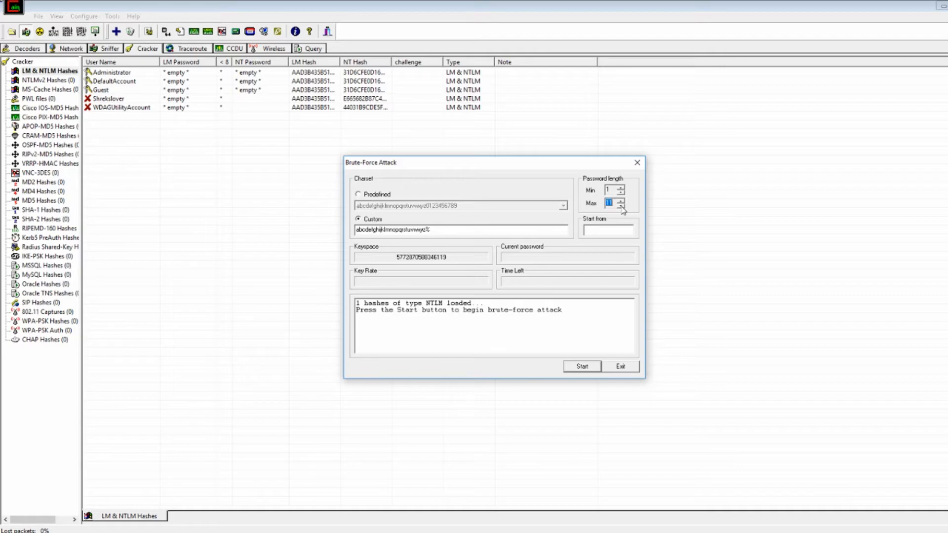
pyautogui.click(622, 205)
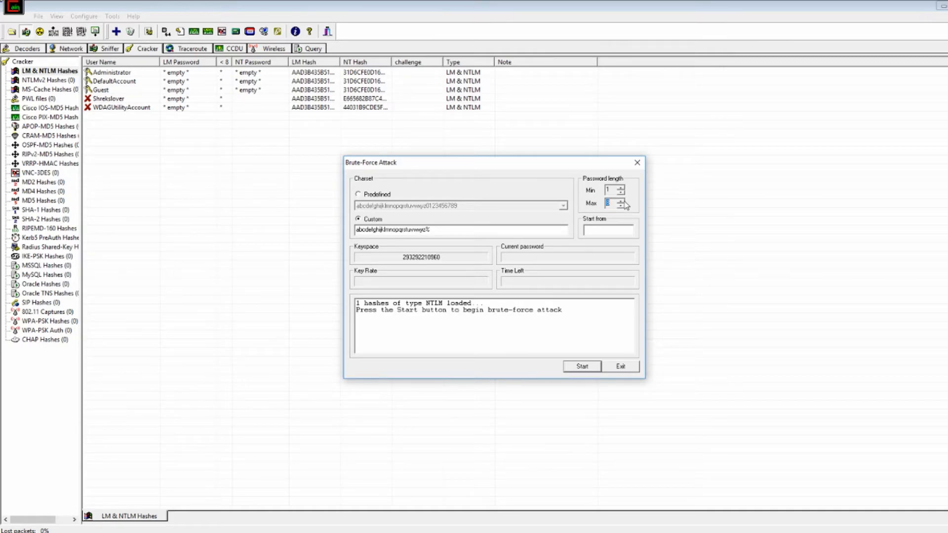
pyautogui.click(620, 200)
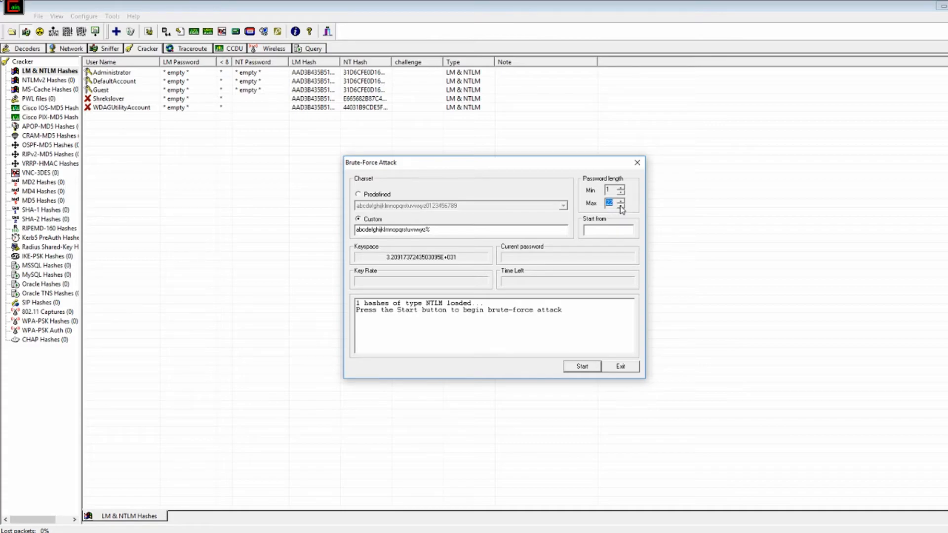
pyautogui.click(618, 201)
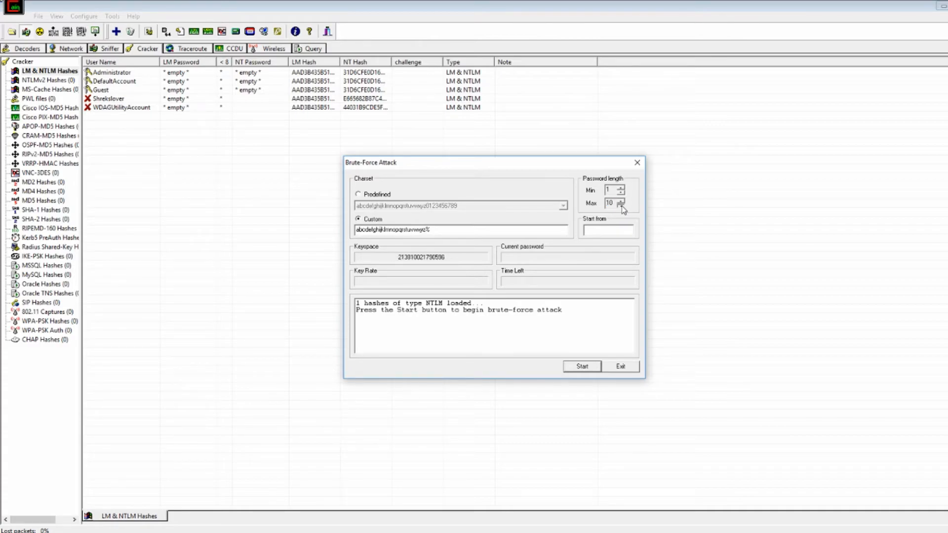
pyautogui.click(626, 205)
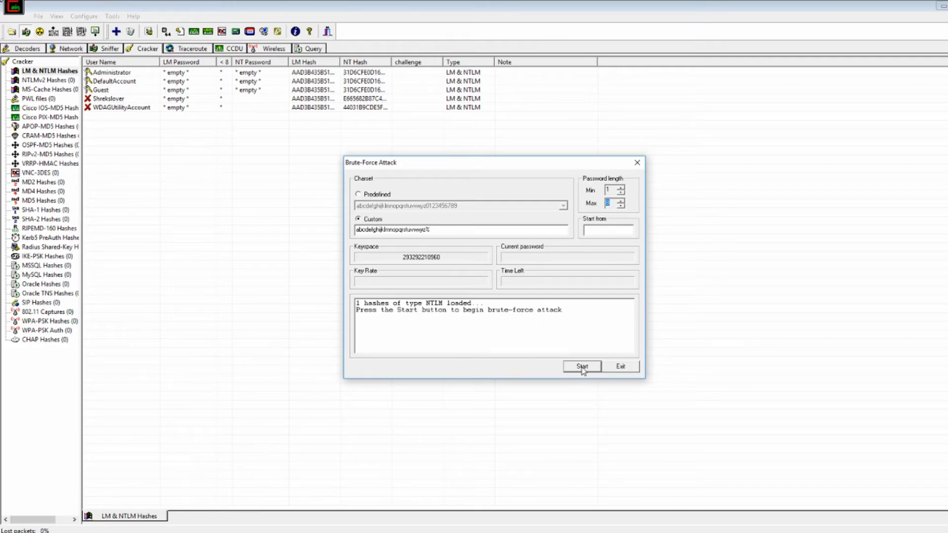
pyautogui.click(582, 366)
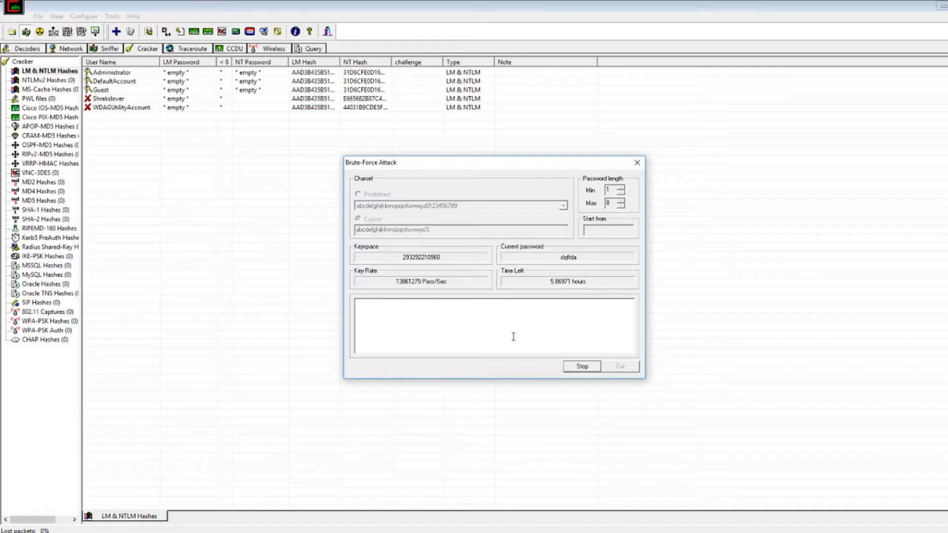
pyautogui.moveTo(577, 343)
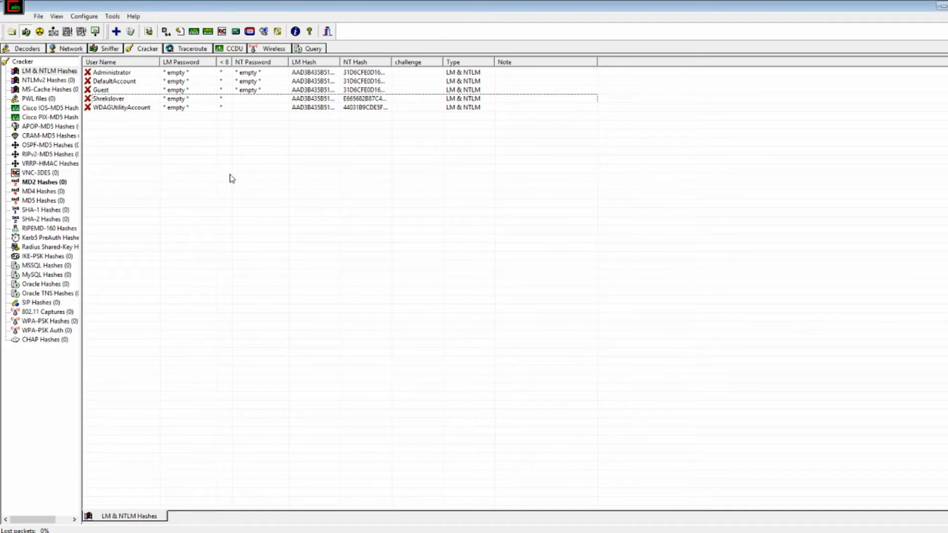
pyautogui.moveTo(83, 228)
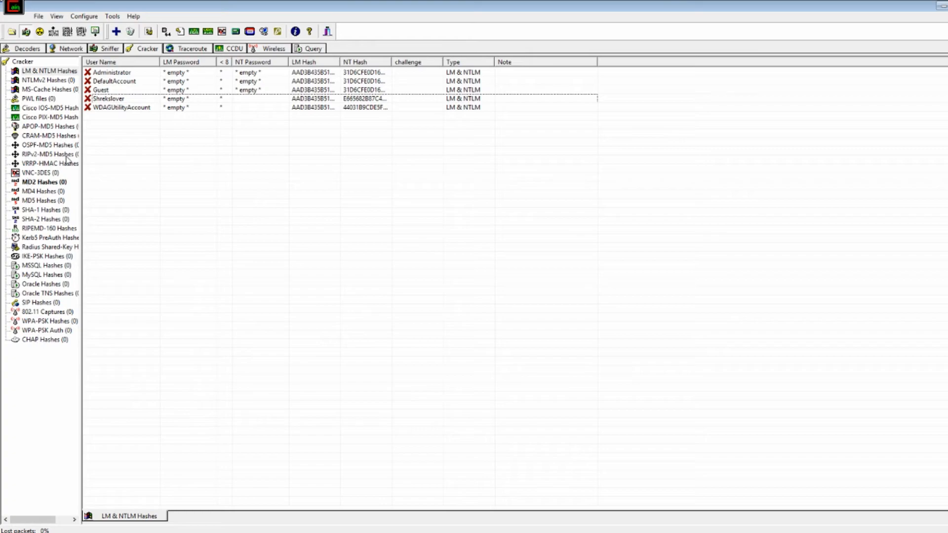
pyautogui.moveTo(35, 186)
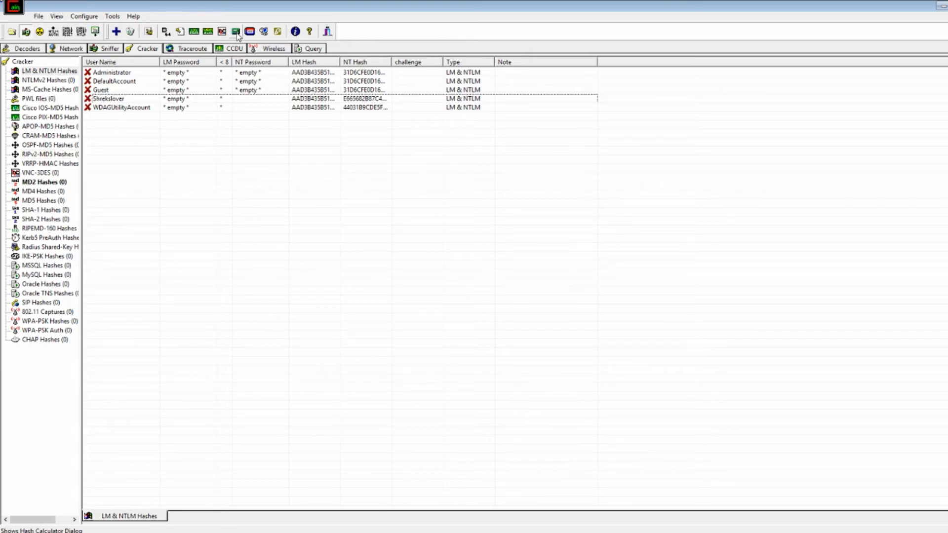
# Step: Calculate the hashes of 'test' in the Hash Calculator and copy the MD2 value
pyautogui.click(236, 31)
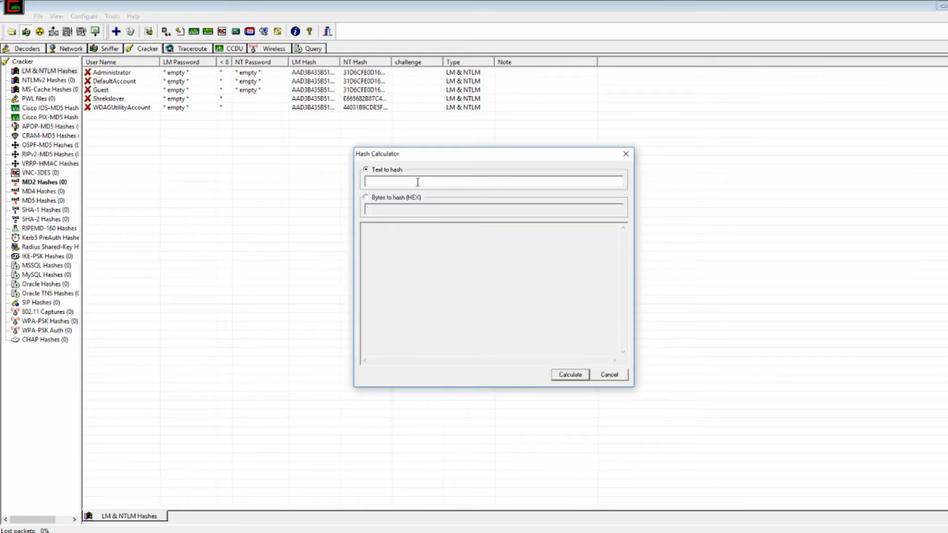
pyautogui.write('test')
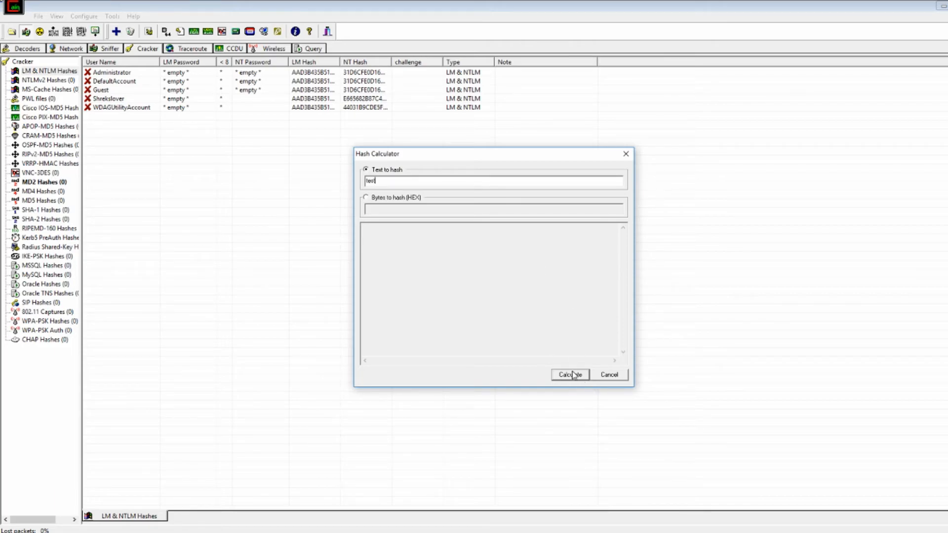
pyautogui.click(570, 374)
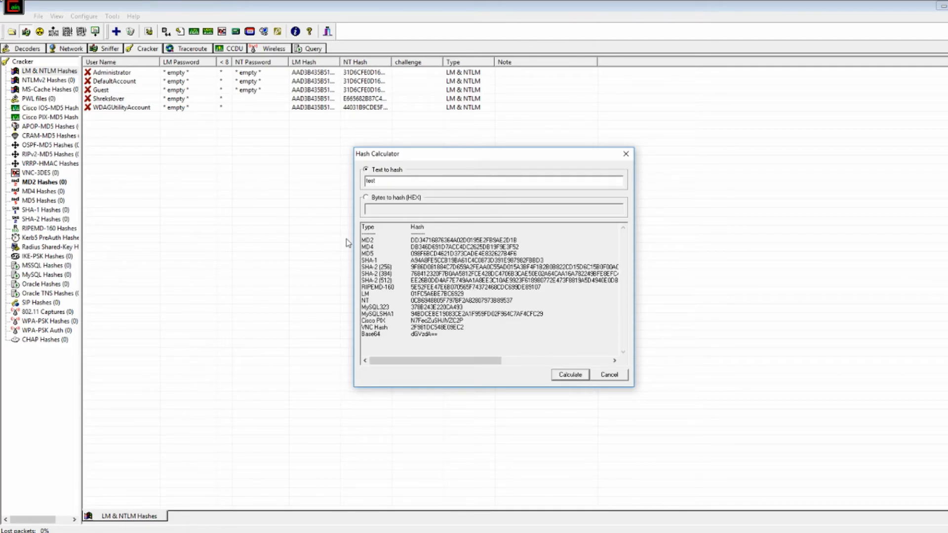
pyautogui.moveTo(384, 245)
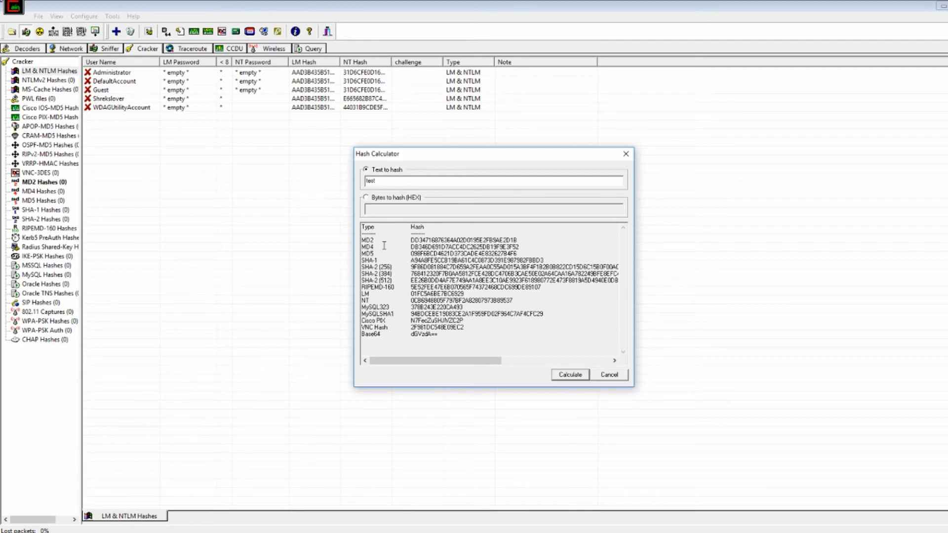
pyautogui.moveTo(372, 259)
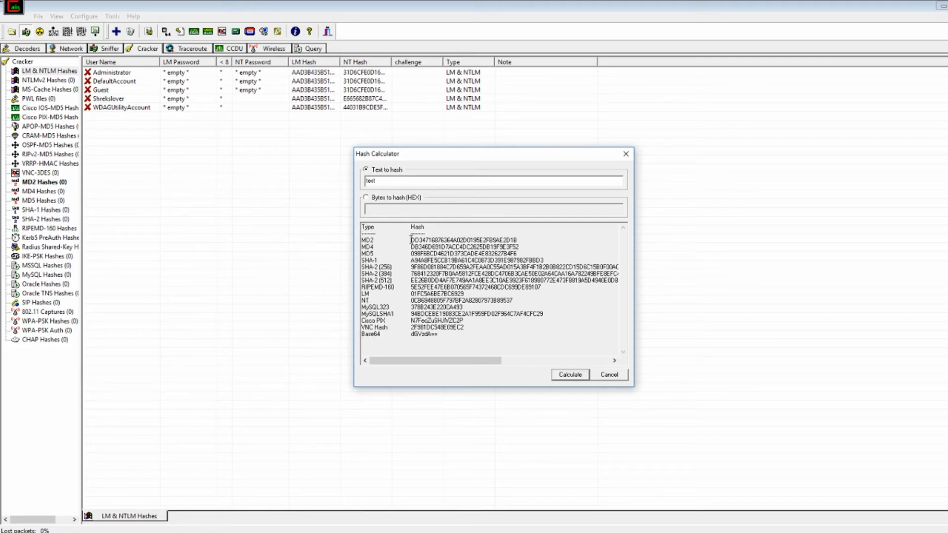
pyautogui.doubleClick(461, 250)
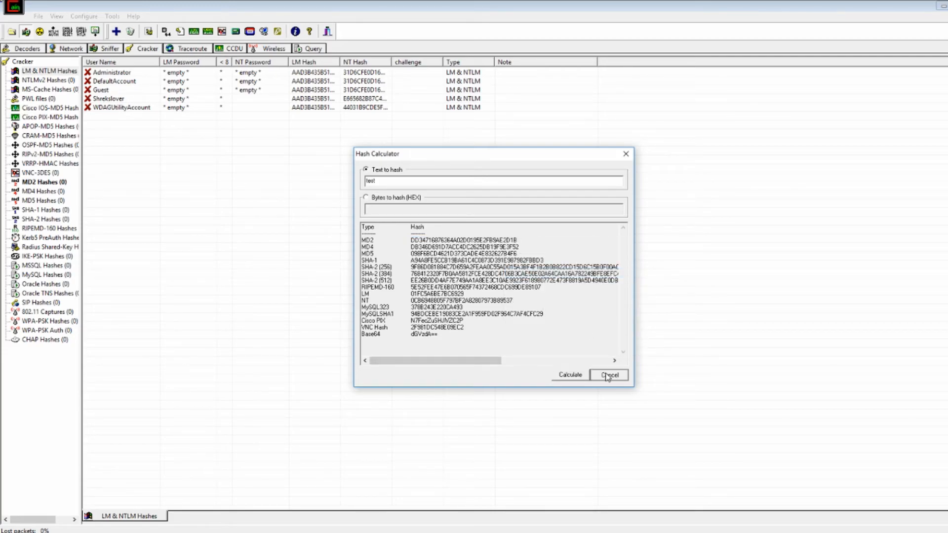
pyautogui.click(610, 375)
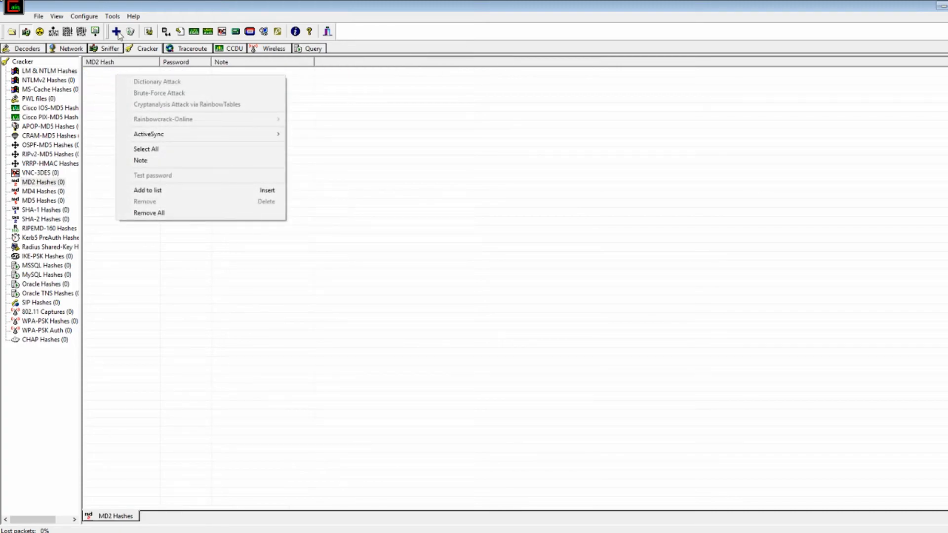
# Step: Add the pasted MD2 hash of 'test' and launch a brute-force attack on it
pyautogui.click(147, 190)
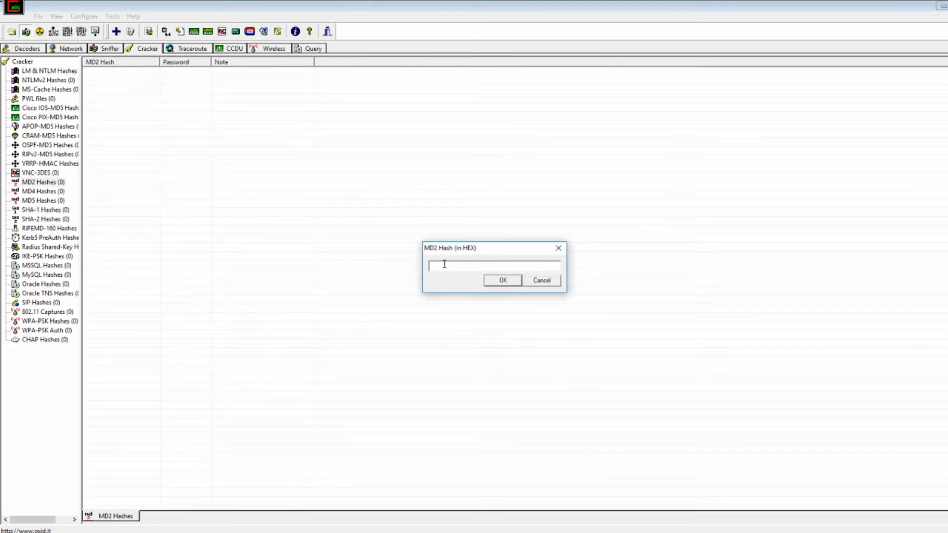
pyautogui.click(503, 280)
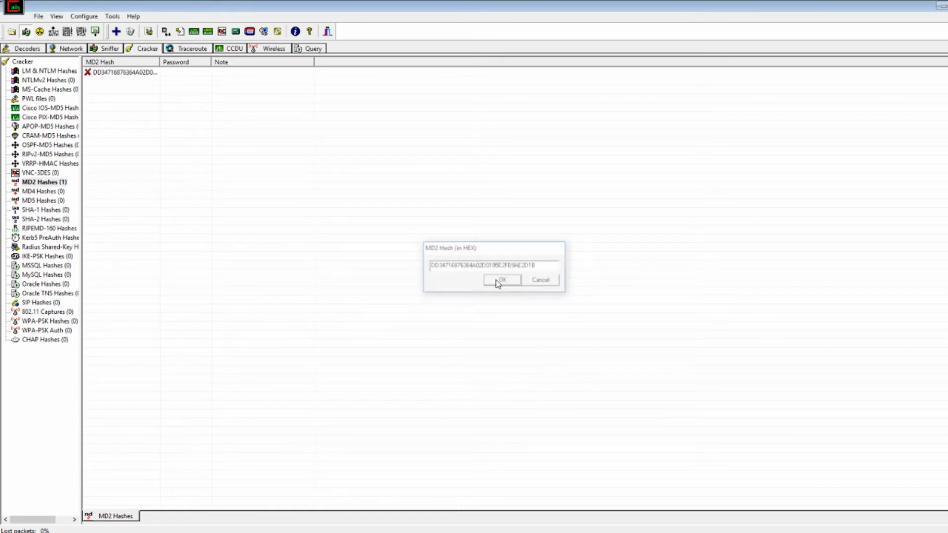
pyautogui.rightClick(123, 75)
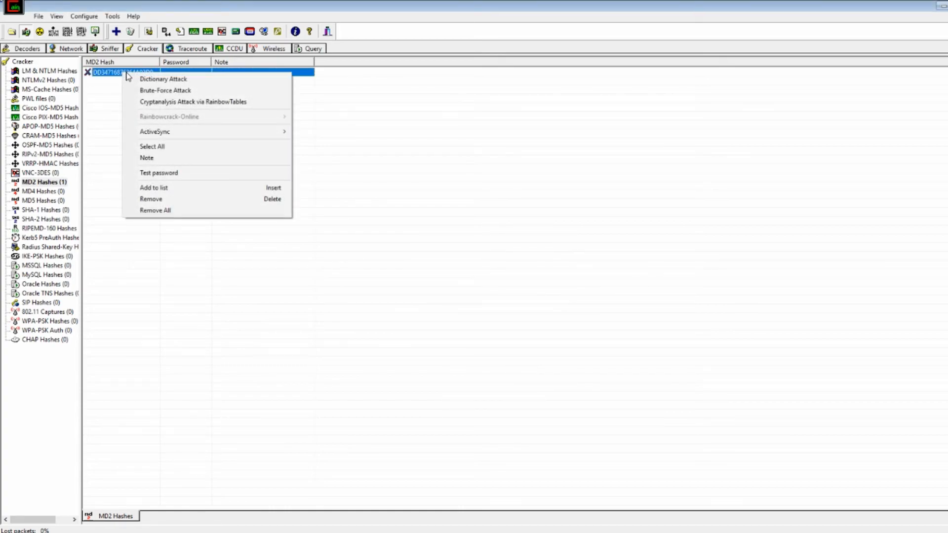
pyautogui.click(165, 91)
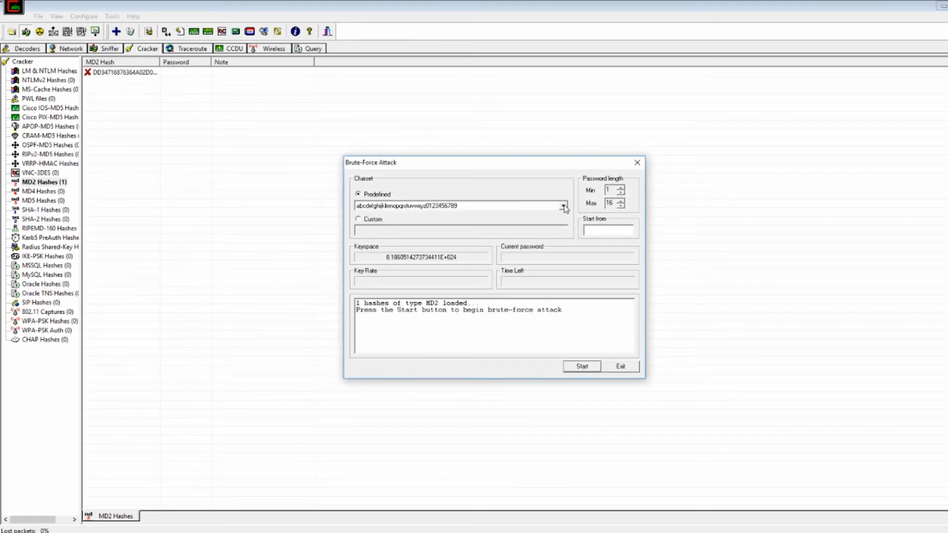
# Step: Crack it with maximum length 4 and a digit-free custom charset, then exit
pyautogui.click(622, 201)
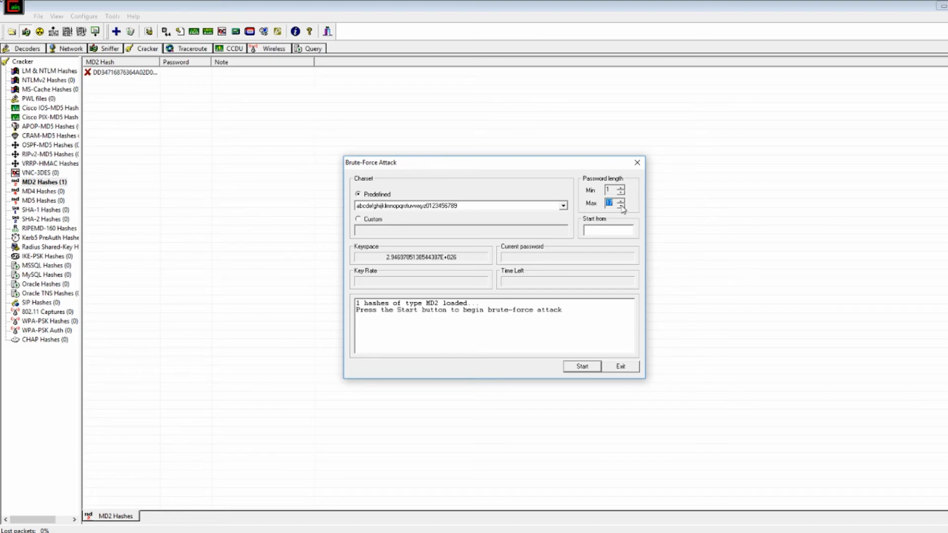
pyautogui.click(622, 206)
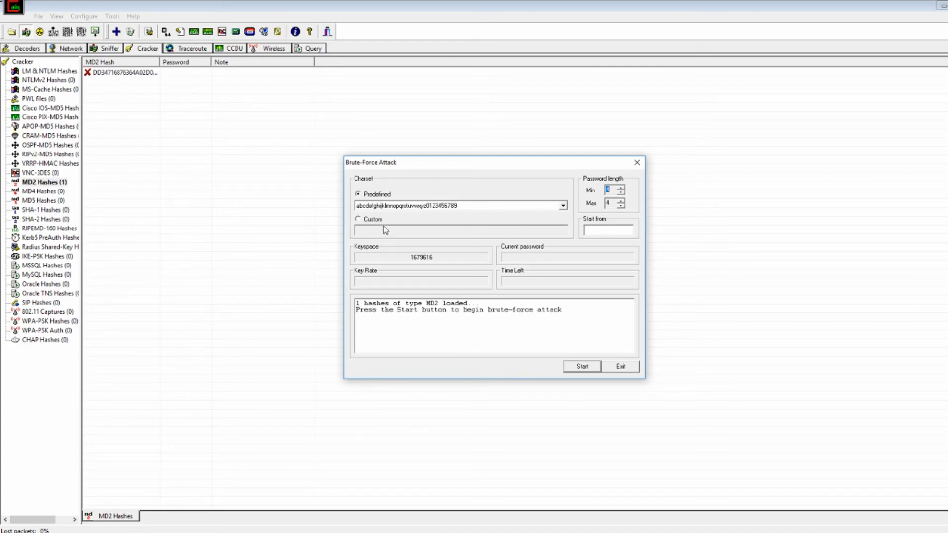
pyautogui.click(358, 220)
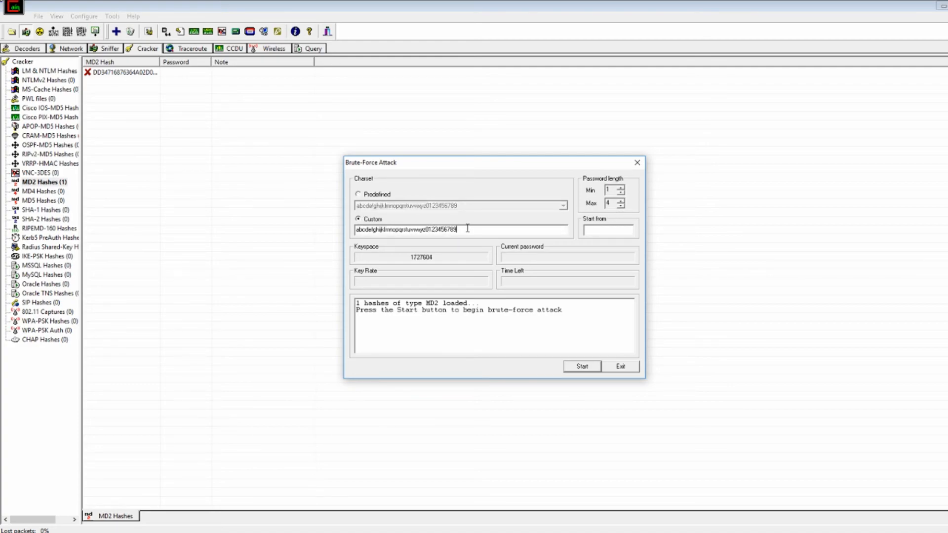
pyautogui.press('Backspace')
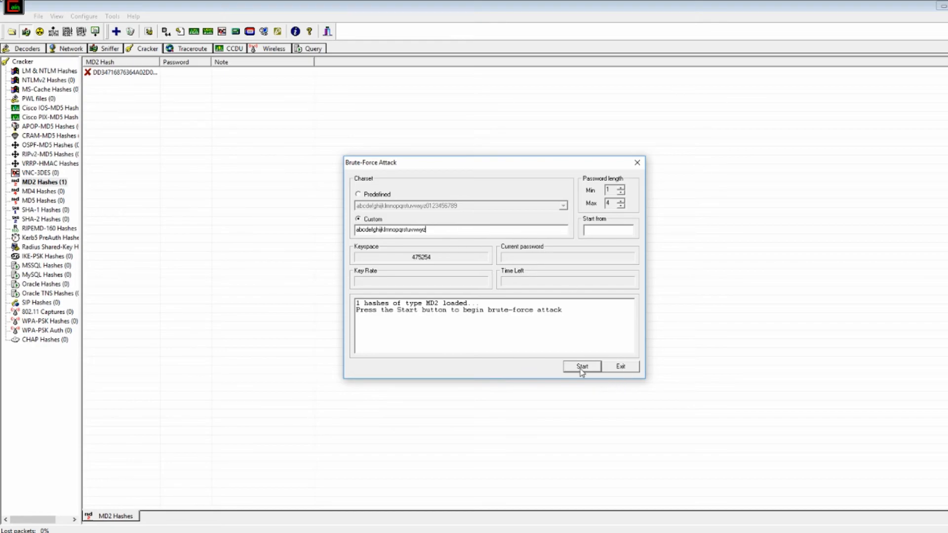
pyautogui.click(582, 366)
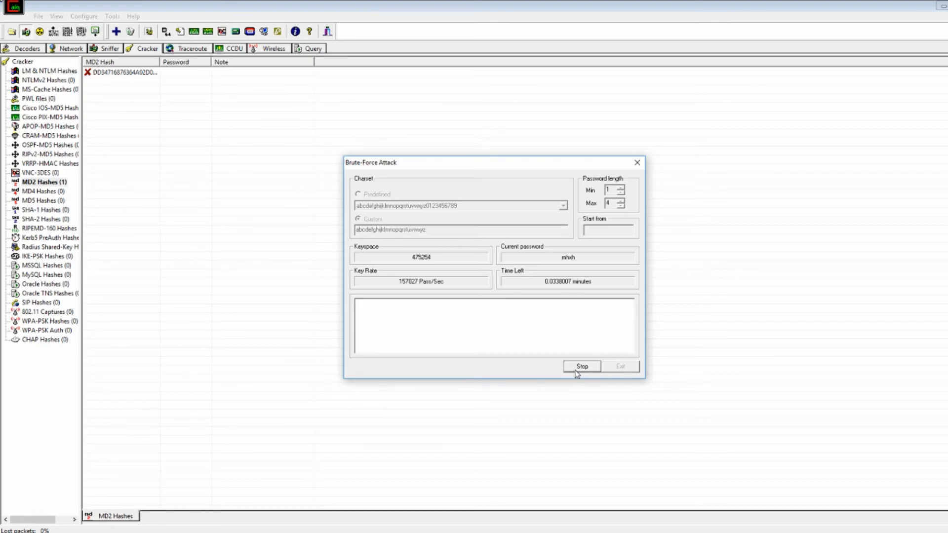
pyautogui.click(581, 366)
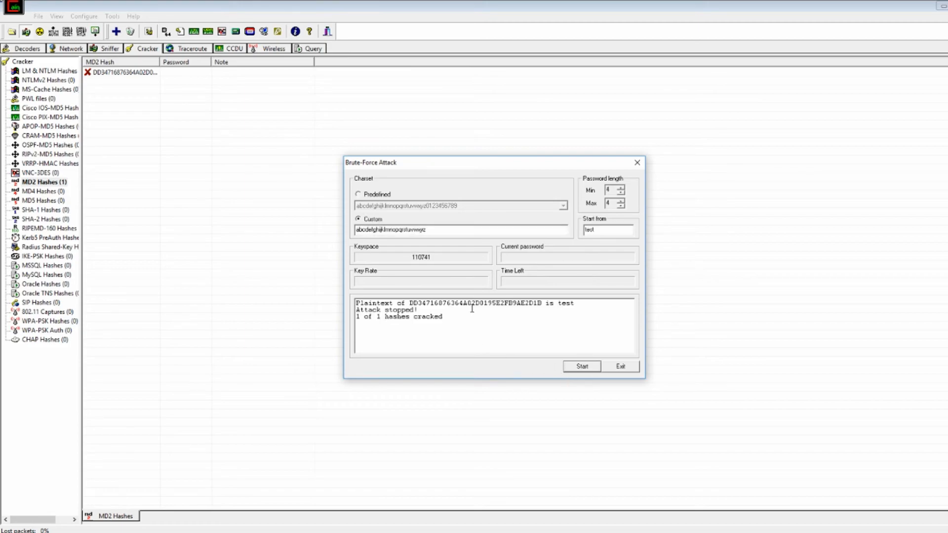
pyautogui.moveTo(517, 288)
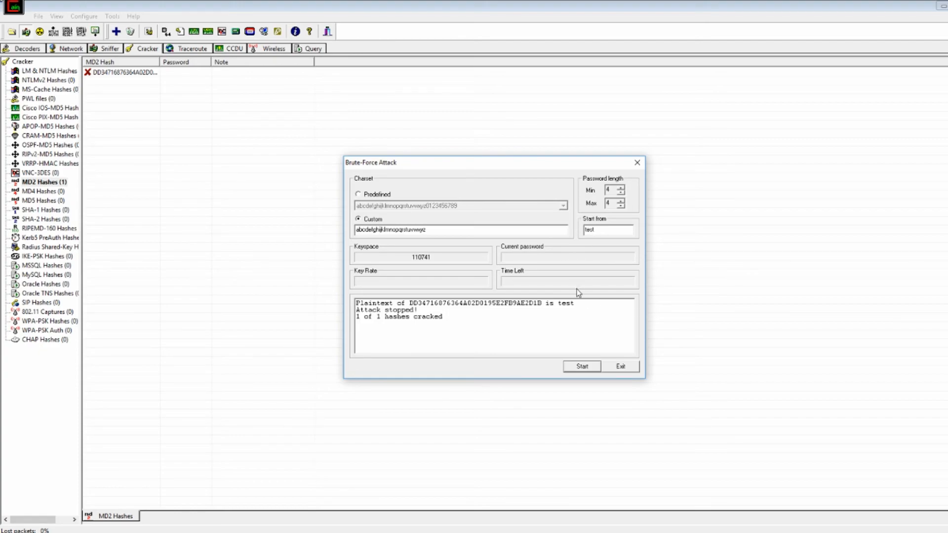
pyautogui.moveTo(537, 272)
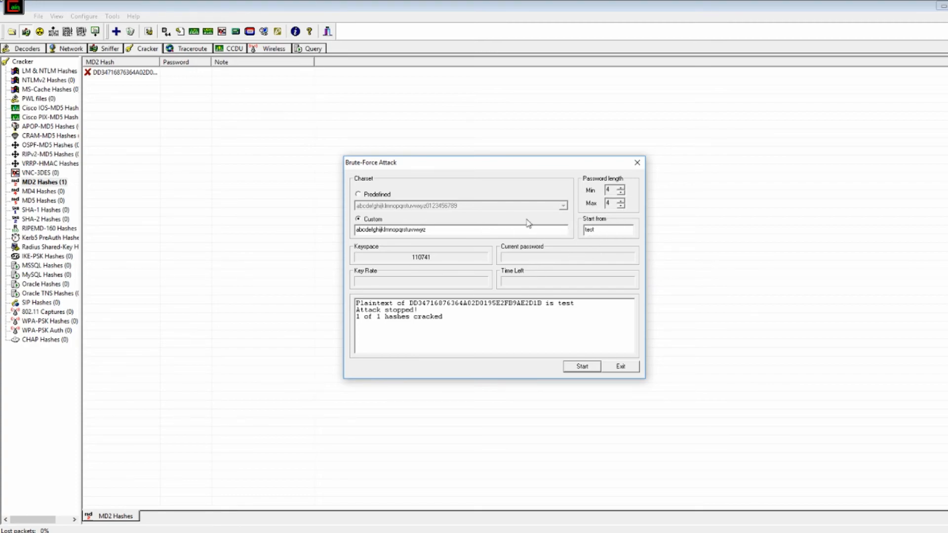
pyautogui.moveTo(649, 394)
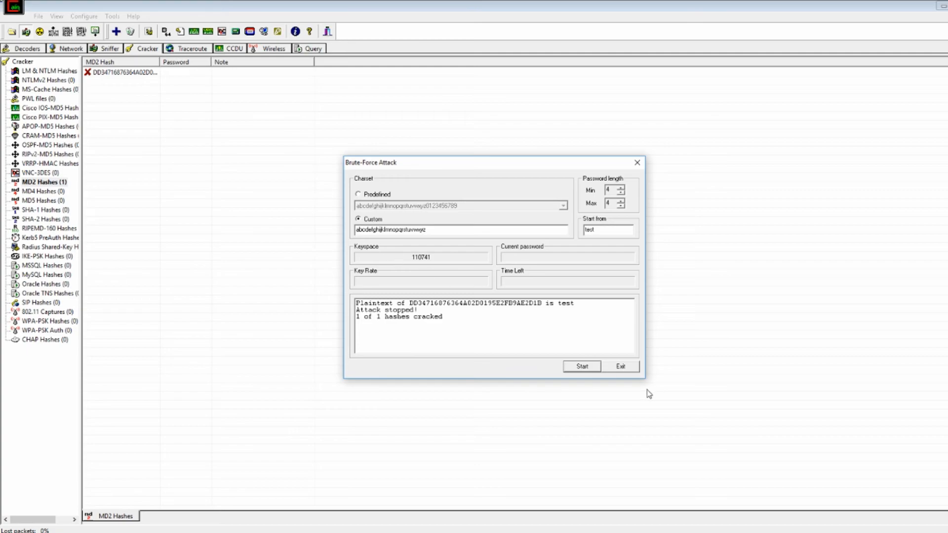
pyautogui.click(623, 366)
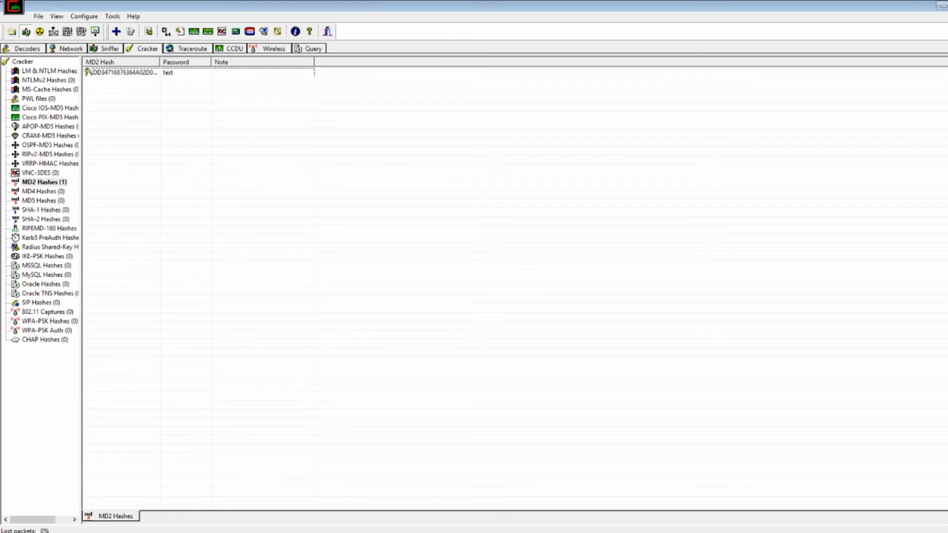
# Step: Select the cracked MD2 entry, then view the Sniffer host list showing 192.168.0.1
pyautogui.click(127, 72)
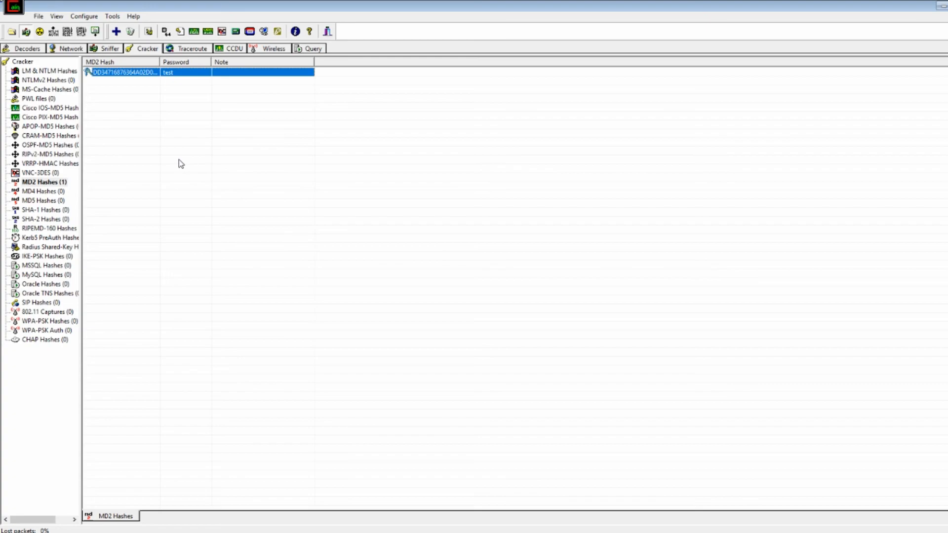
pyautogui.moveTo(132, 131)
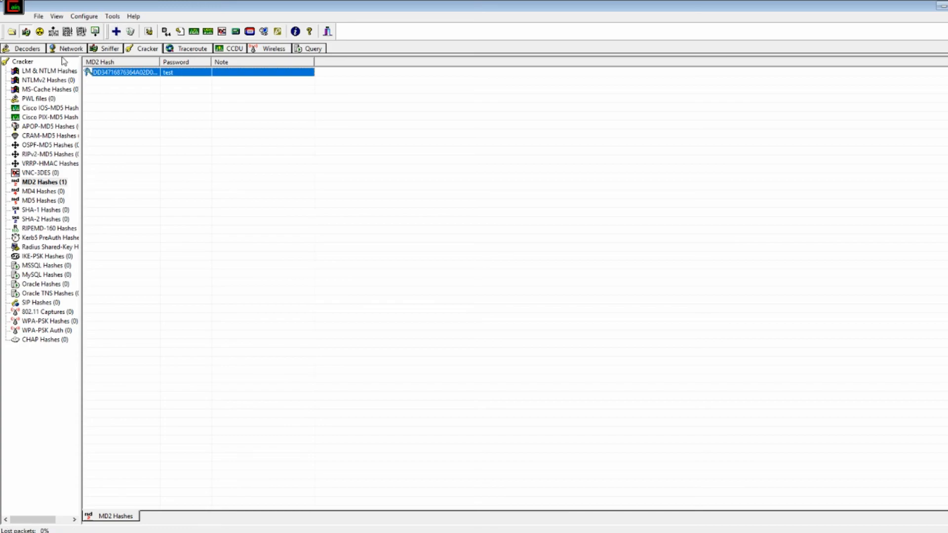
pyautogui.moveTo(98, 60)
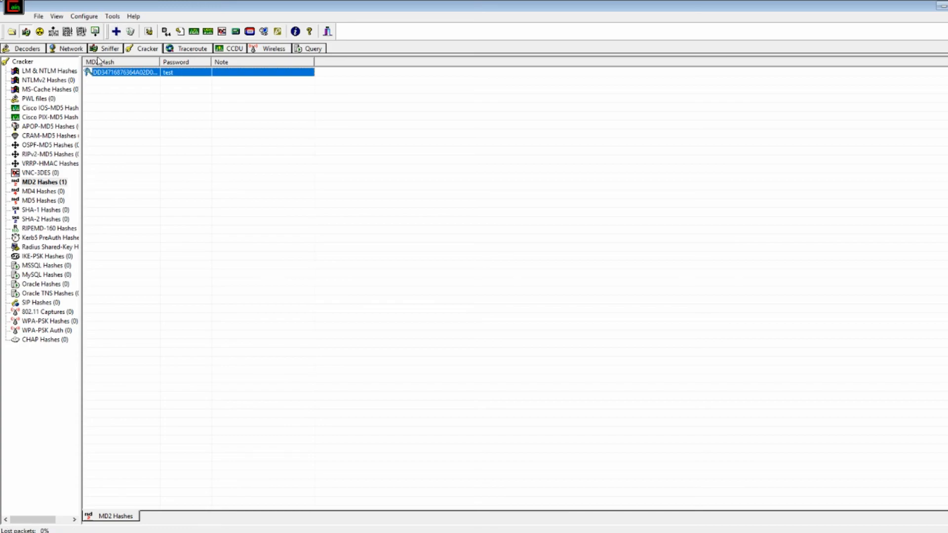
pyautogui.moveTo(101, 53)
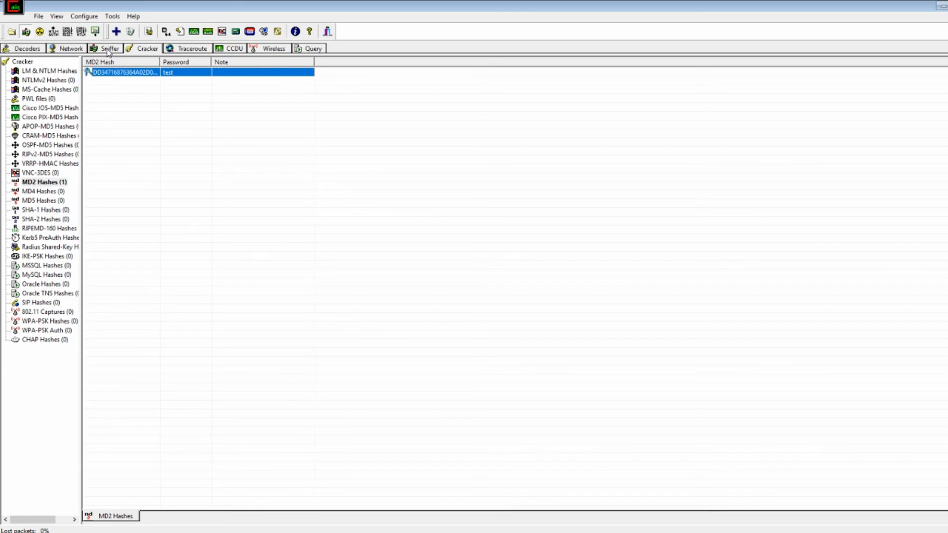
pyautogui.click(106, 48)
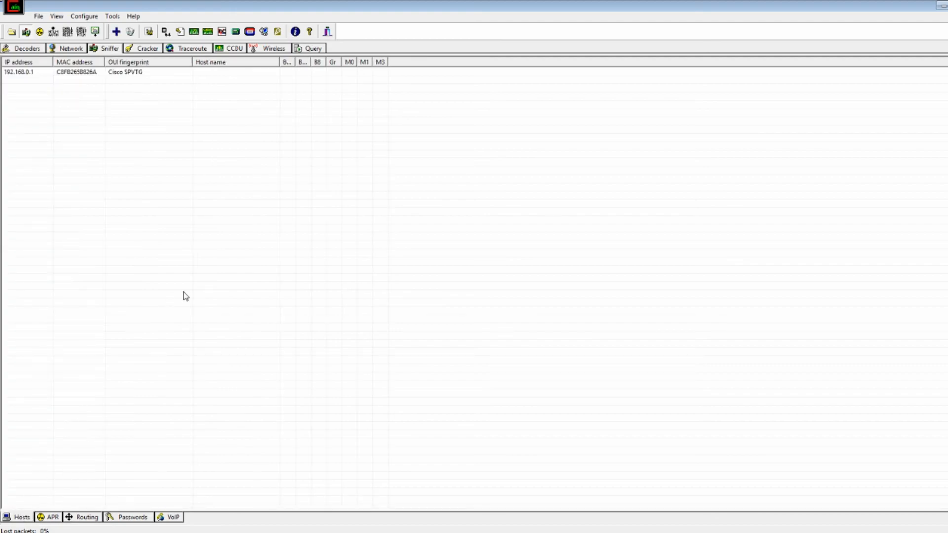
pyautogui.moveTo(127, 408)
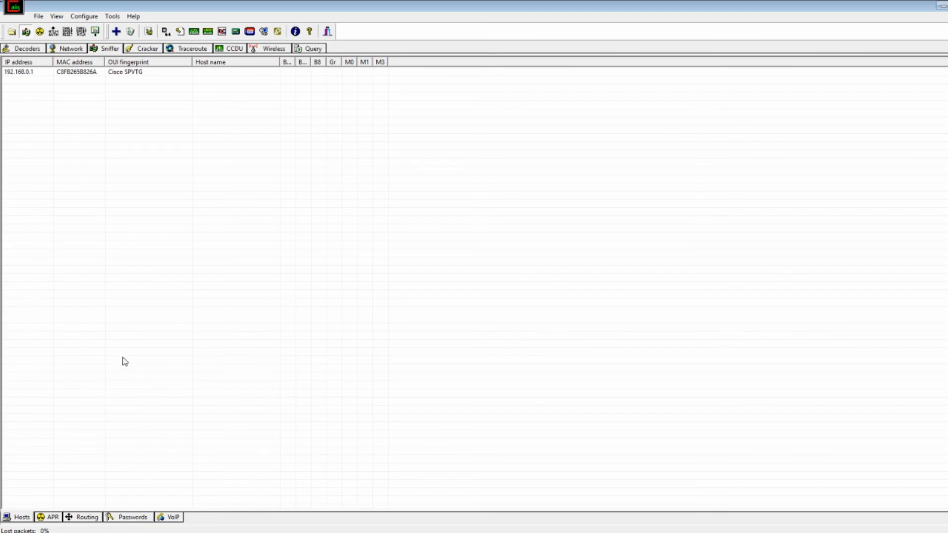
pyautogui.moveTo(209, 297)
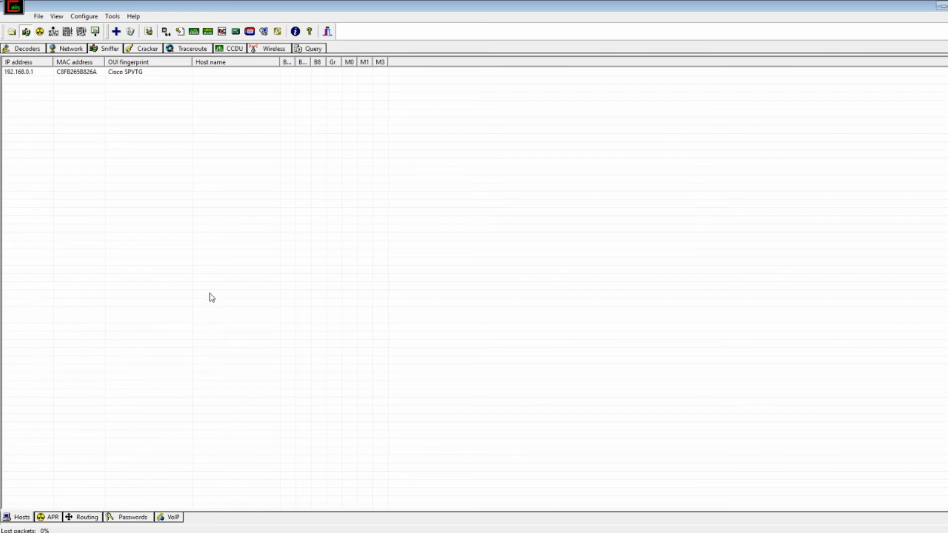
pyautogui.moveTo(214, 298)
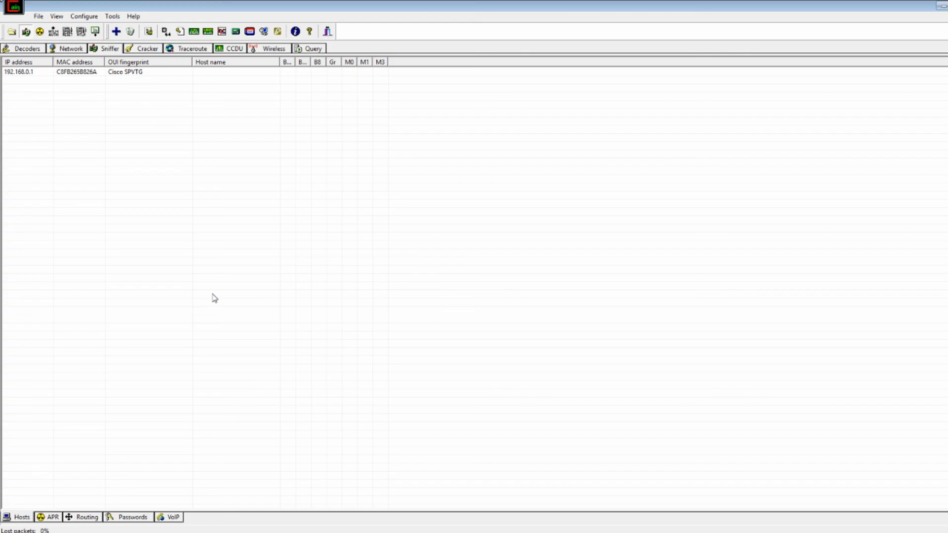
pyautogui.moveTo(210, 301)
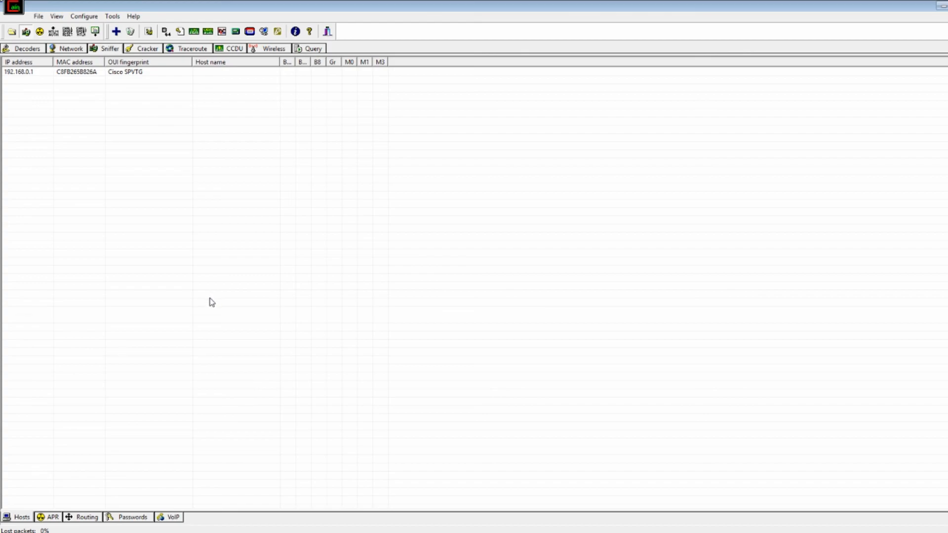
pyautogui.moveTo(207, 296)
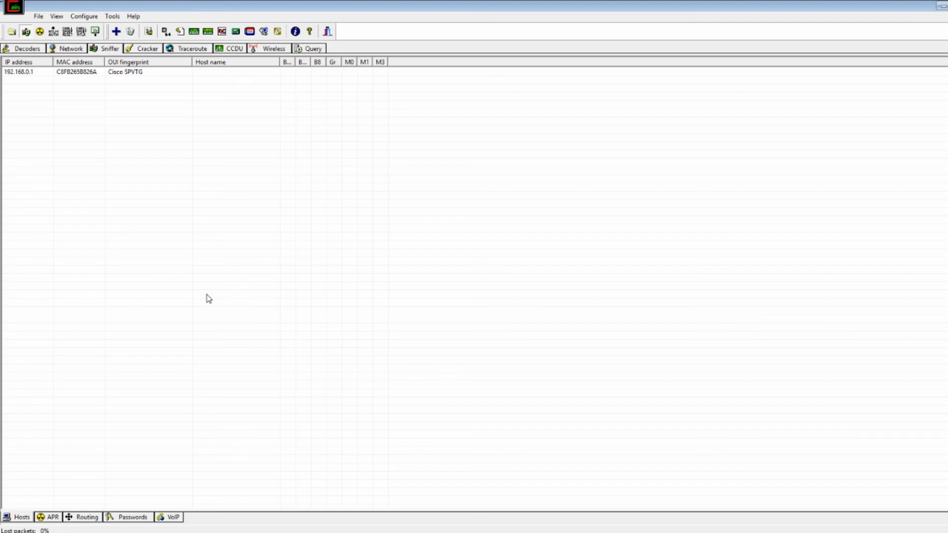
pyautogui.moveTo(211, 299)
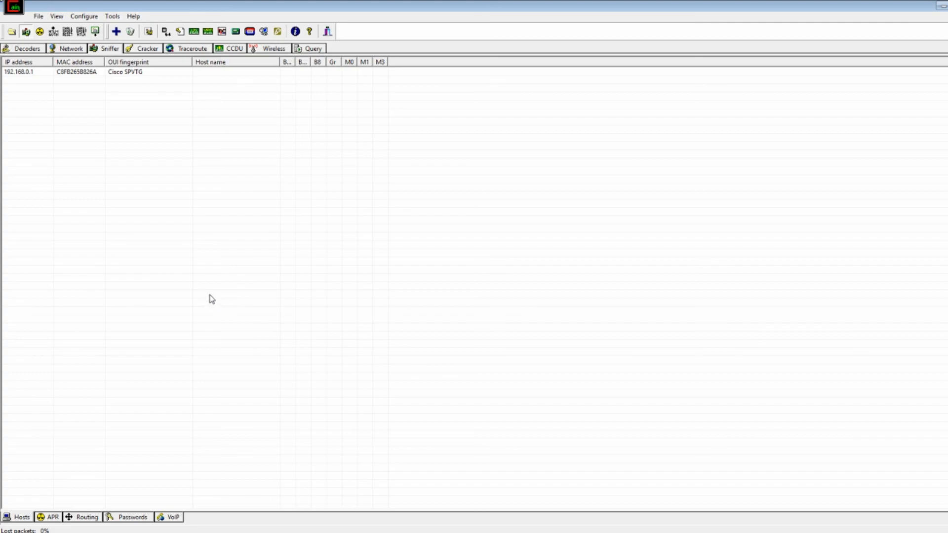
pyautogui.moveTo(176, 261)
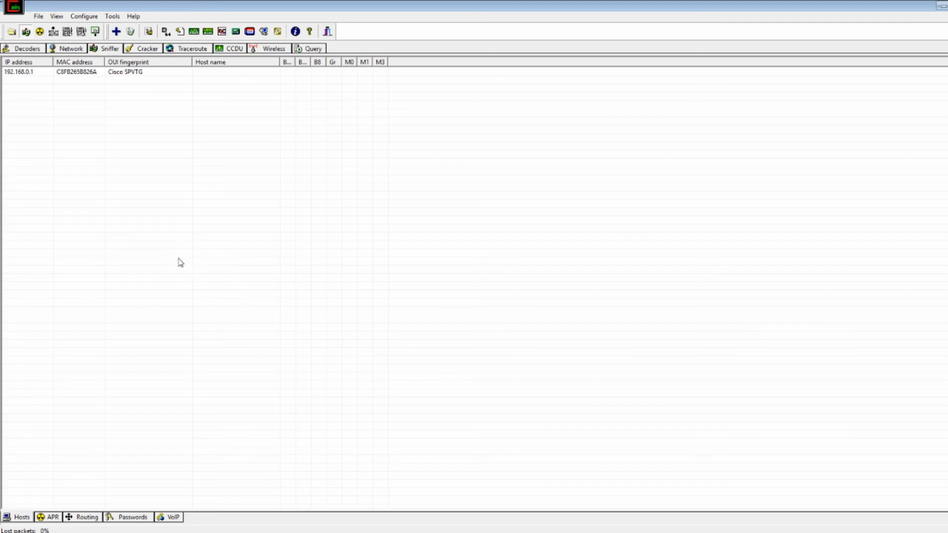
pyautogui.moveTo(160, 236)
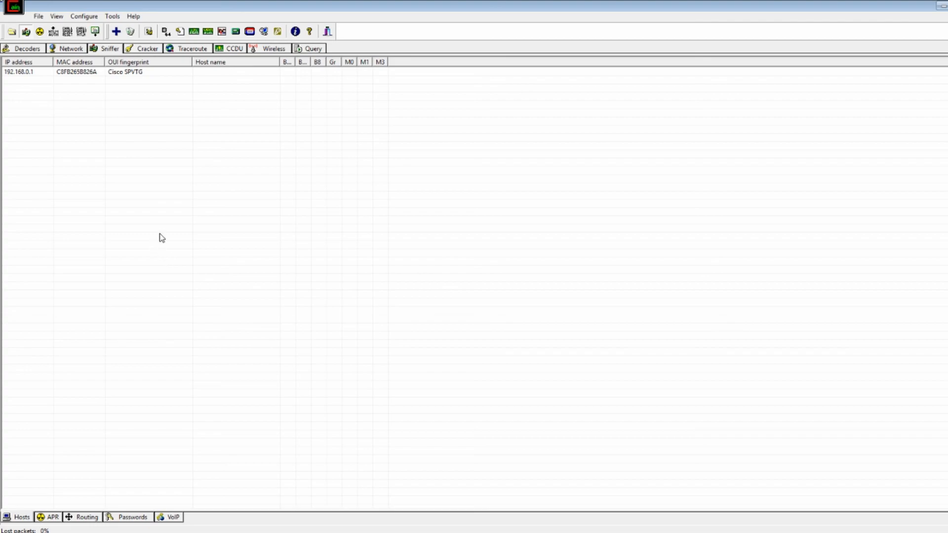
pyautogui.moveTo(167, 220)
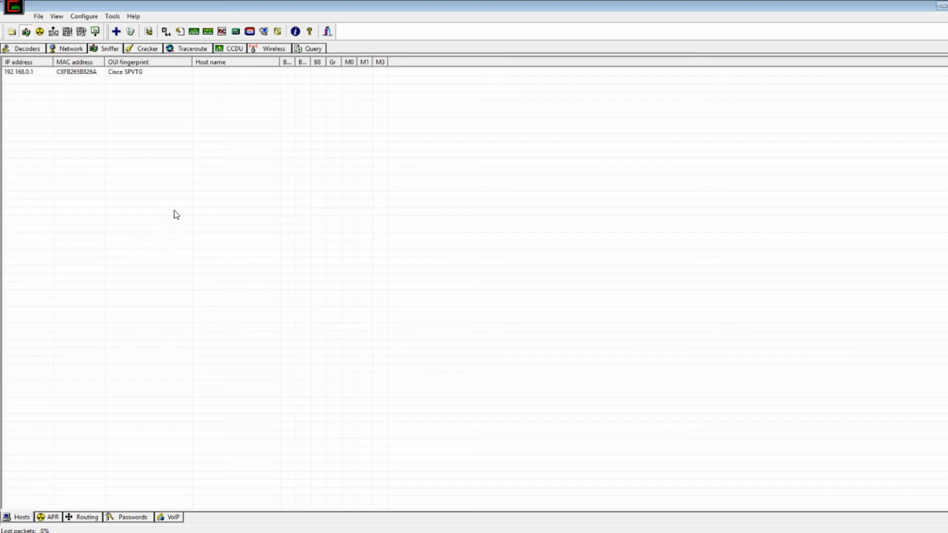
pyautogui.moveTo(188, 214)
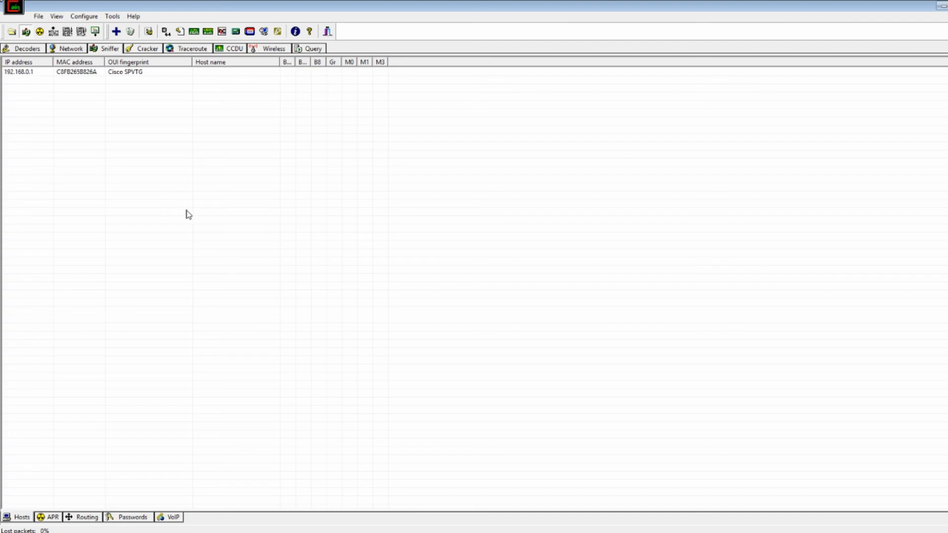